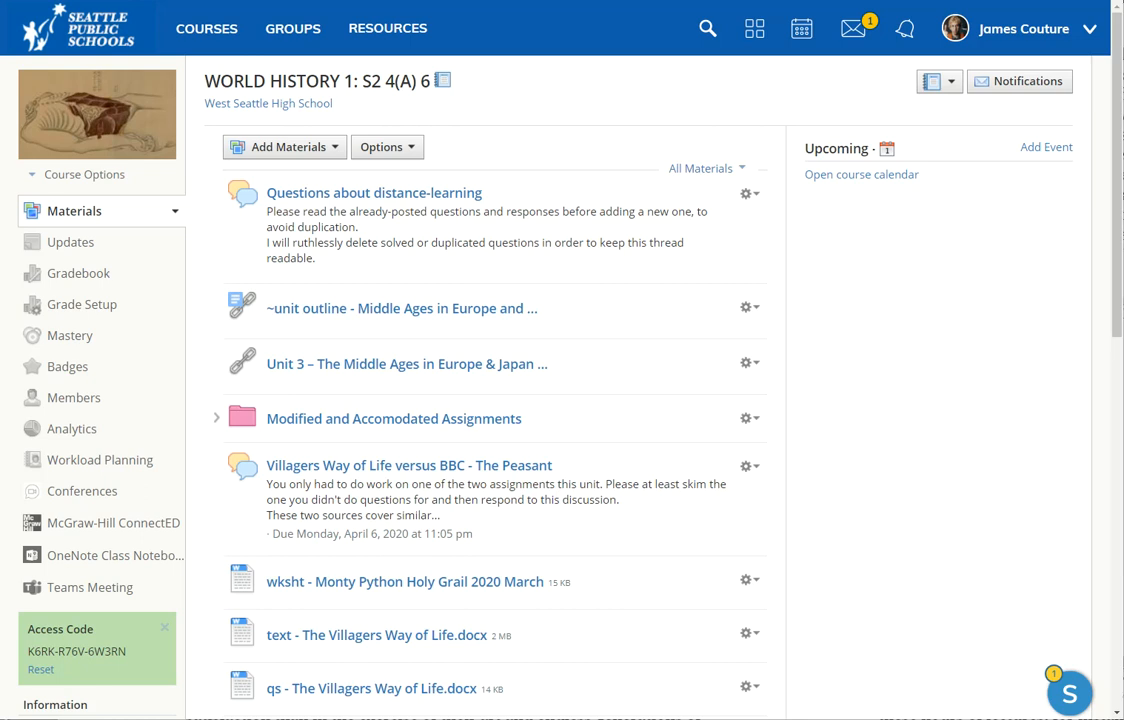
{"action": "mouse_move", "coordinate": [604, 390]}
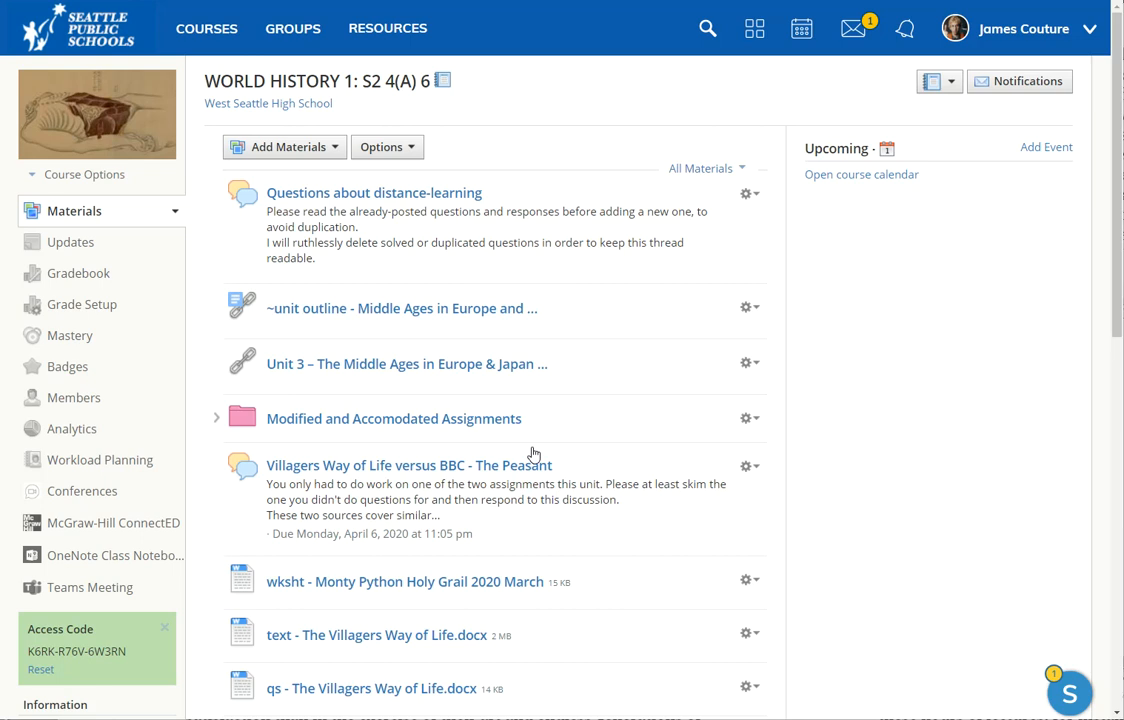
{"action": "mouse_move", "coordinate": [448, 348]}
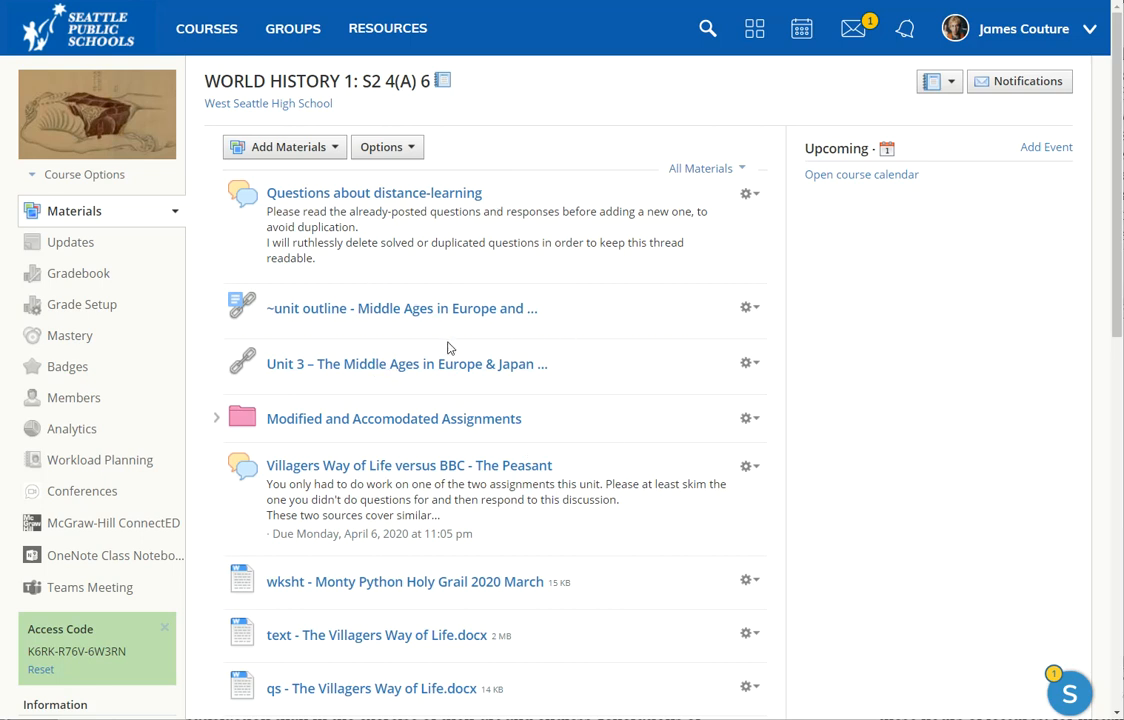
{"action": "mouse_move", "coordinate": [448, 348]}
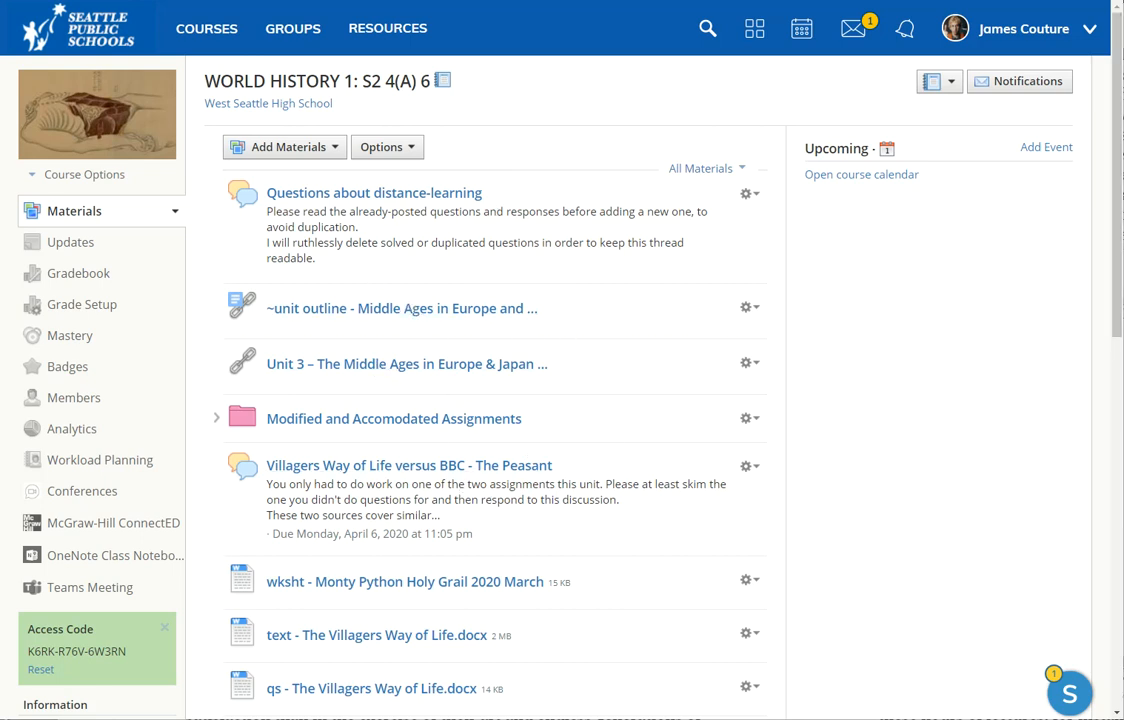
Step: Scroll through the annotated member-options screenshot showing the red arrow at Make Admin
{"action": "scroll", "scroll_direction": "down", "scroll_amount": 3}
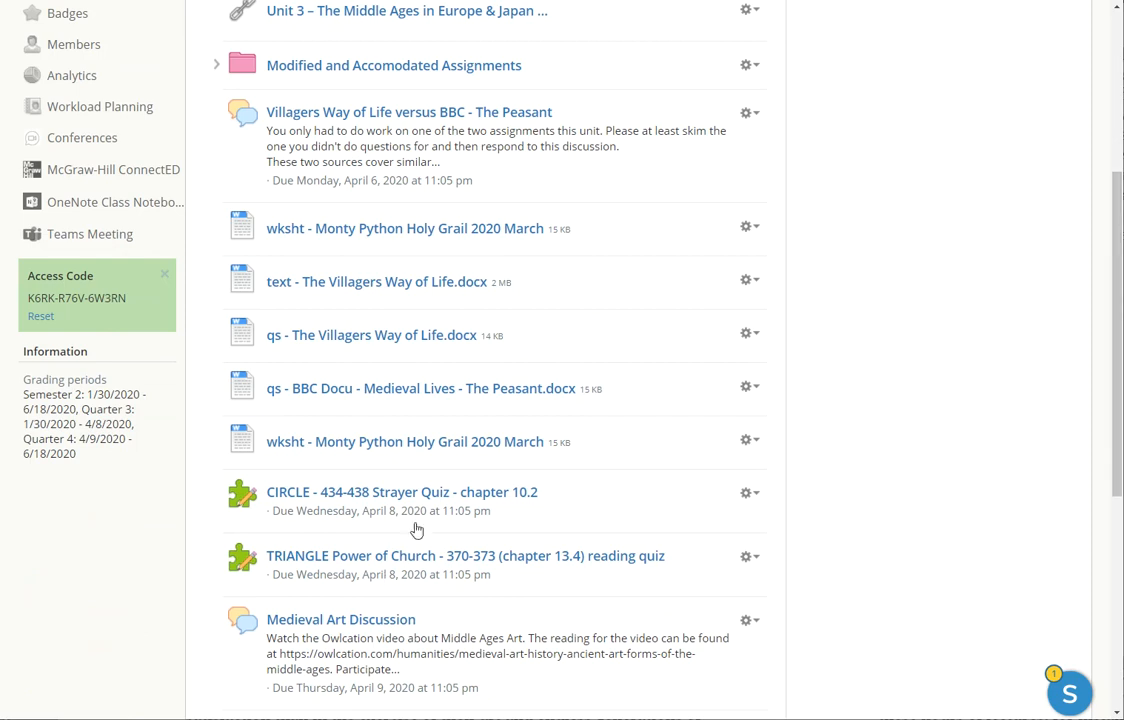
{"action": "mouse_move", "coordinate": [956, 430]}
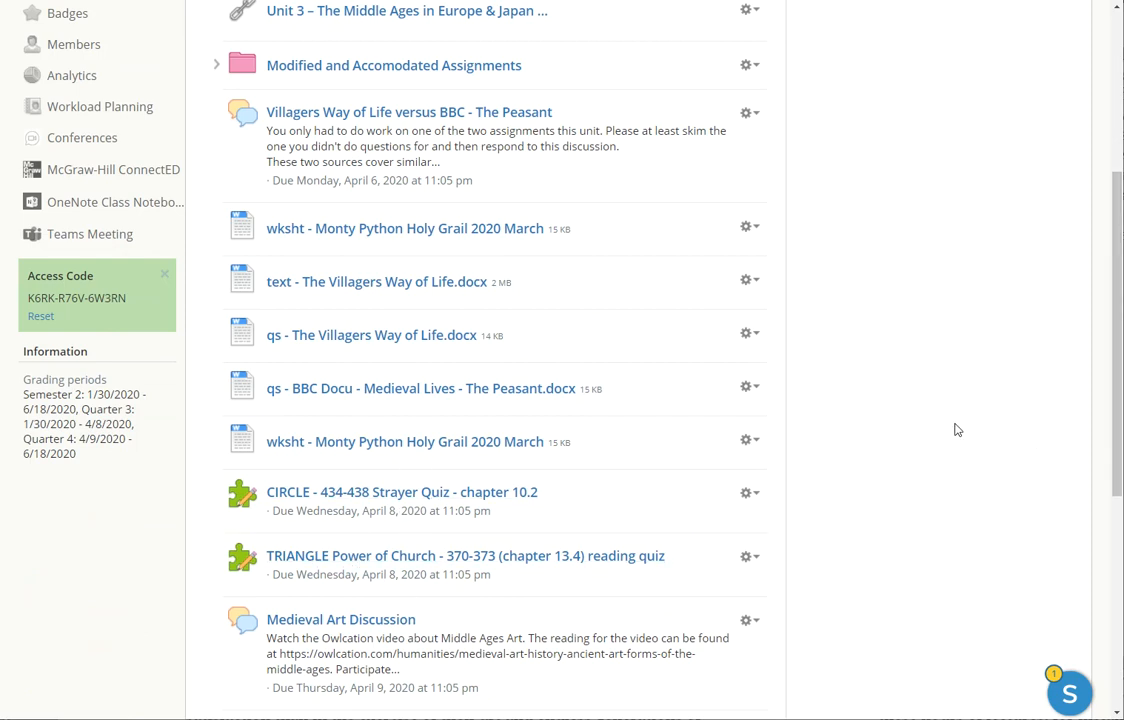
{"action": "mouse_move", "coordinate": [1114, 414]}
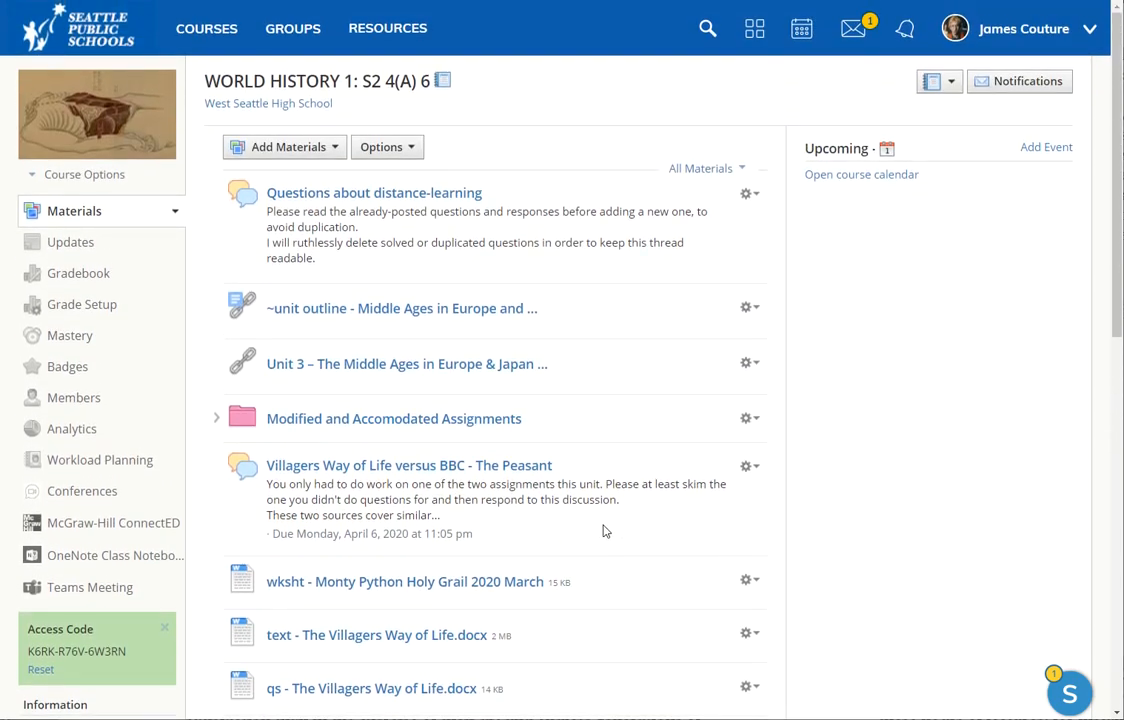
{"action": "mouse_move", "coordinate": [650, 540]}
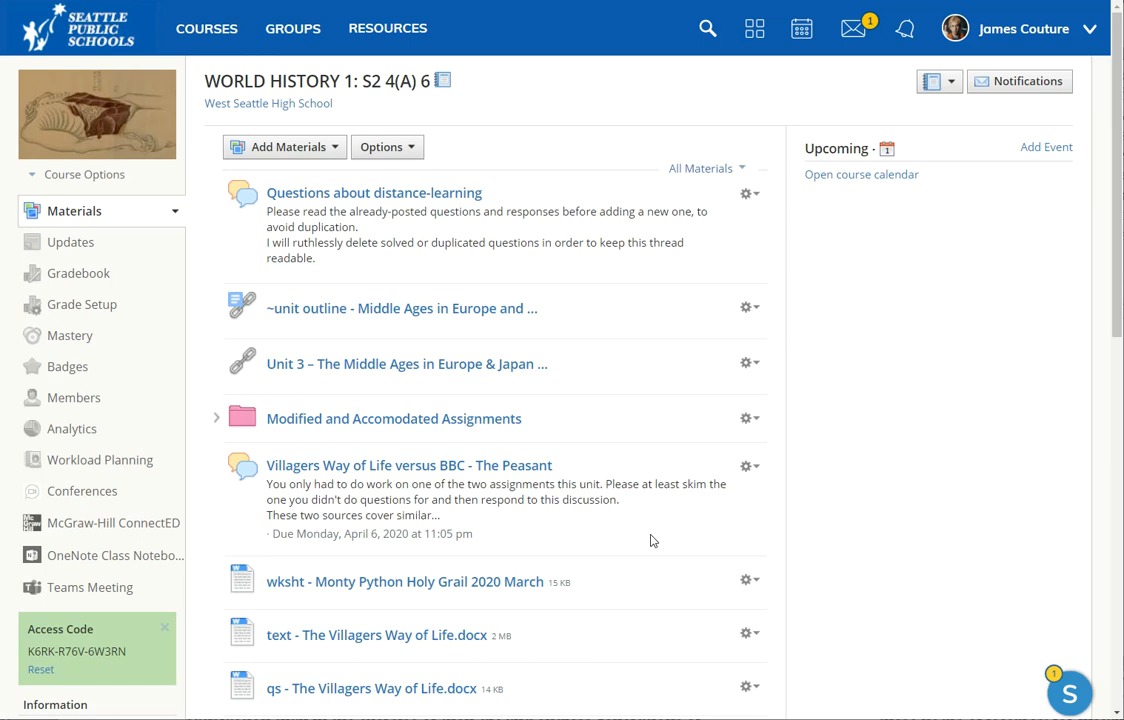
{"action": "mouse_move", "coordinate": [610, 514]}
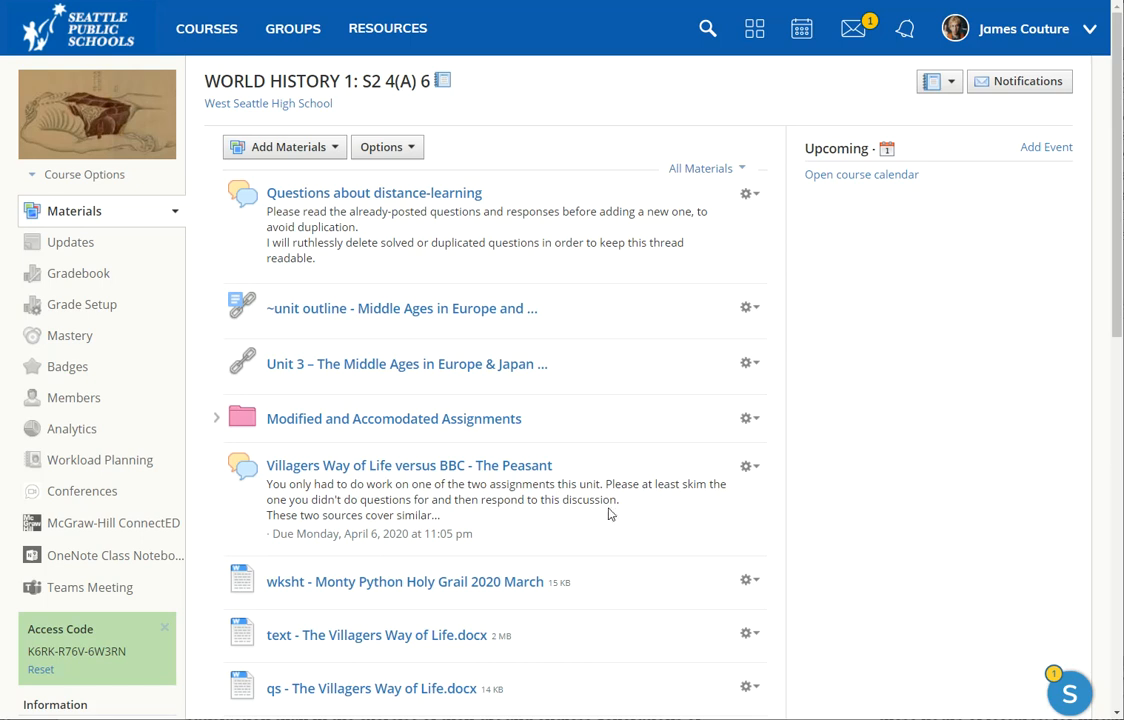
{"action": "mouse_move", "coordinate": [620, 510]}
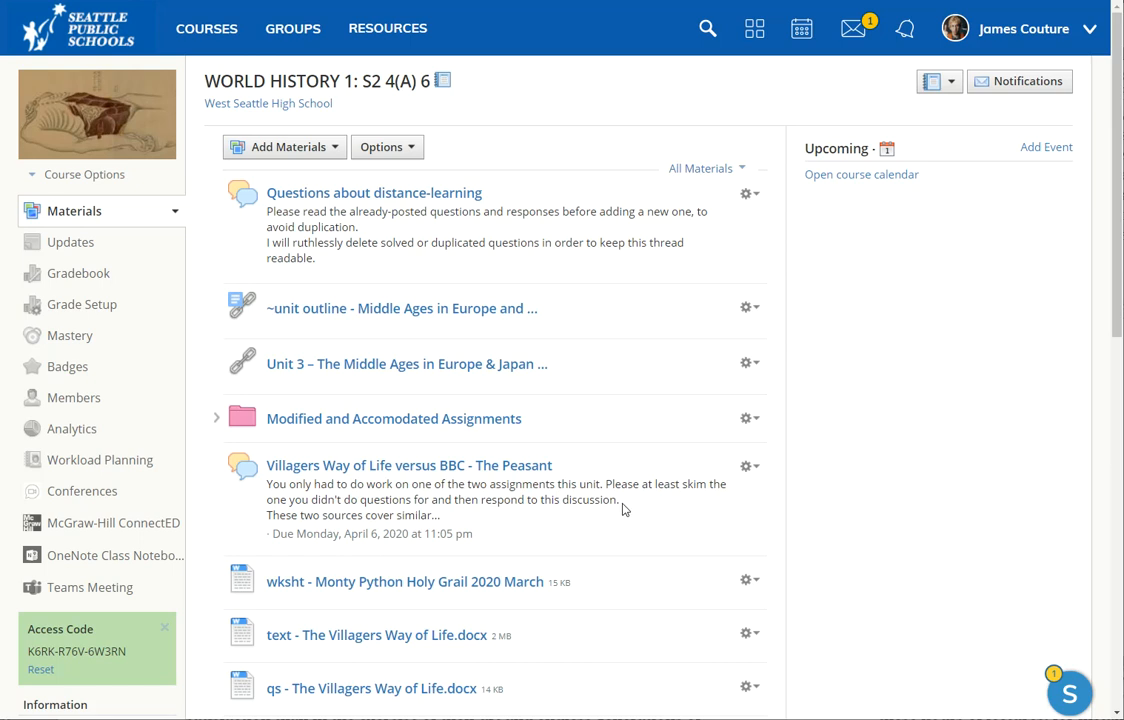
{"action": "mouse_move", "coordinate": [630, 508]}
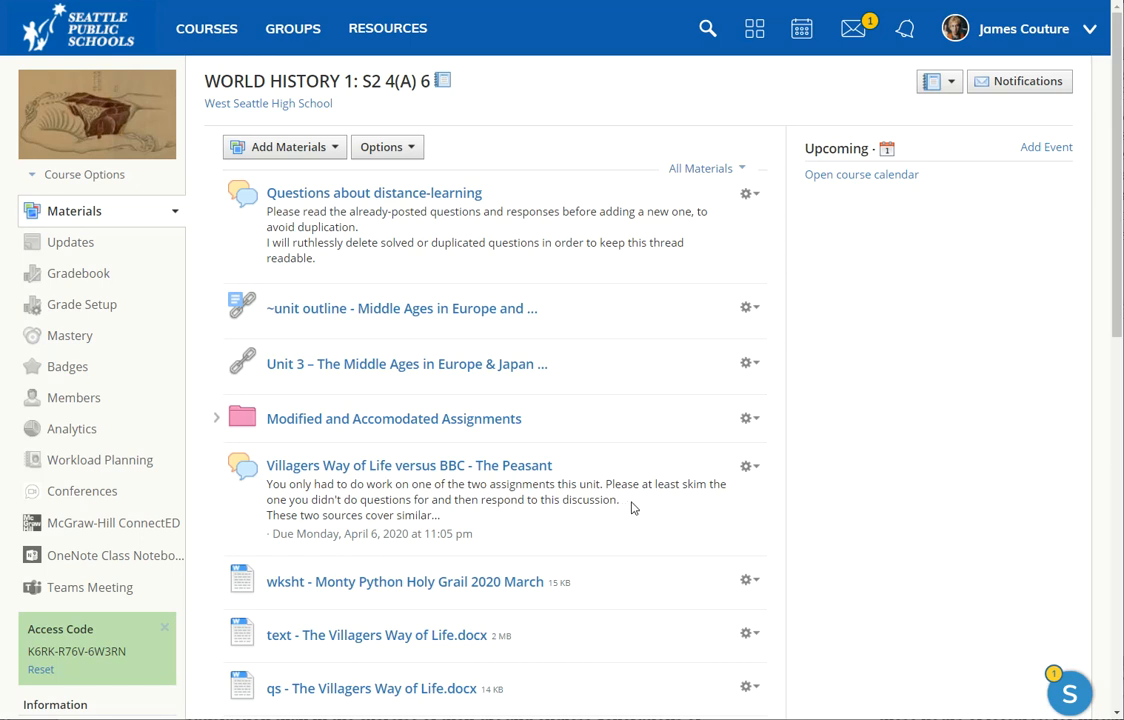
{"action": "mouse_move", "coordinate": [624, 508]}
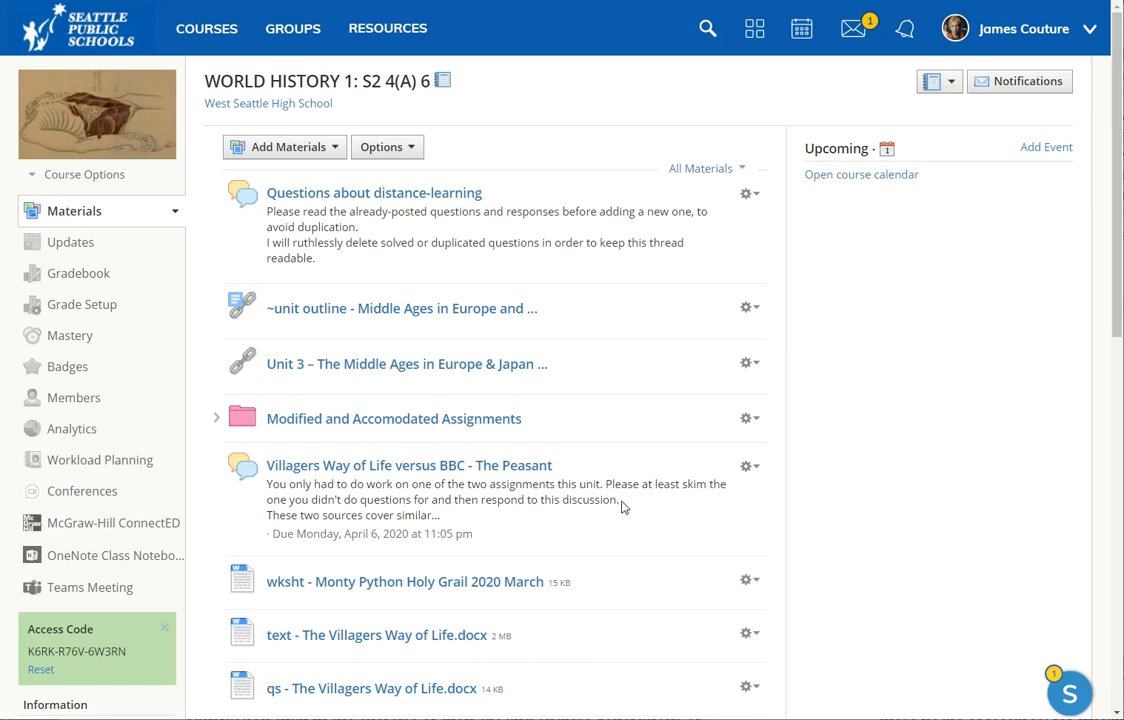
{"action": "mouse_move", "coordinate": [632, 540]}
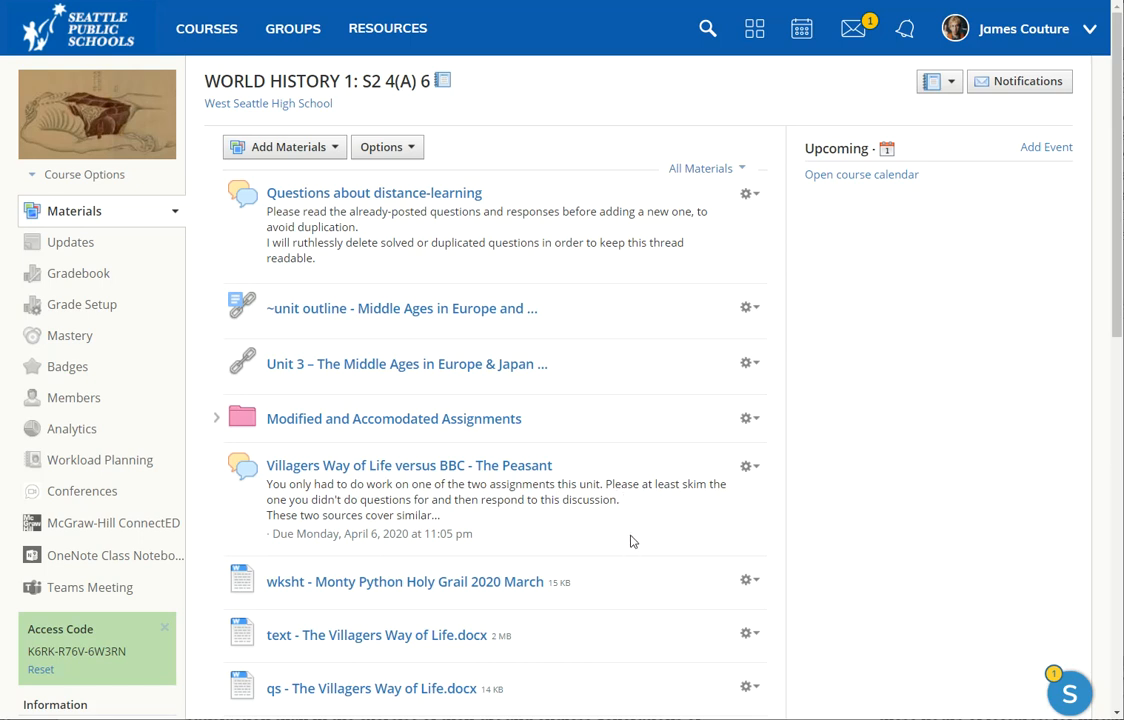
{"action": "mouse_move", "coordinate": [136, 664]}
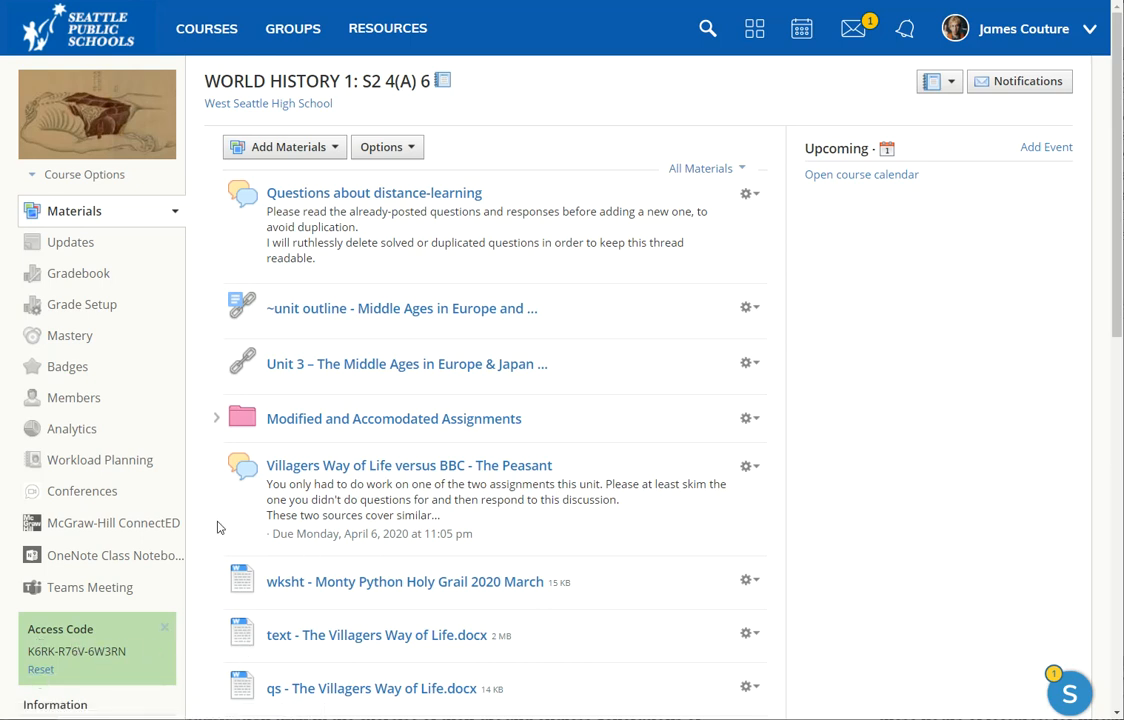
{"action": "mouse_move", "coordinate": [128, 656]}
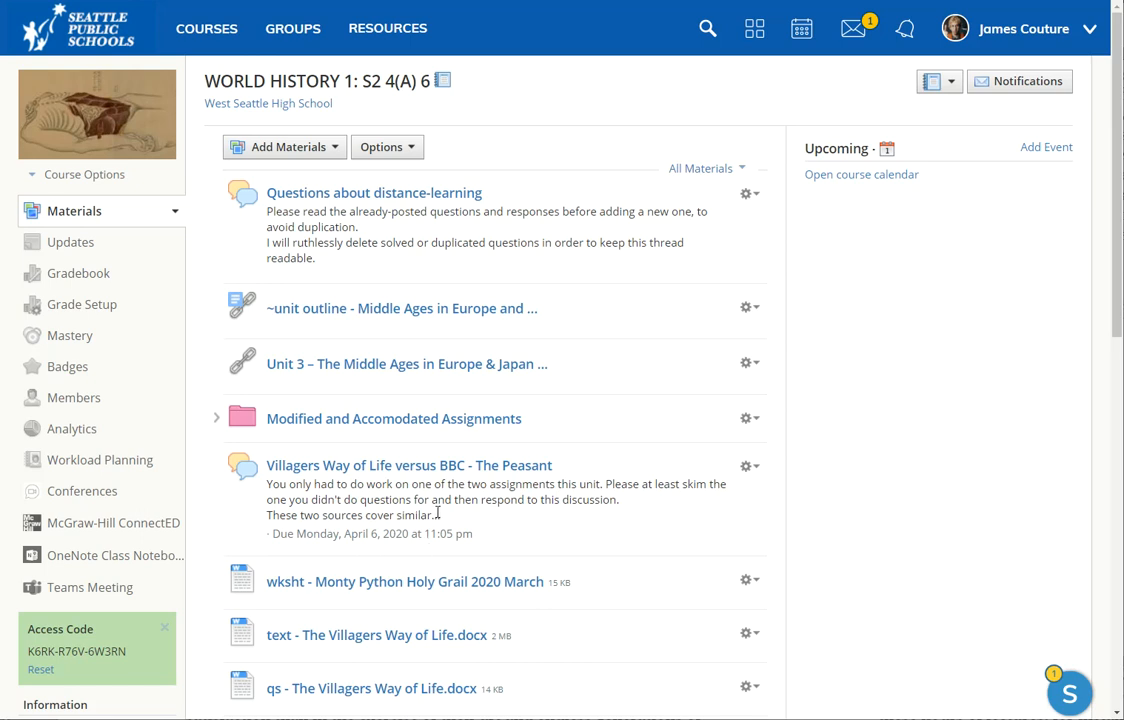
{"action": "mouse_move", "coordinate": [442, 514]}
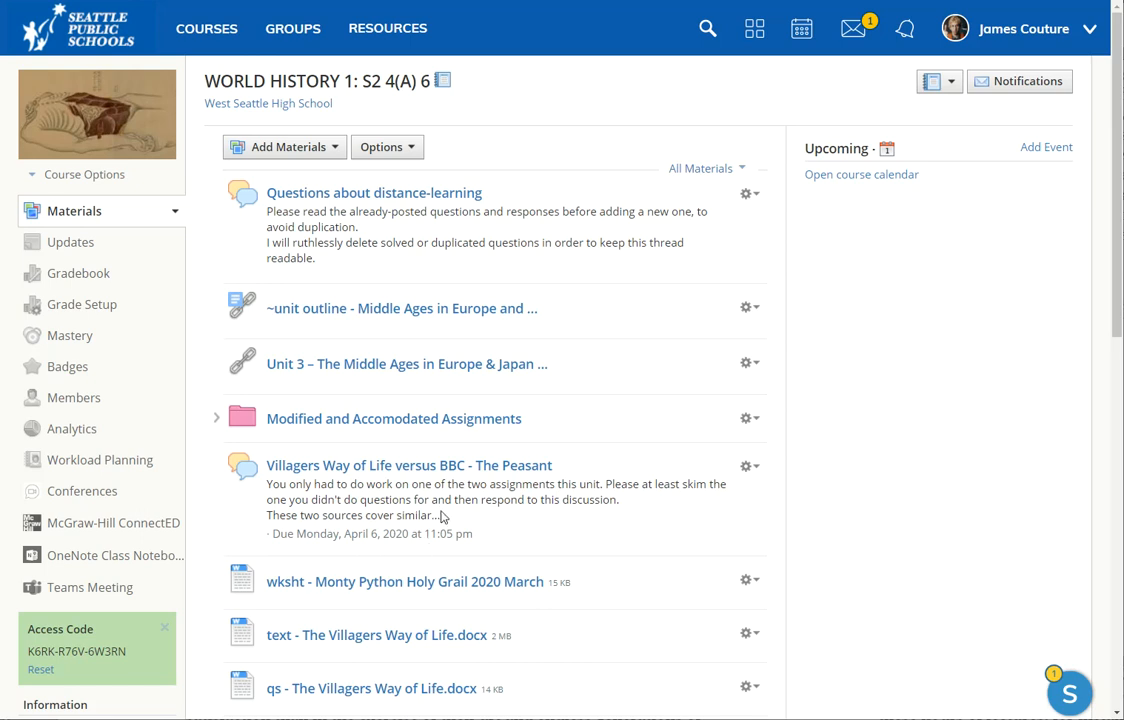
{"action": "mouse_move", "coordinate": [548, 516]}
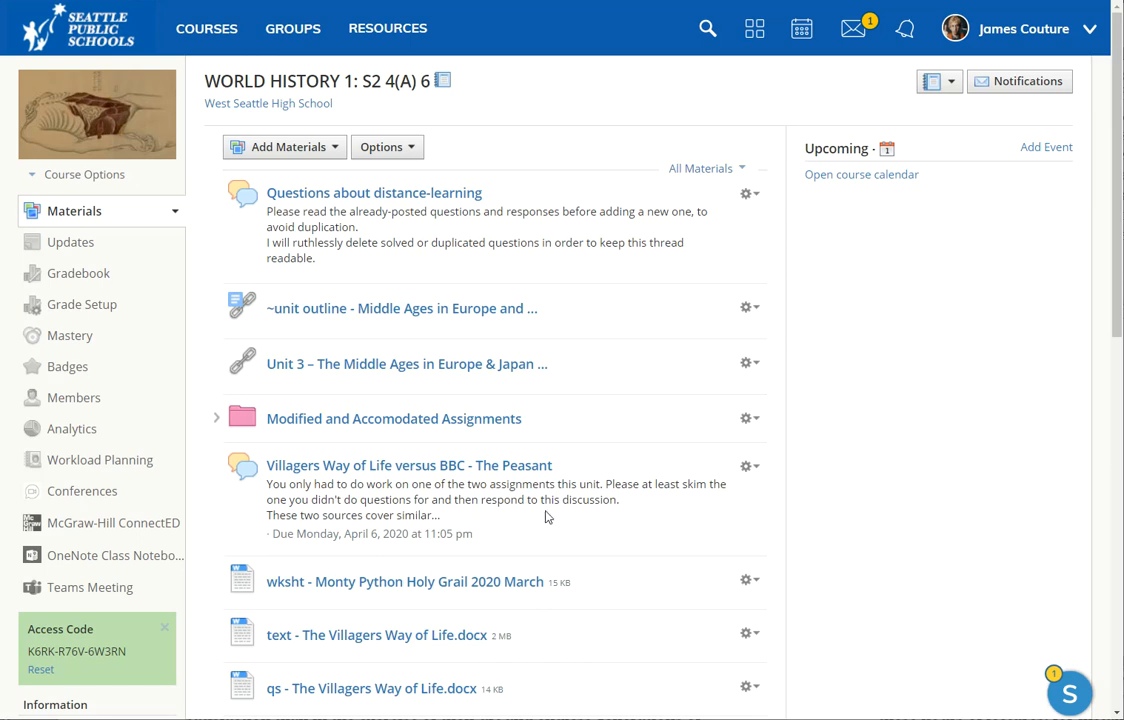
{"action": "mouse_move", "coordinate": [606, 526]}
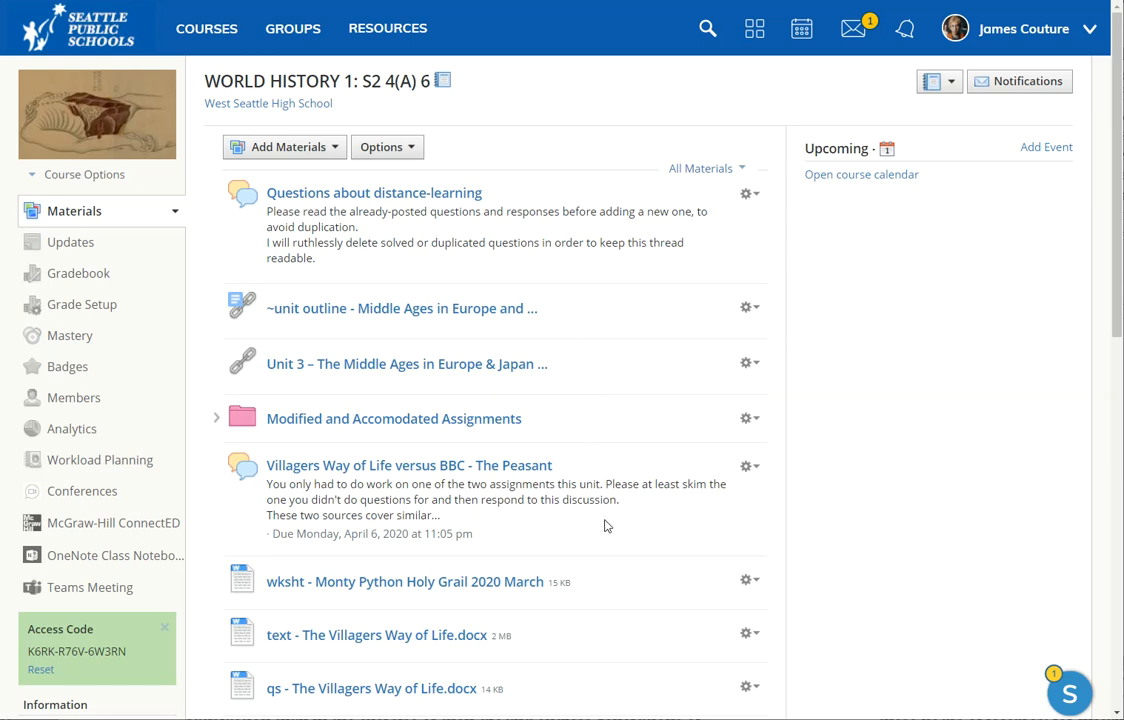
{"action": "mouse_move", "coordinate": [610, 456]}
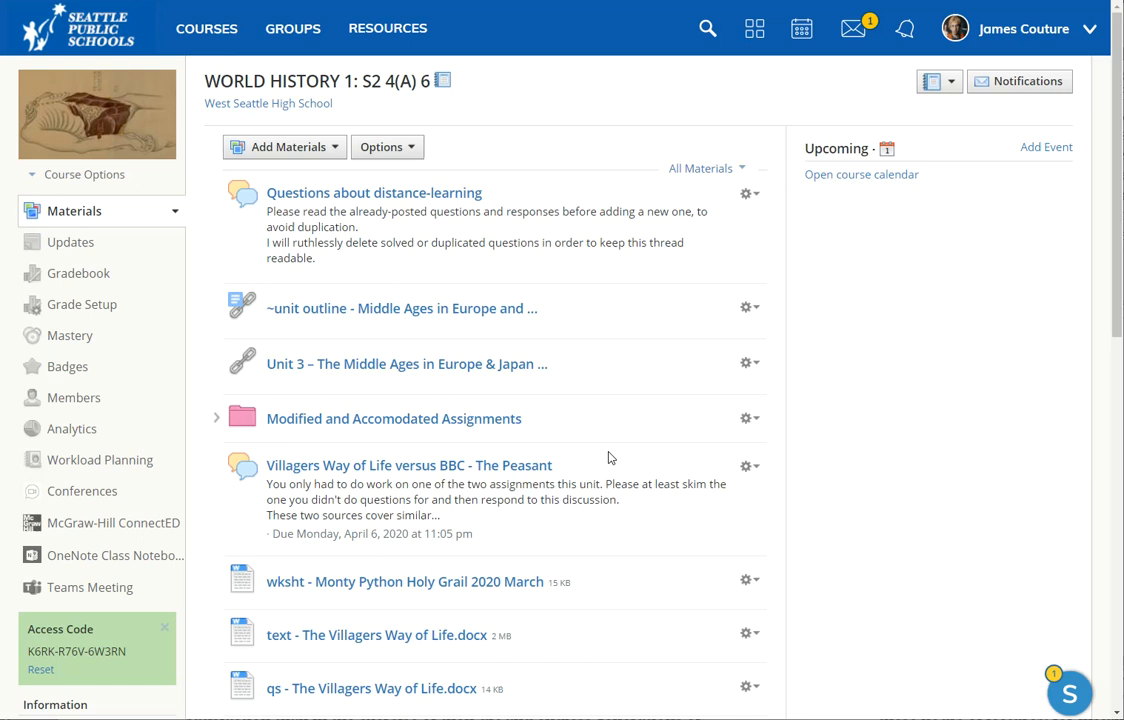
{"action": "mouse_move", "coordinate": [568, 520]}
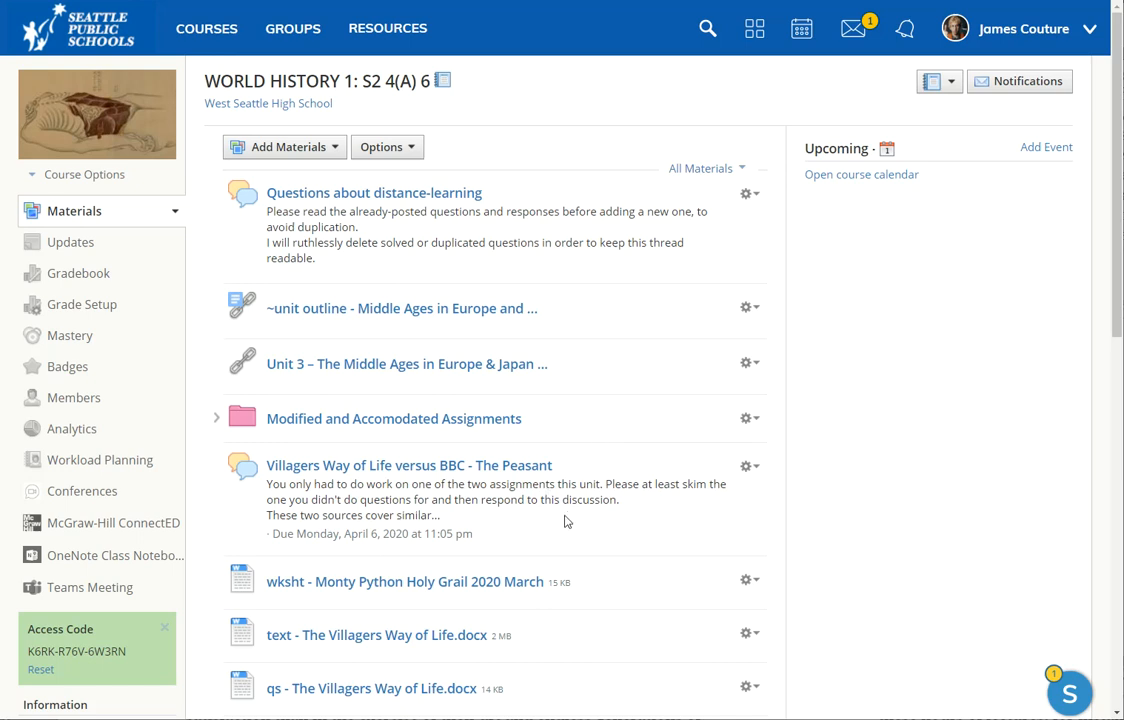
{"action": "mouse_move", "coordinate": [578, 524]}
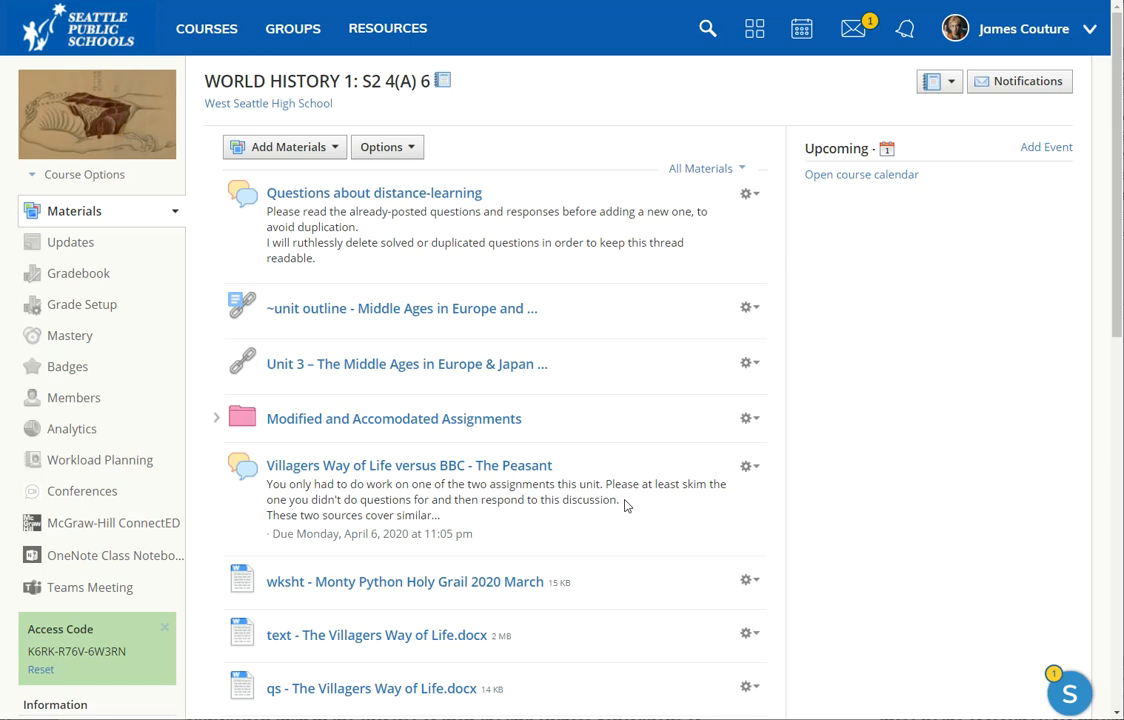
{"action": "mouse_move", "coordinate": [624, 504]}
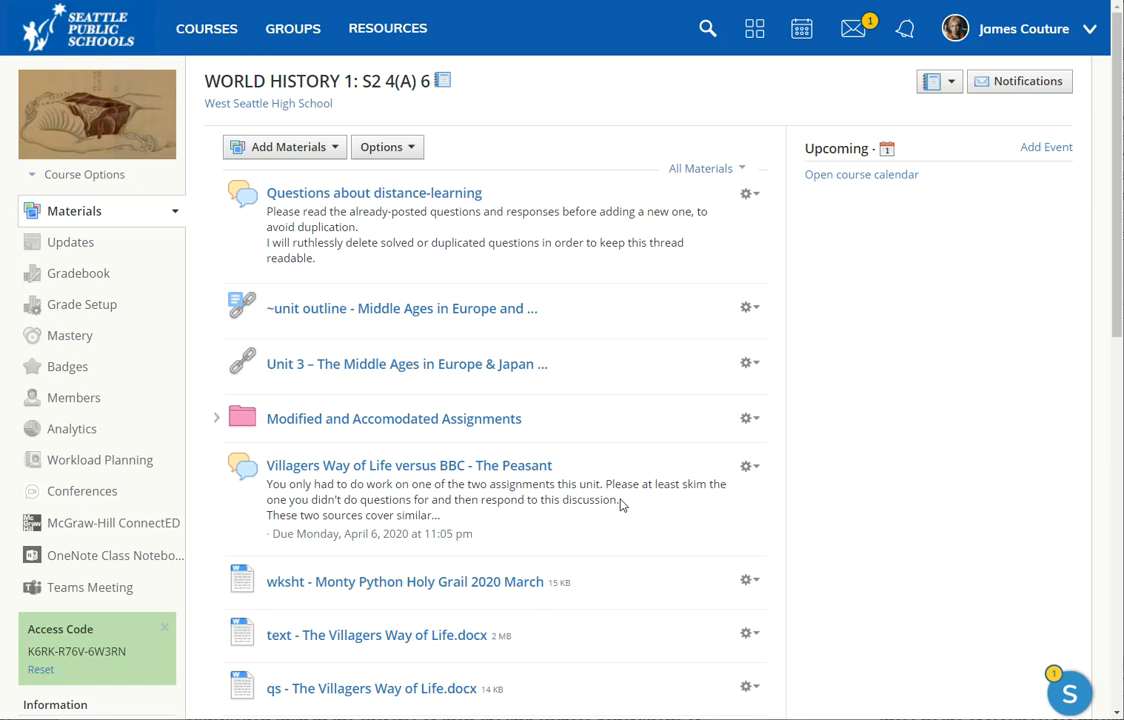
{"action": "mouse_move", "coordinate": [616, 500]}
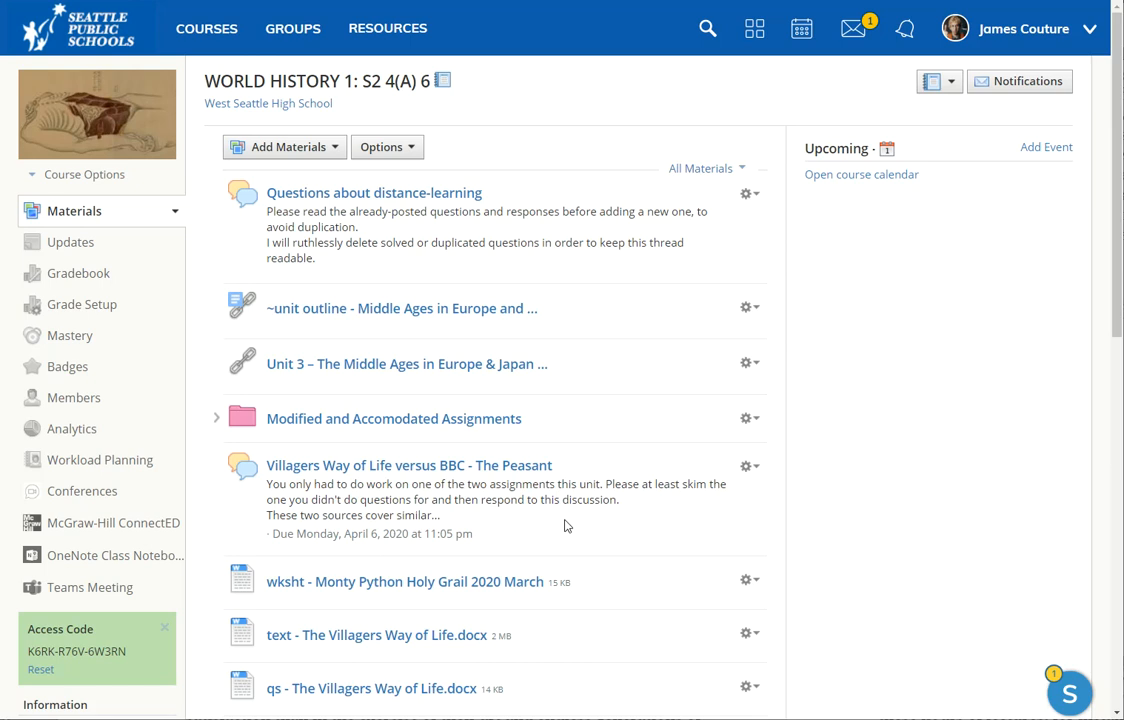
{"action": "mouse_move", "coordinate": [580, 524]}
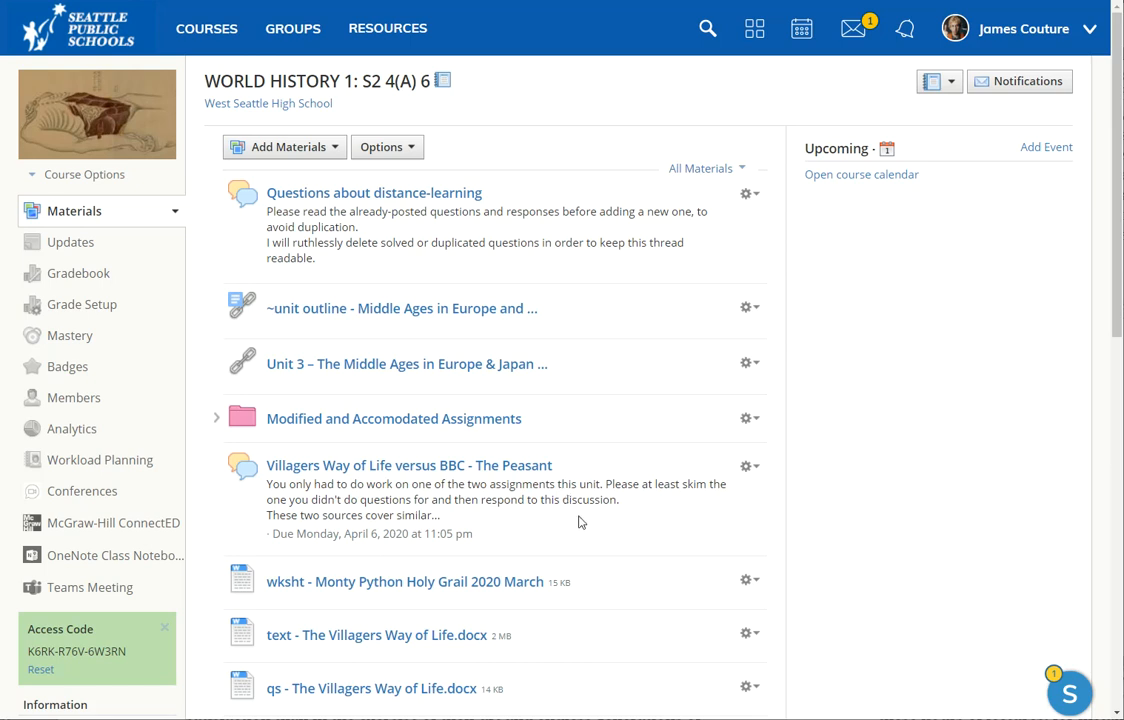
{"action": "mouse_move", "coordinate": [618, 608]}
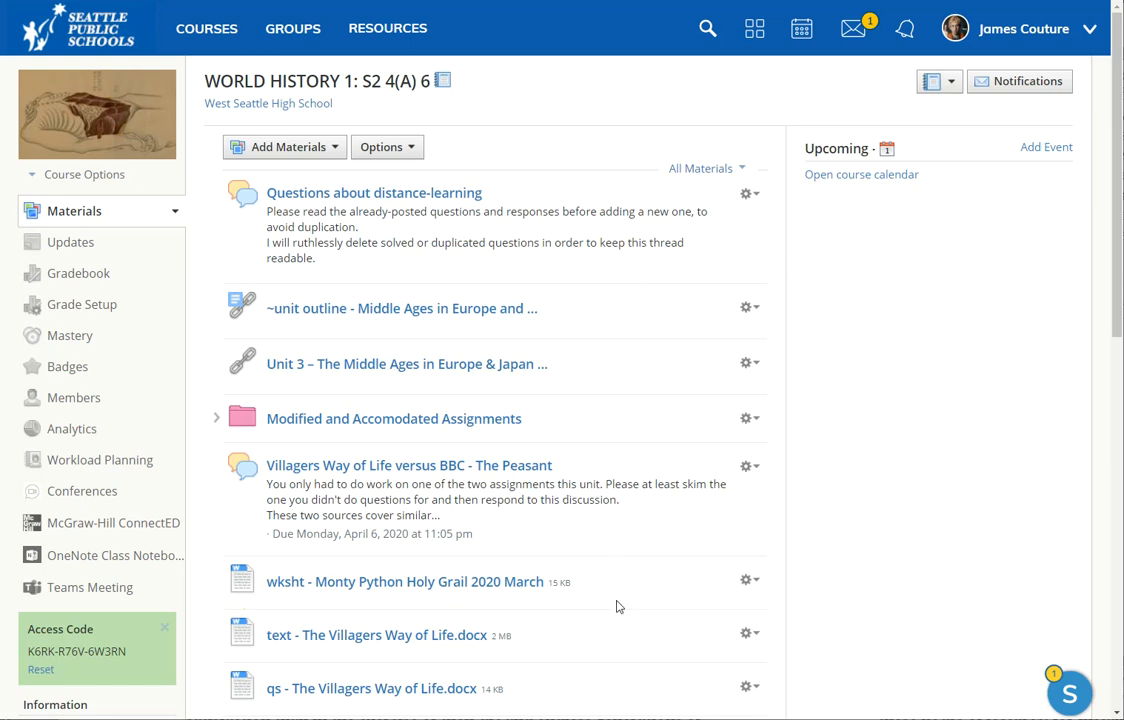
{"action": "scroll", "scroll_direction": "down", "scroll_amount": 3}
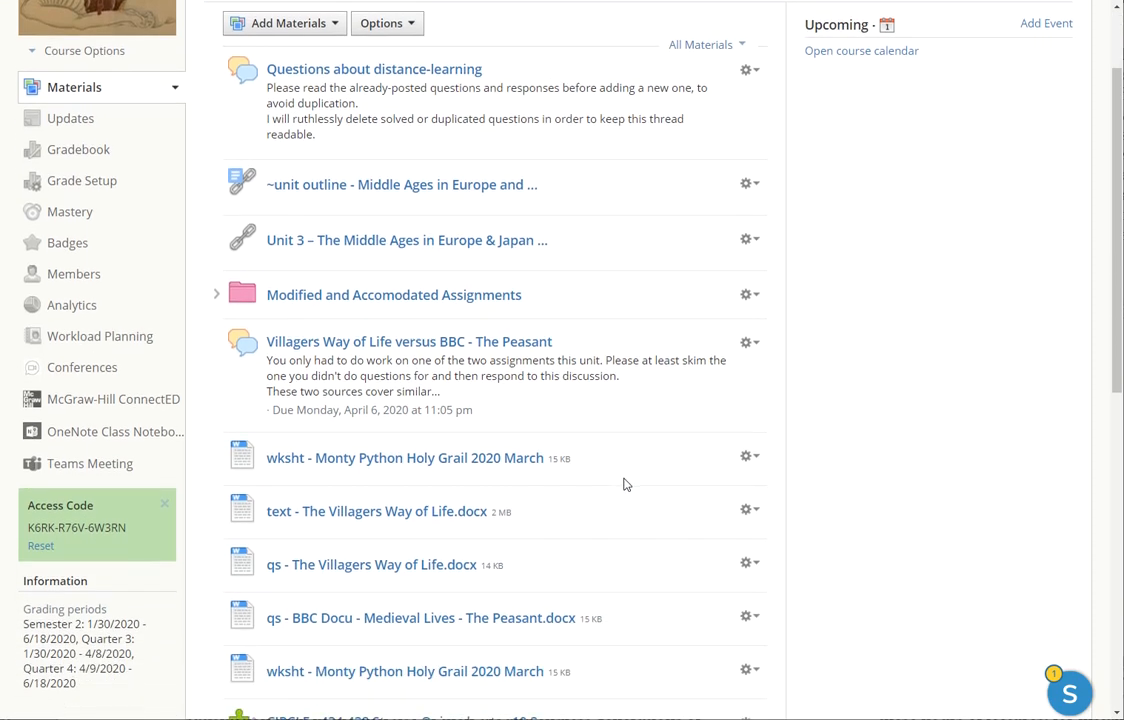
{"action": "scroll", "scroll_direction": "down", "scroll_amount": 3}
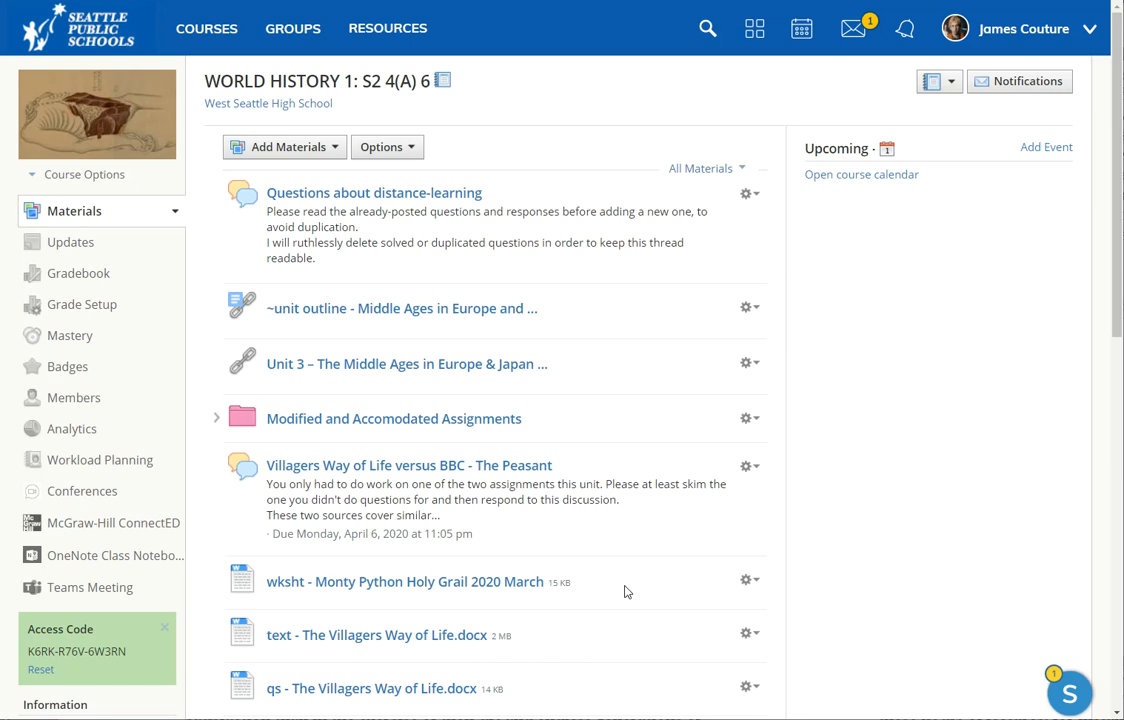
{"action": "mouse_move", "coordinate": [640, 652]}
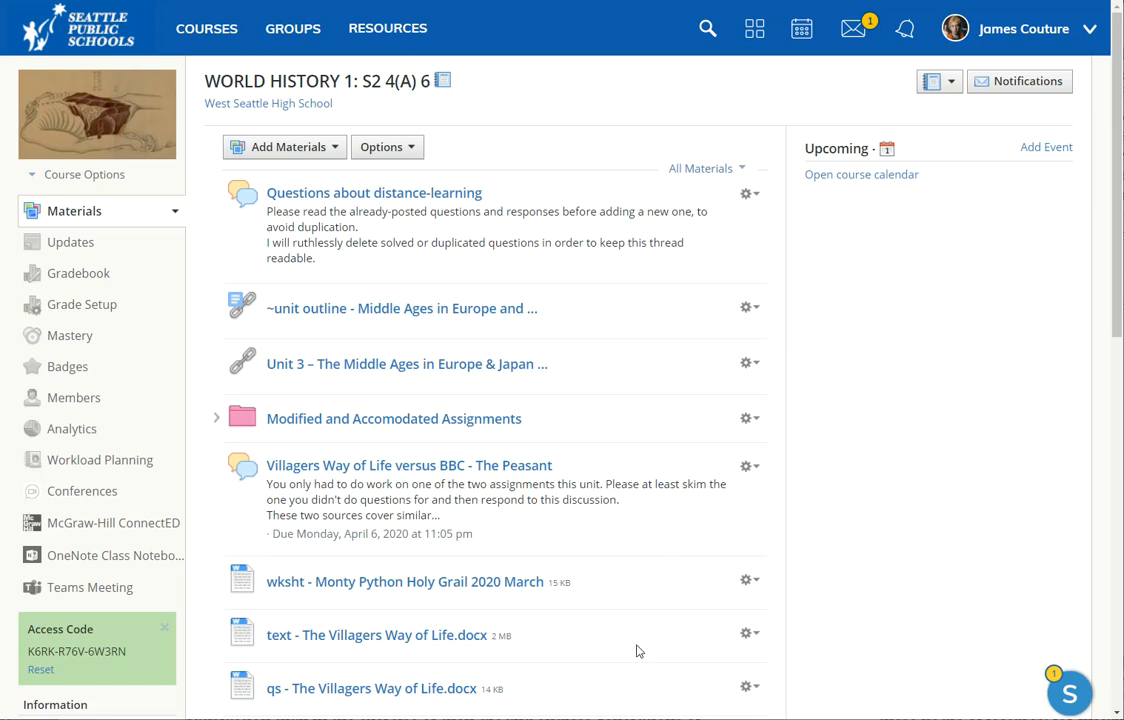
{"action": "mouse_move", "coordinate": [516, 656]}
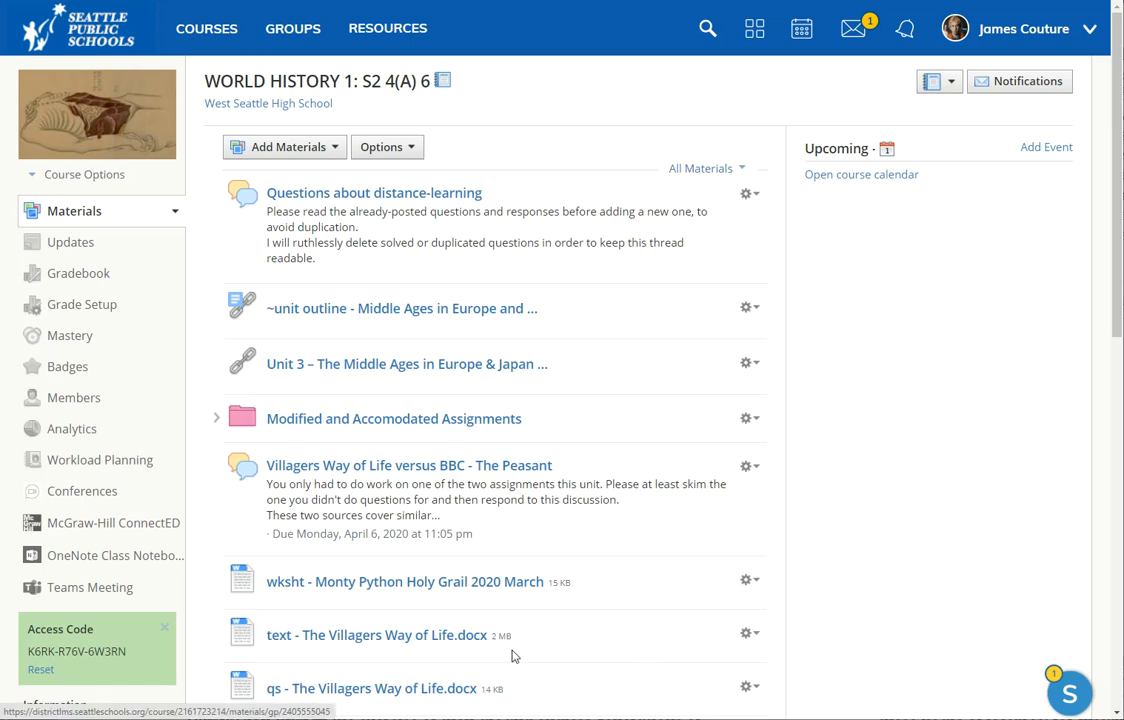
{"action": "mouse_move", "coordinate": [376, 634]}
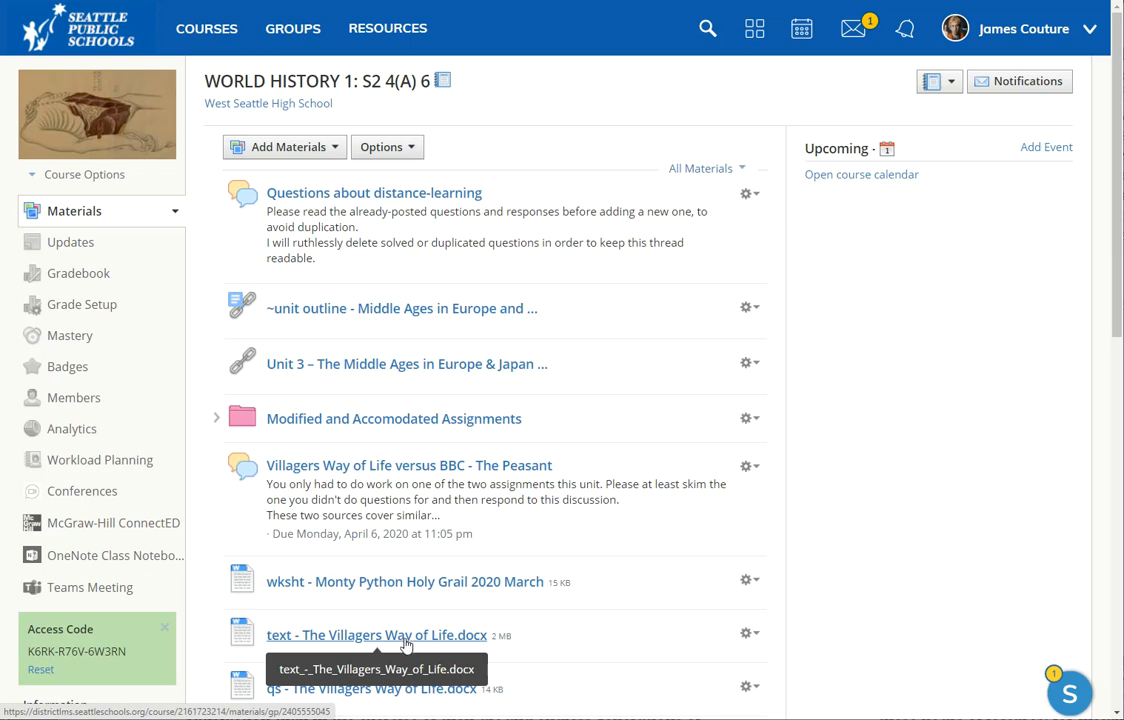
{"action": "mouse_move", "coordinate": [590, 638]}
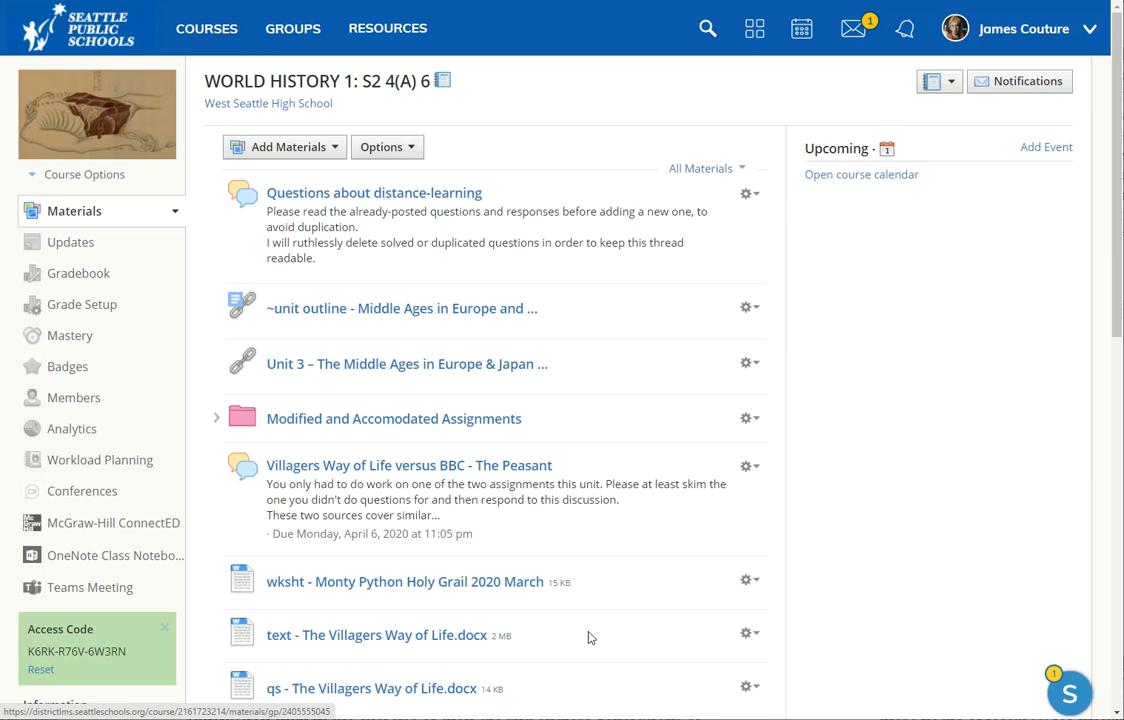
{"action": "mouse_move", "coordinate": [556, 526]}
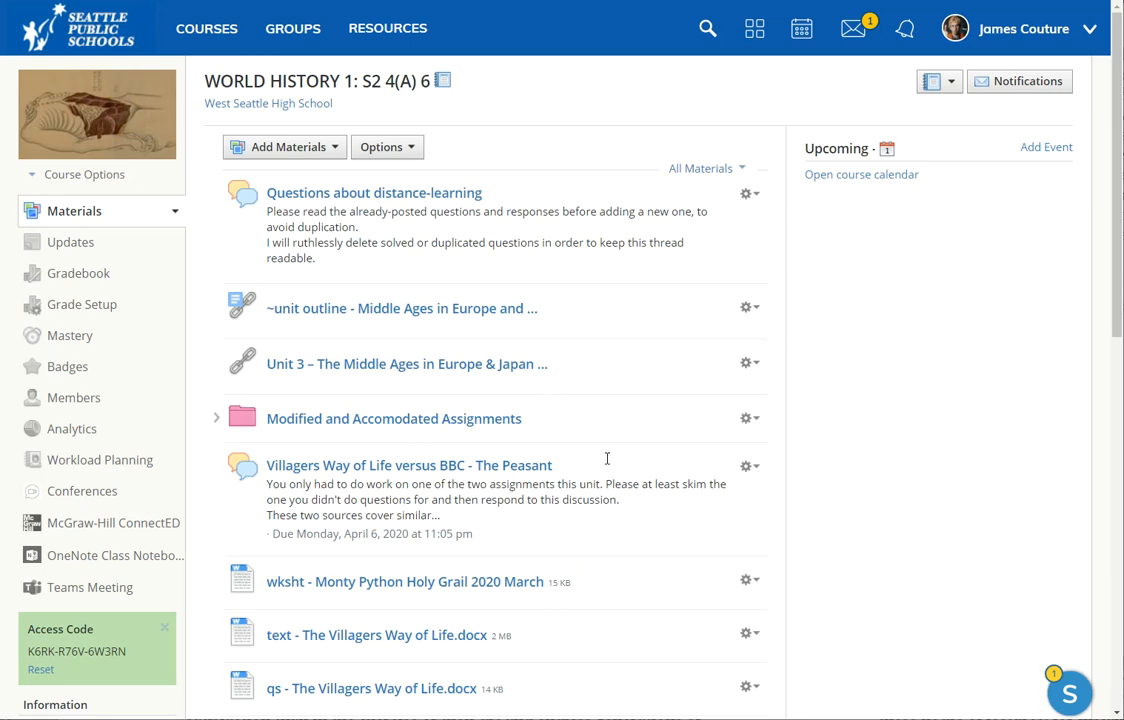
{"action": "scroll", "scroll_direction": "down", "scroll_amount": 3}
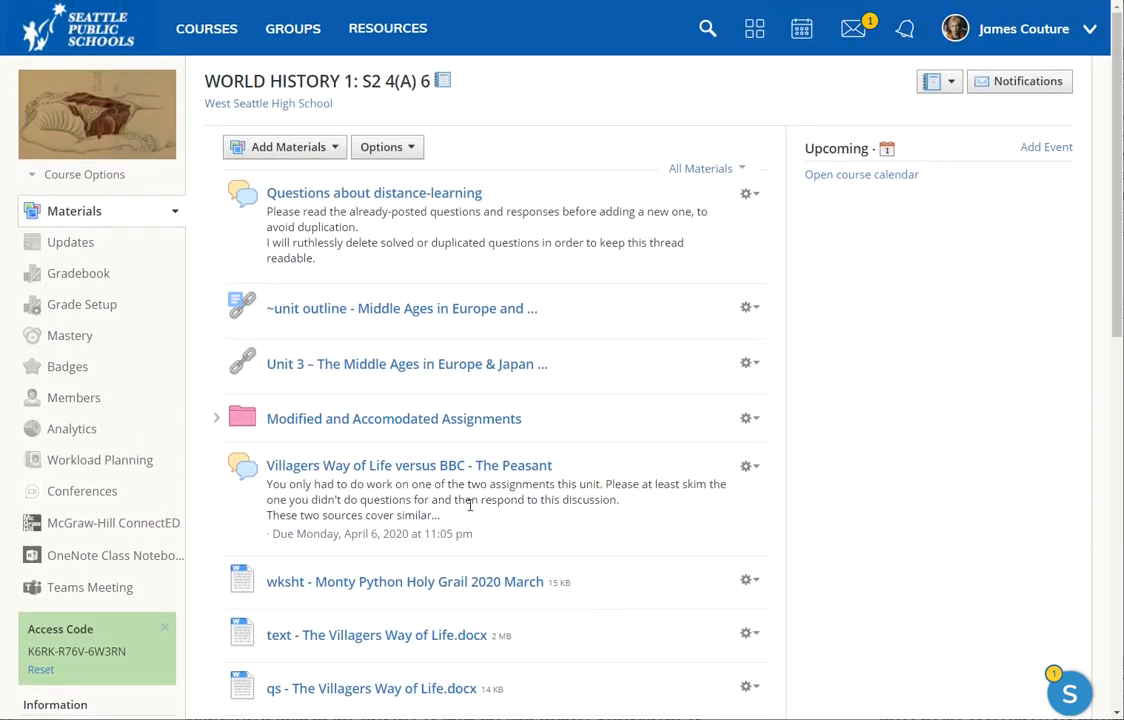
{"action": "mouse_move", "coordinate": [530, 500]}
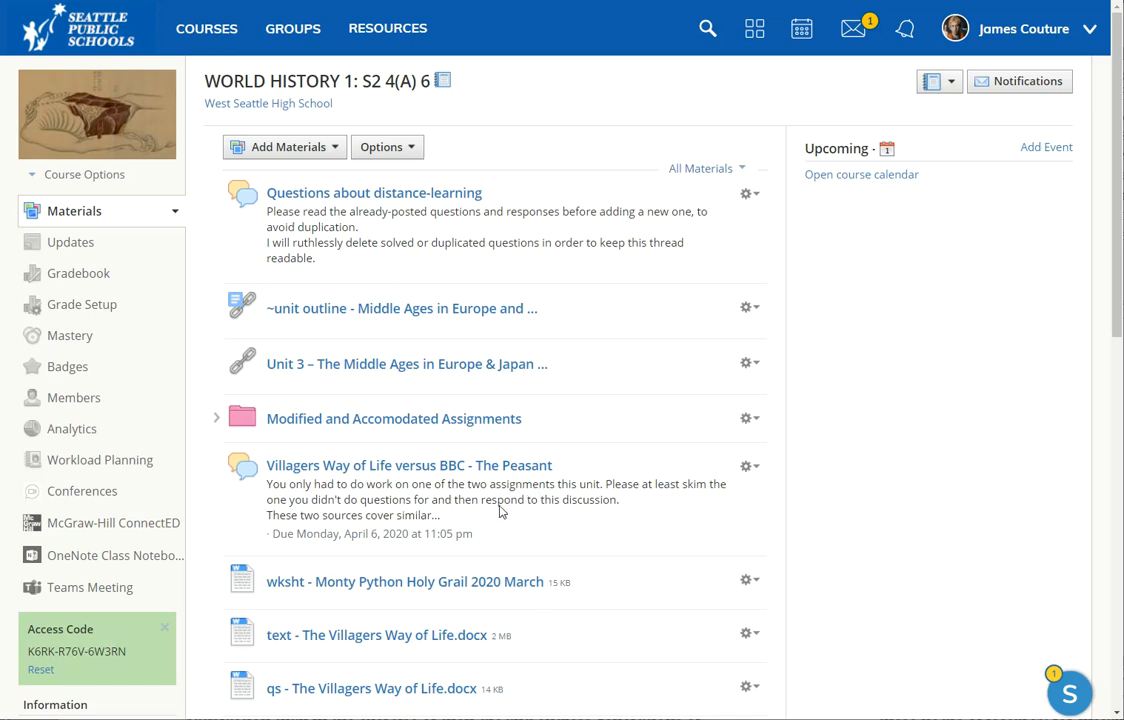
{"action": "mouse_move", "coordinate": [588, 542]}
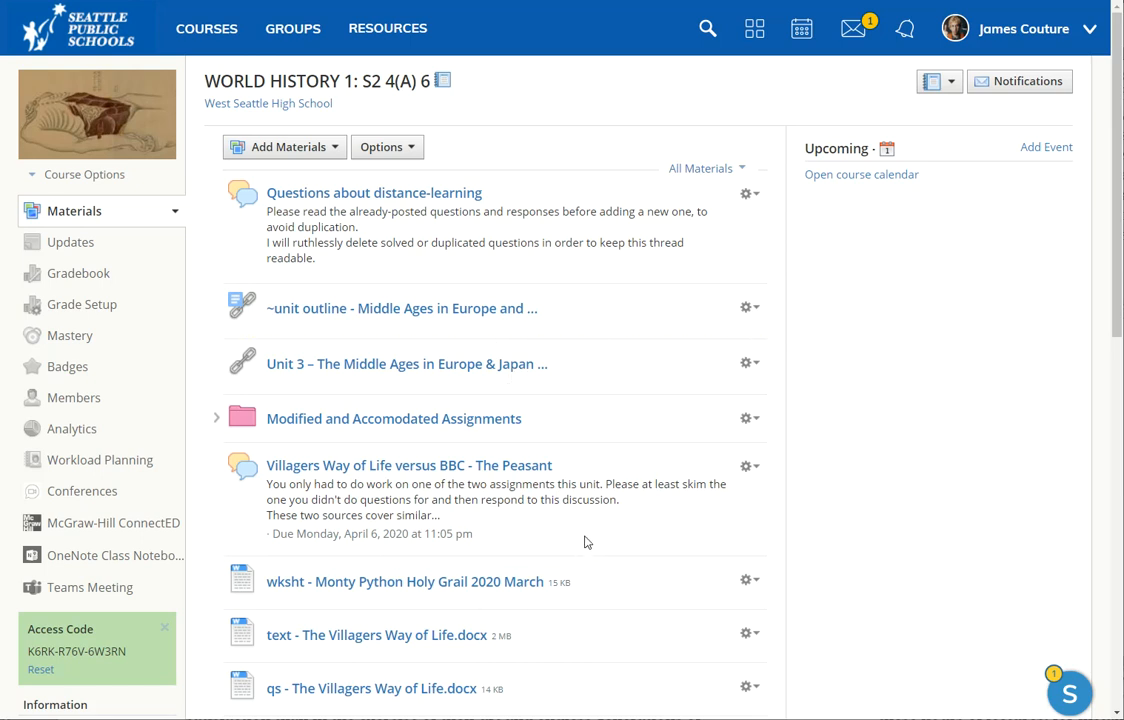
{"action": "mouse_move", "coordinate": [672, 538]}
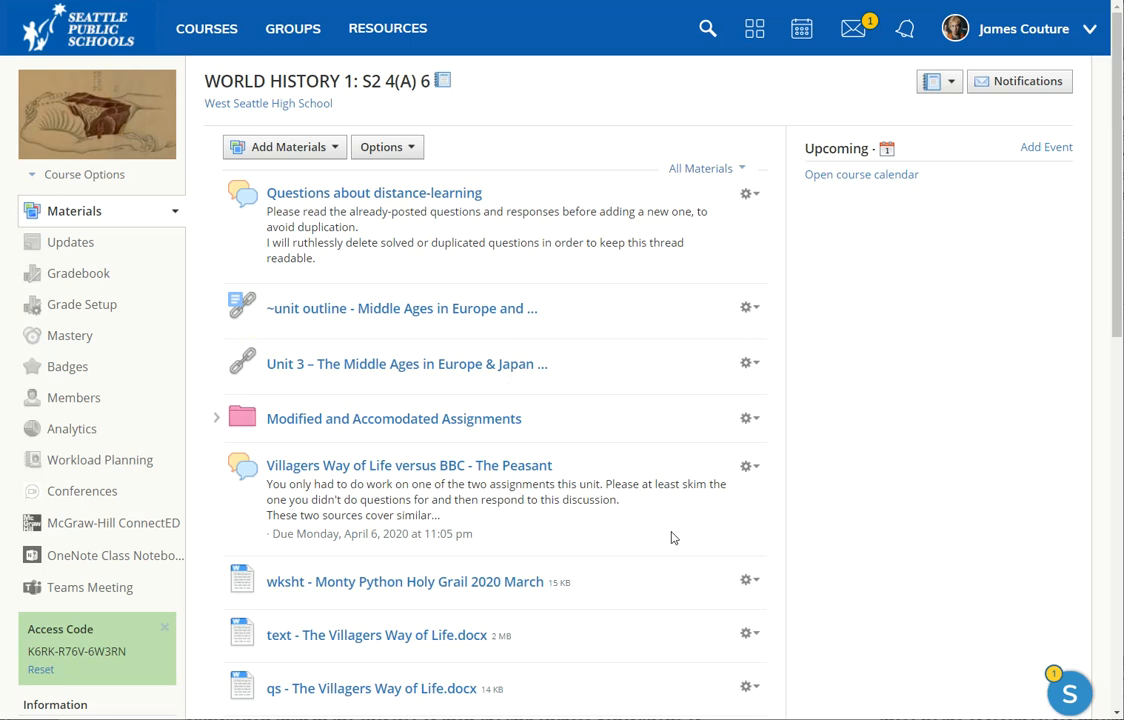
{"action": "mouse_move", "coordinate": [640, 520]}
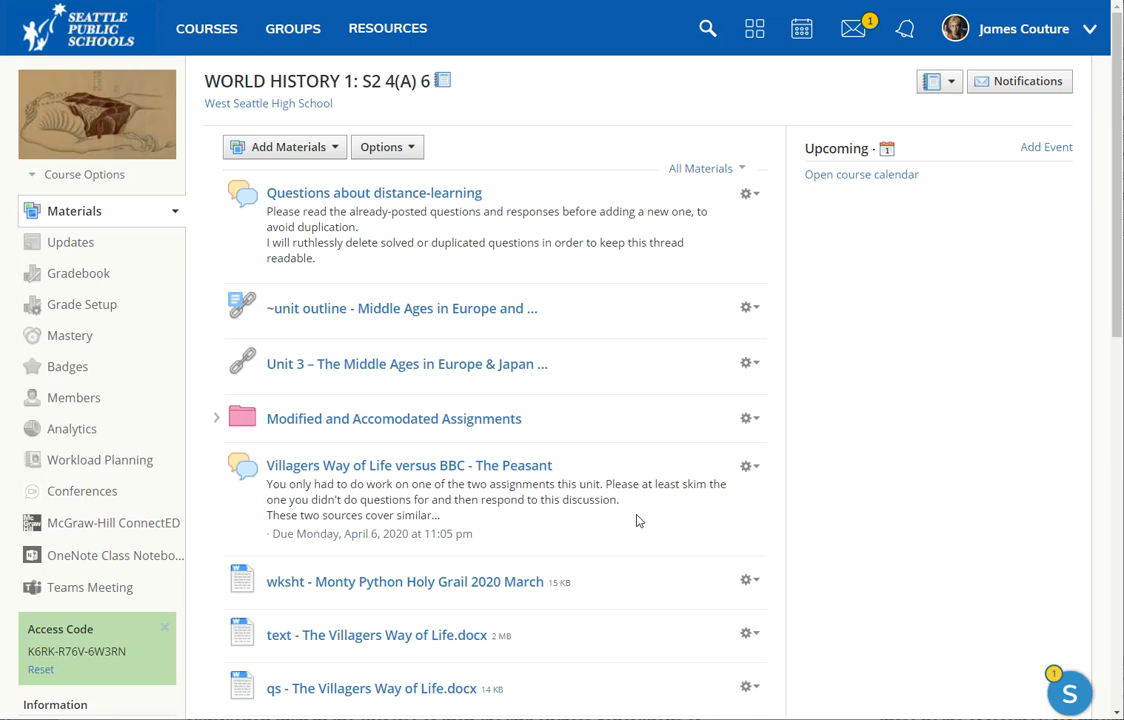
{"action": "mouse_move", "coordinate": [256, 490]}
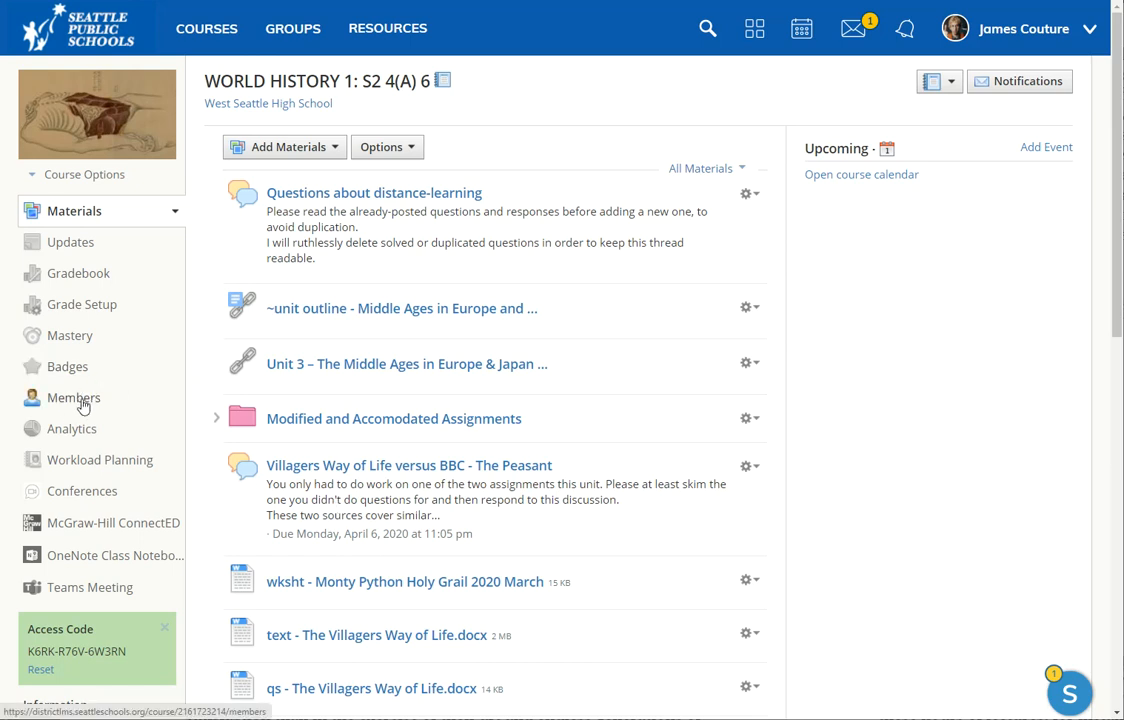
{"action": "mouse_move", "coordinate": [72, 396]}
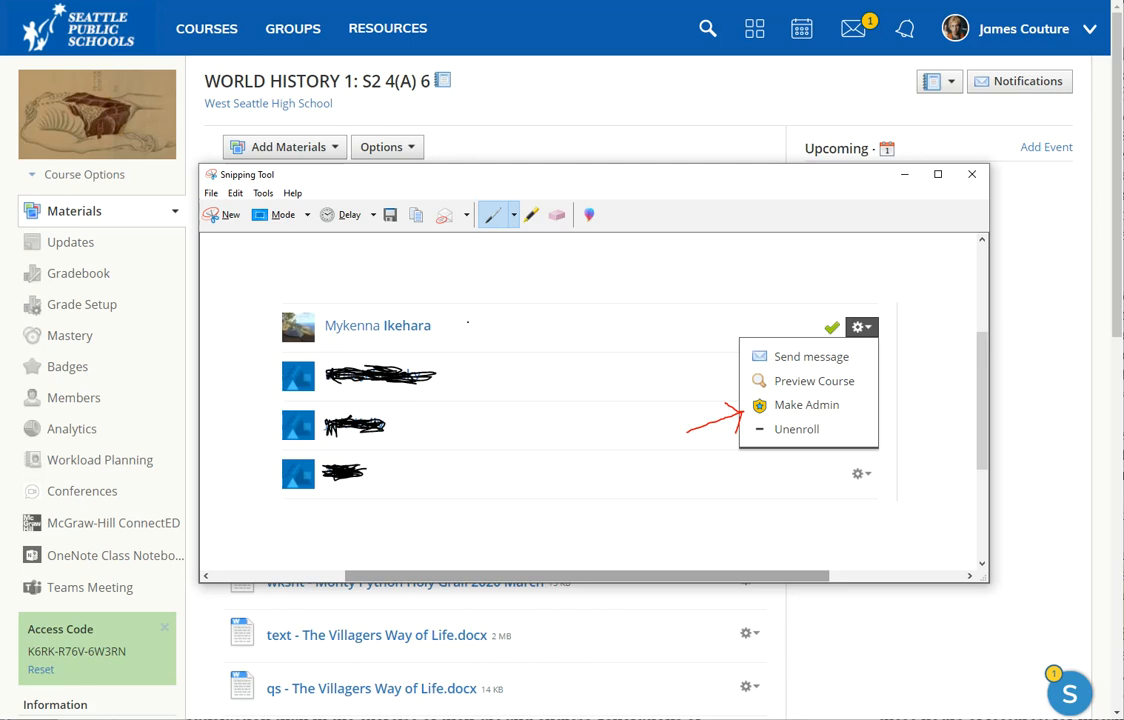
{"action": "mouse_move", "coordinate": [58, 642]}
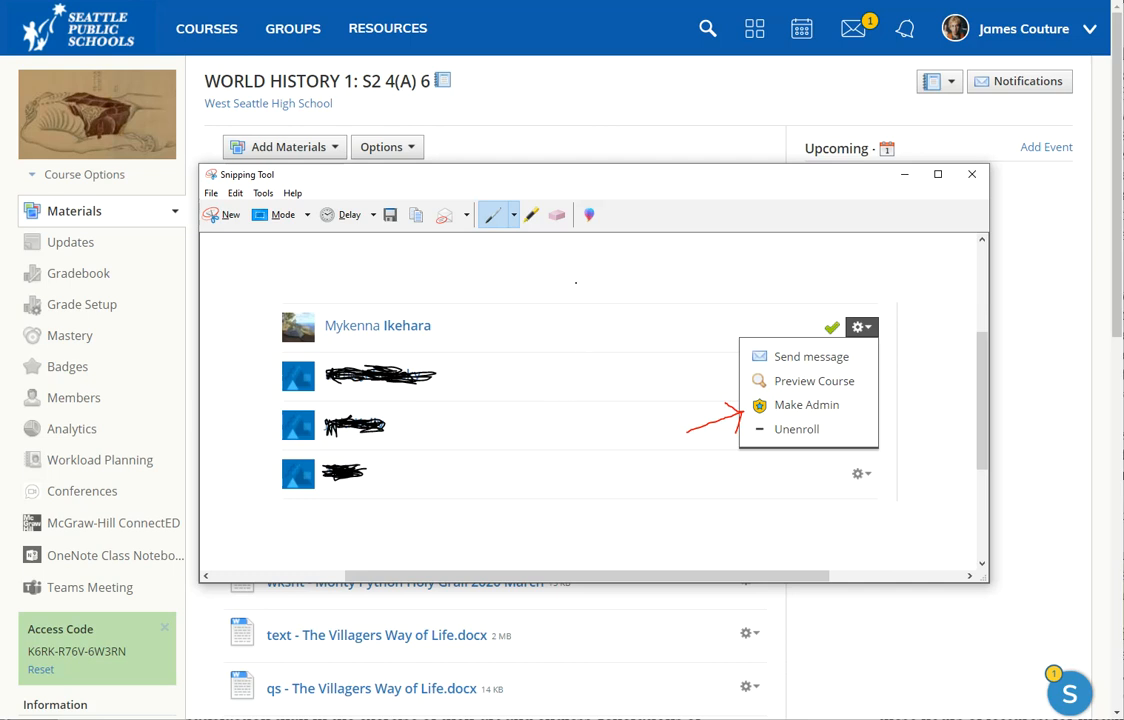
{"action": "mouse_move", "coordinate": [620, 176]}
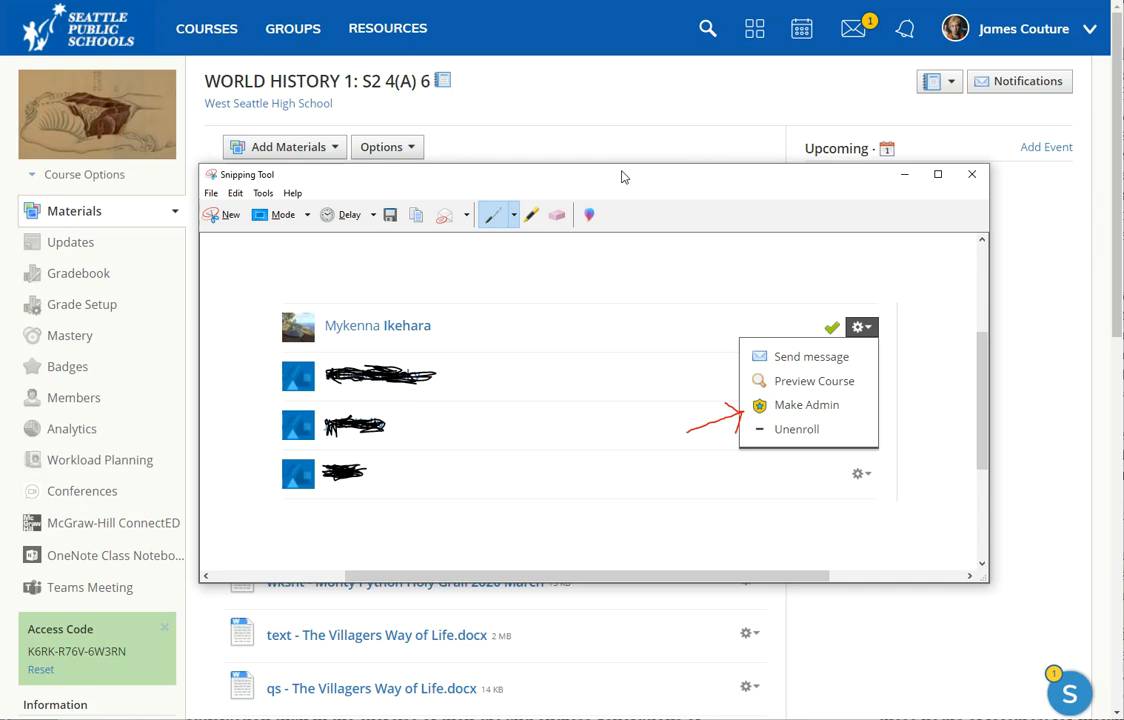
{"action": "mouse_move", "coordinate": [618, 186]}
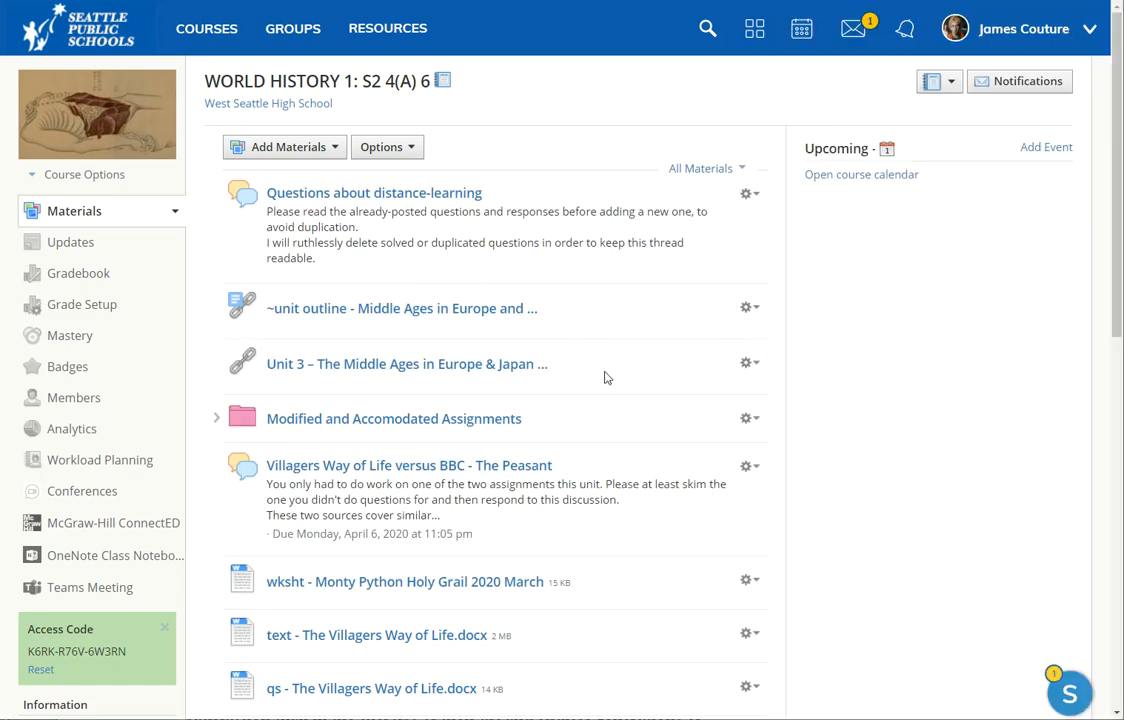
{"action": "mouse_move", "coordinate": [632, 372]}
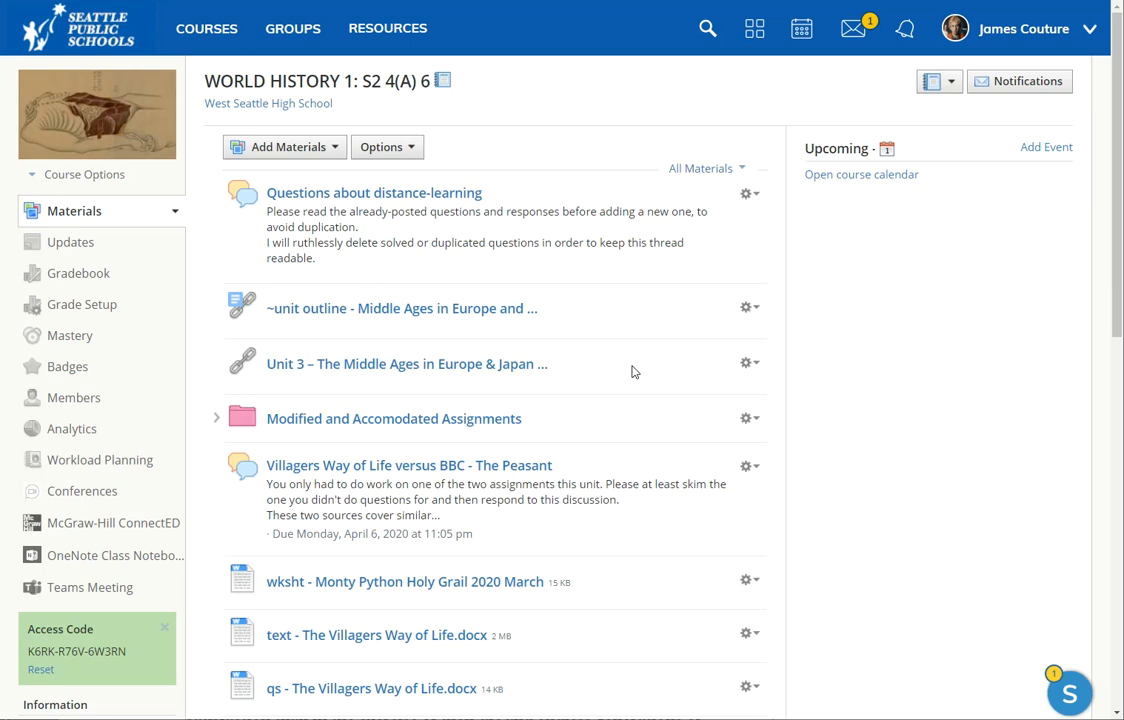
{"action": "mouse_move", "coordinate": [616, 352]}
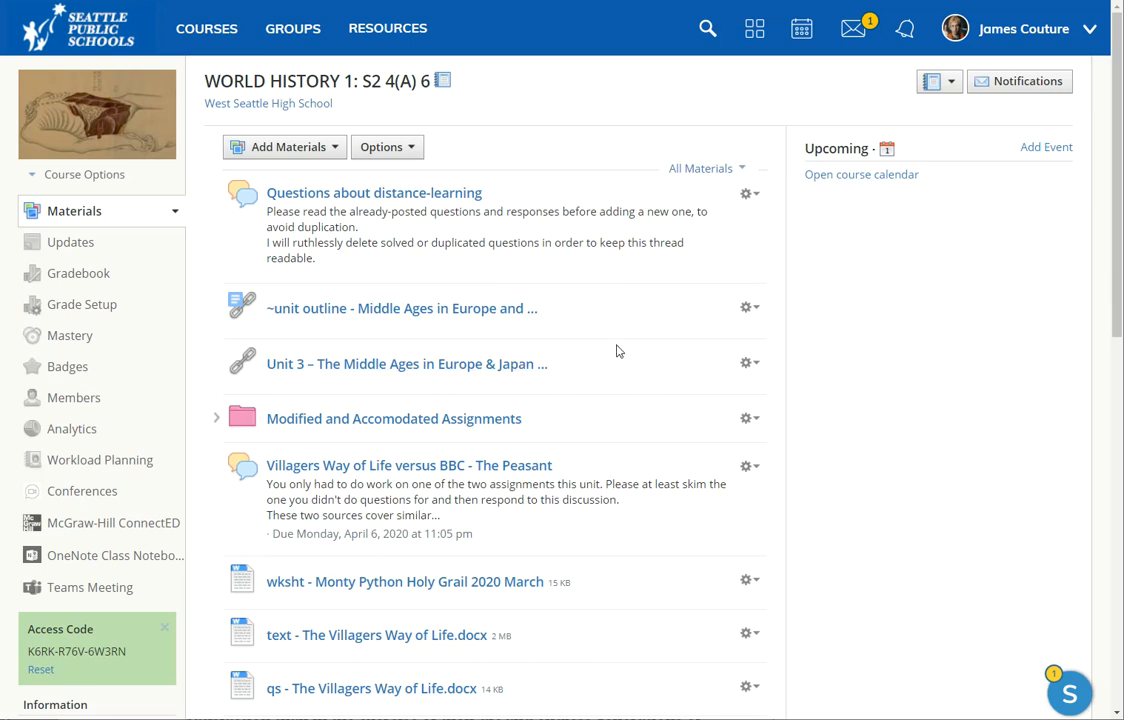
{"action": "scroll", "scroll_direction": "down", "scroll_amount": 3}
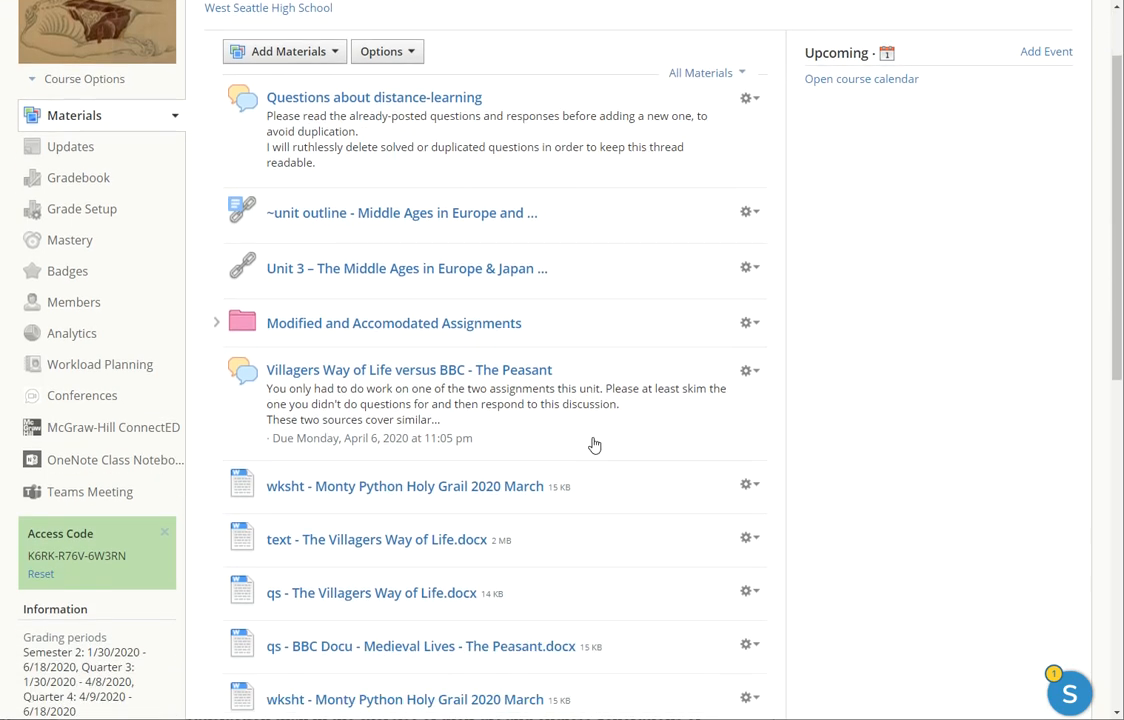
{"action": "scroll", "scroll_direction": "down", "scroll_amount": 3}
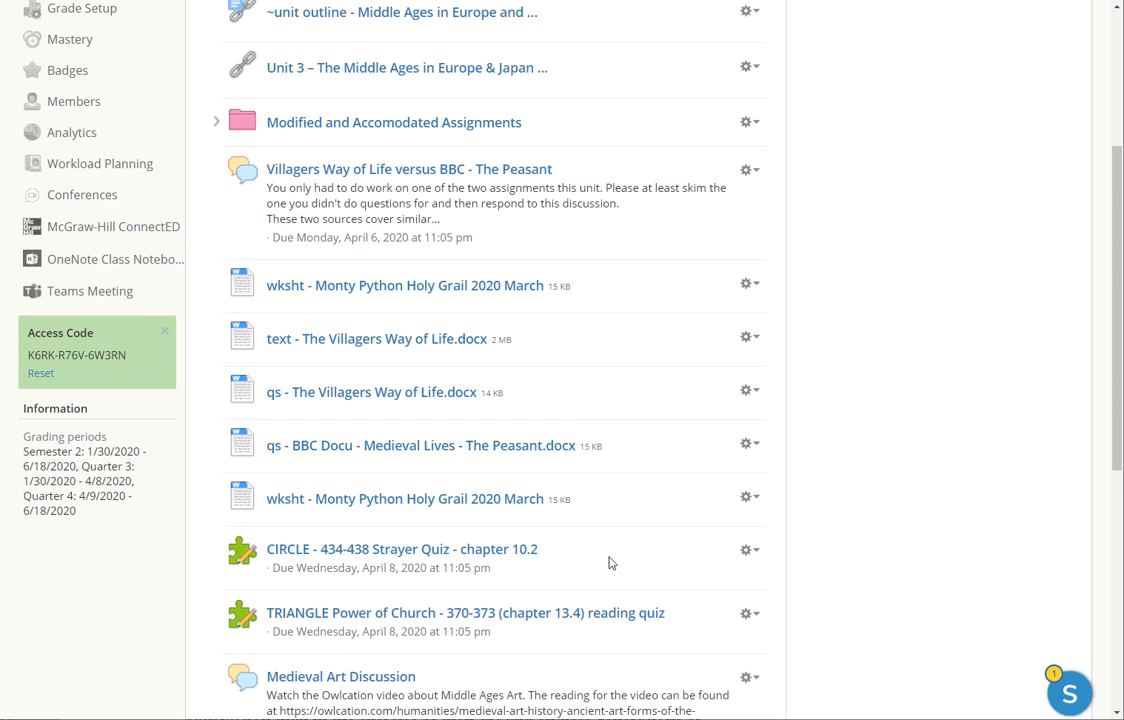
{"action": "mouse_move", "coordinate": [370, 556]}
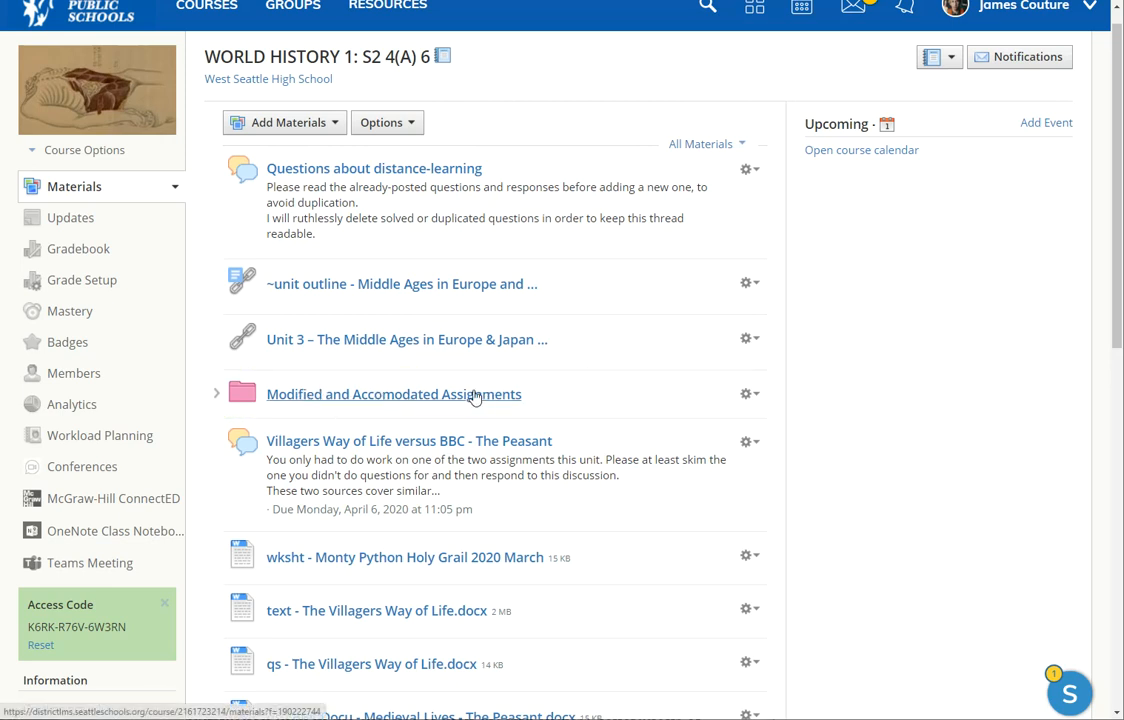
{"action": "mouse_move", "coordinate": [584, 392]}
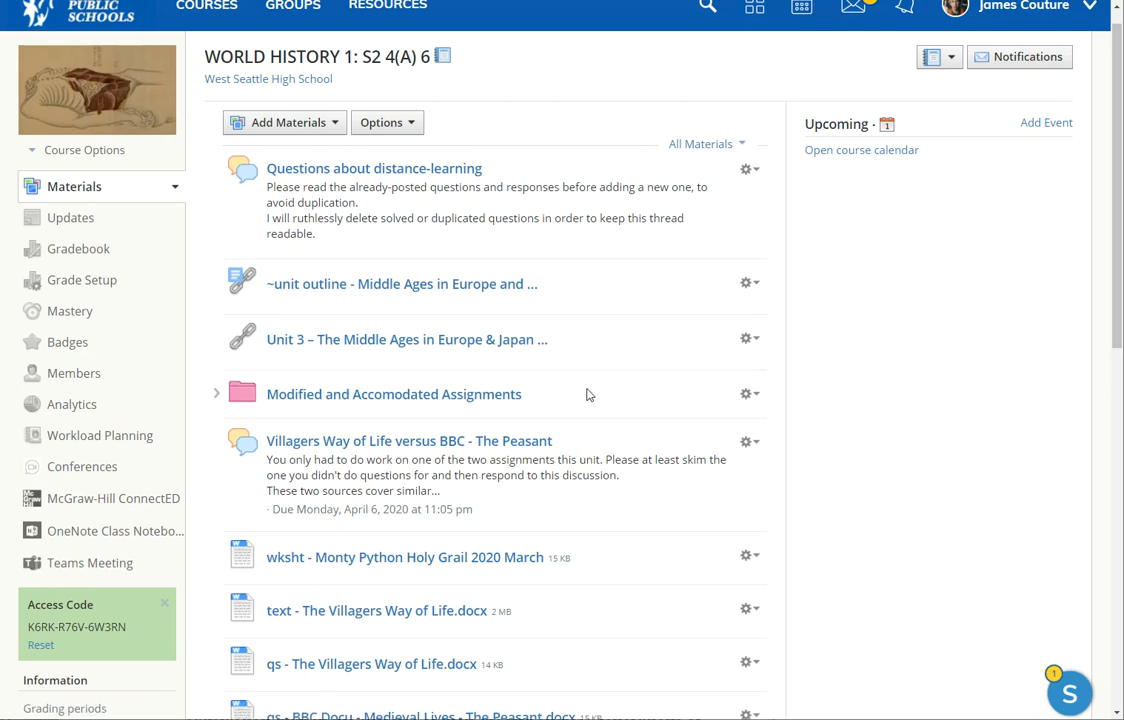
{"action": "mouse_move", "coordinate": [590, 390]}
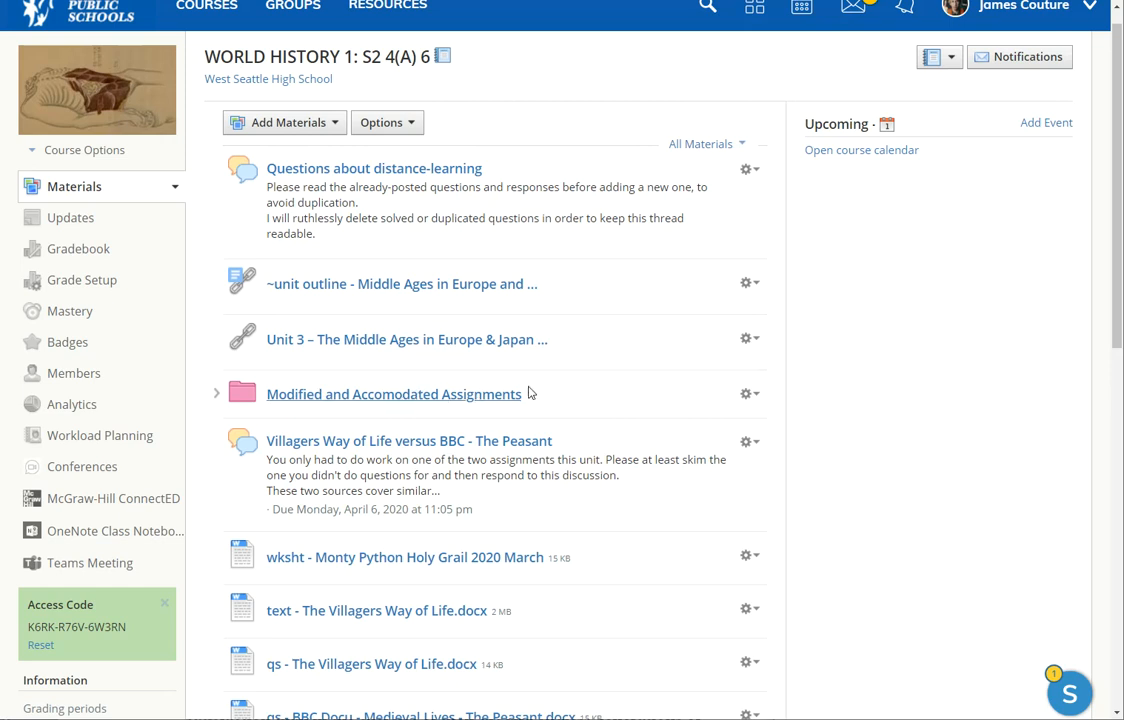
{"action": "mouse_move", "coordinate": [582, 402]}
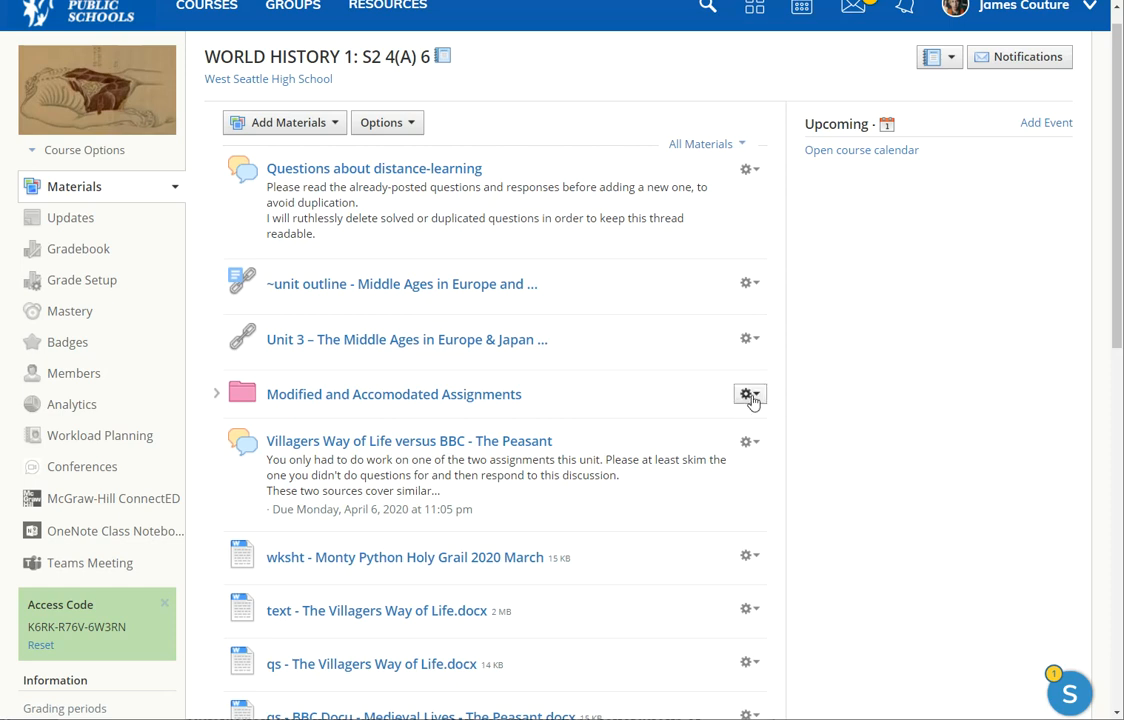
Step: Return to the top of the World History 1 materials list near the Modified and Accomodated Assignments folder
{"action": "left_click", "coordinate": [748, 392]}
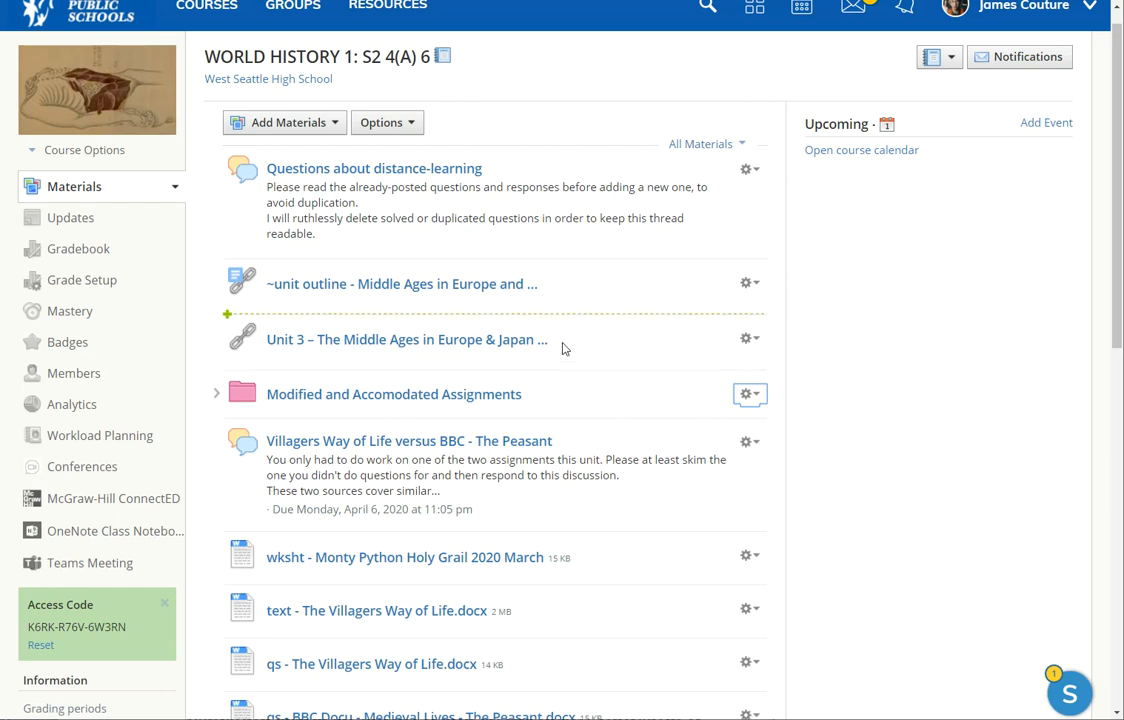
{"action": "mouse_move", "coordinate": [604, 408]}
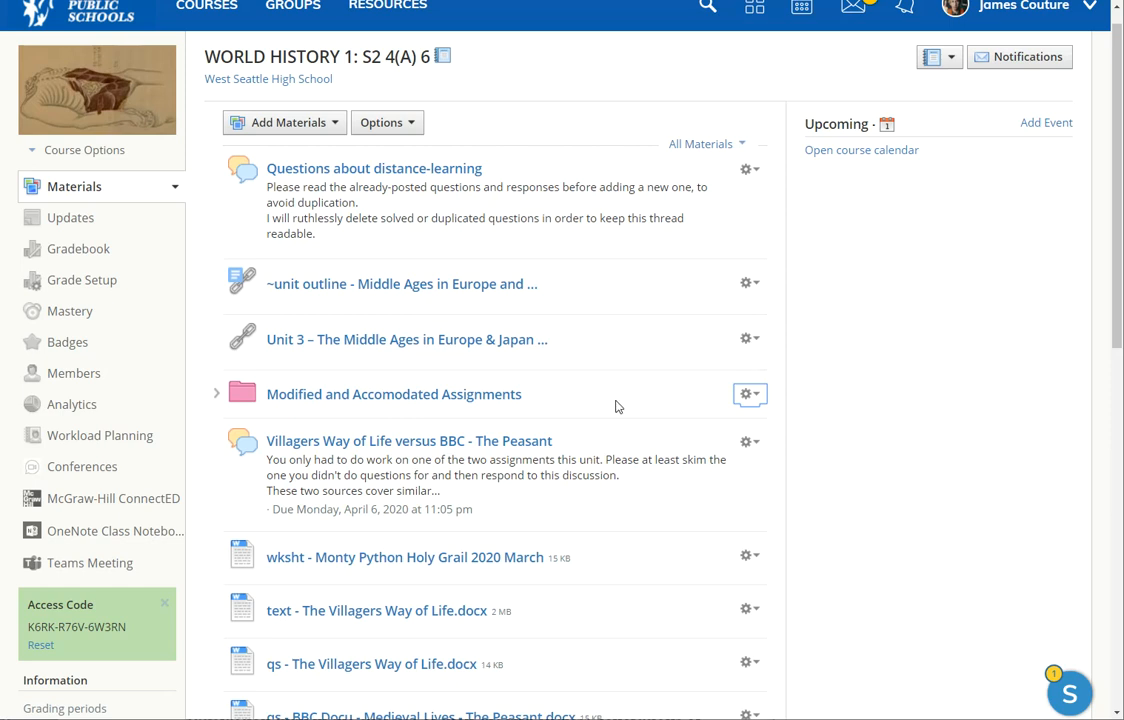
{"action": "mouse_move", "coordinate": [600, 408]}
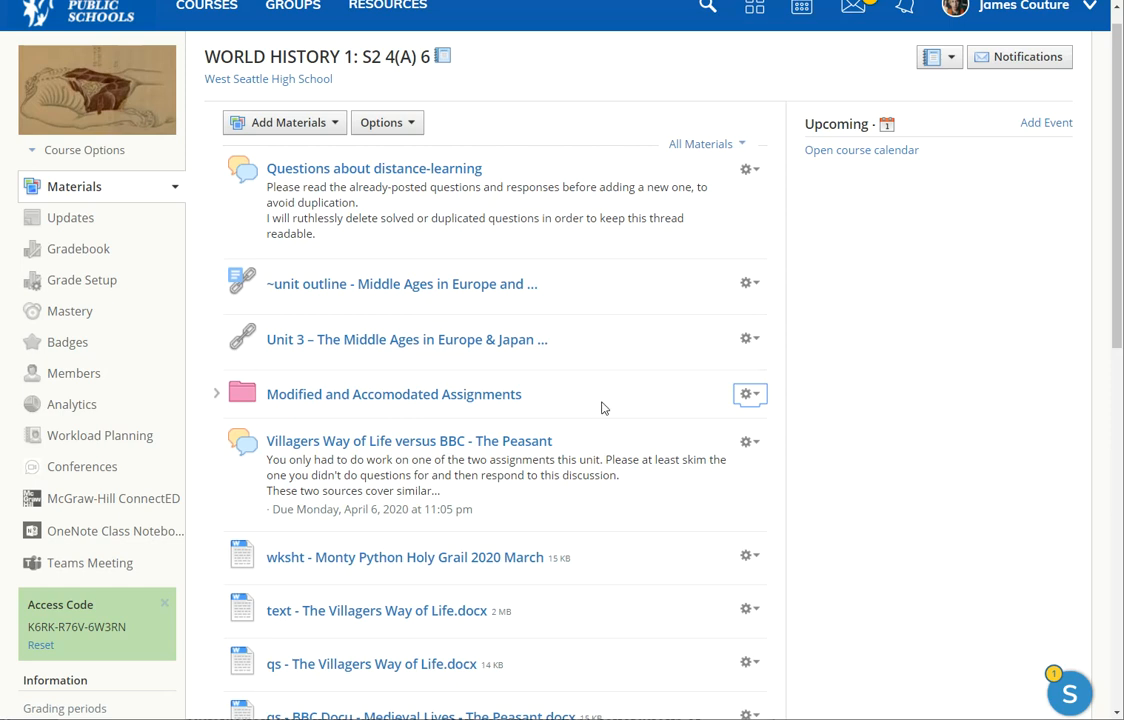
{"action": "mouse_move", "coordinate": [376, 396]}
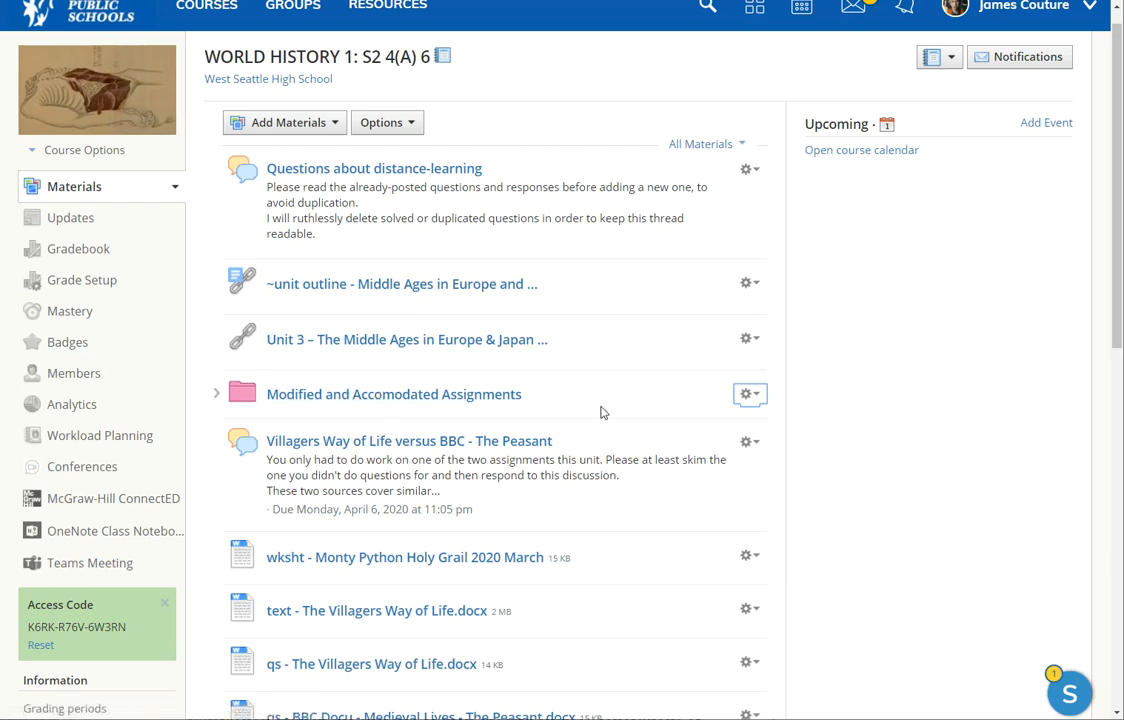
{"action": "mouse_move", "coordinate": [488, 536]}
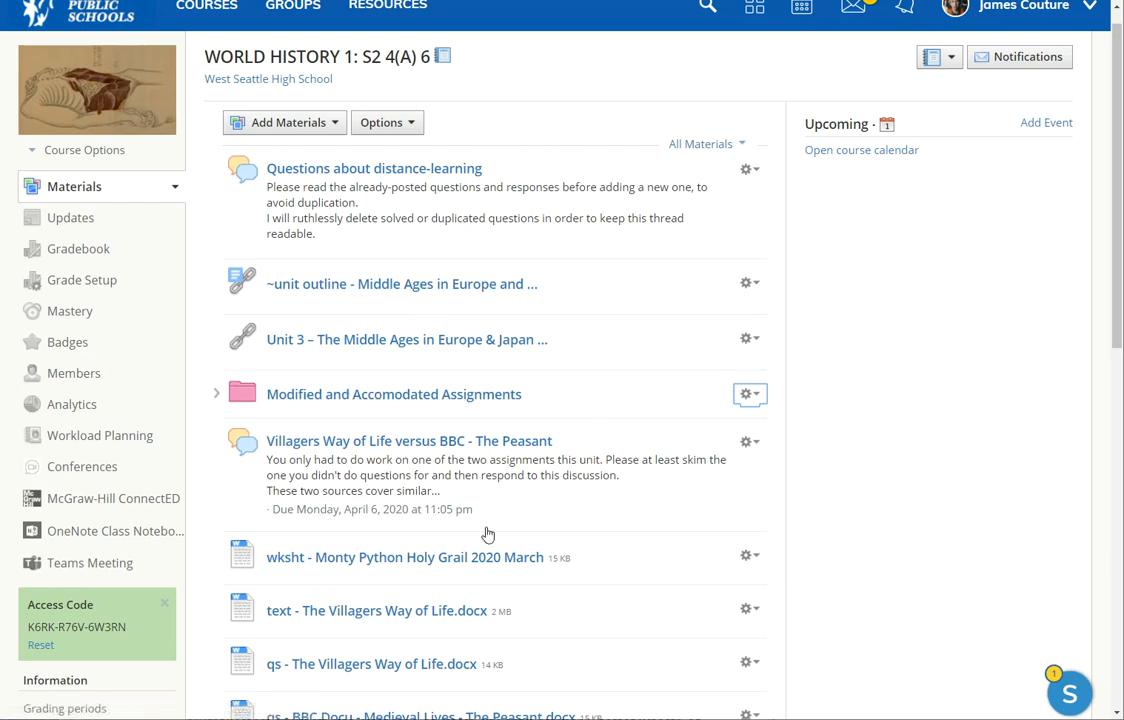
{"action": "mouse_move", "coordinate": [408, 440]}
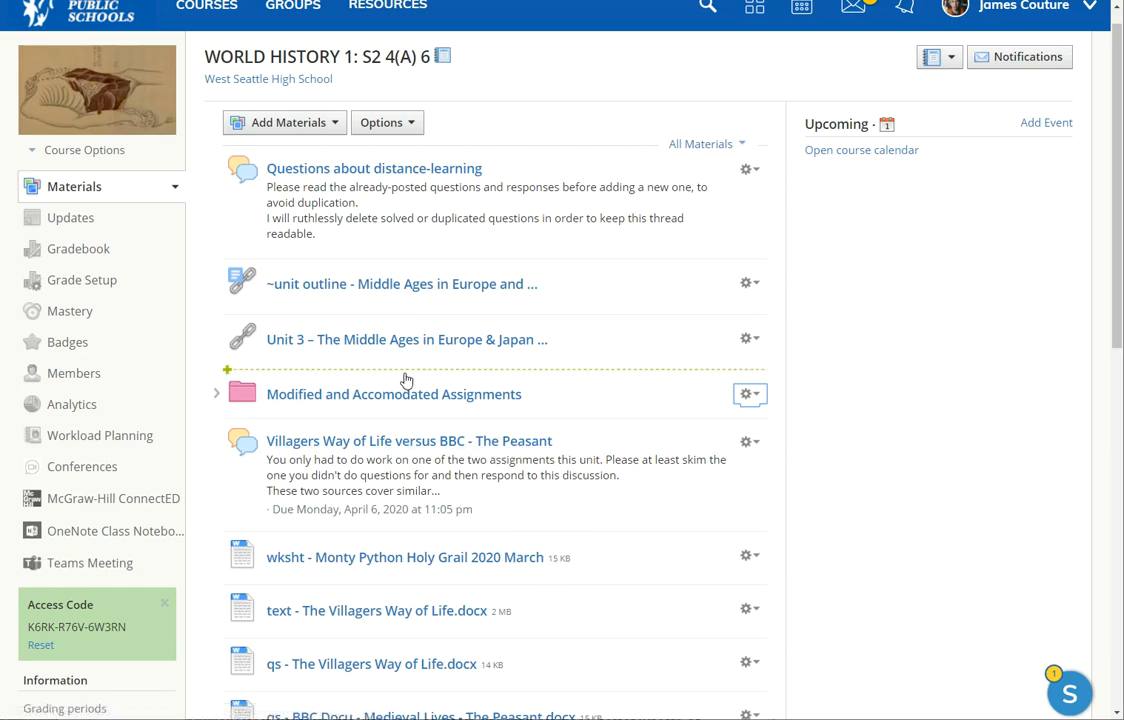
{"action": "mouse_move", "coordinate": [434, 394]}
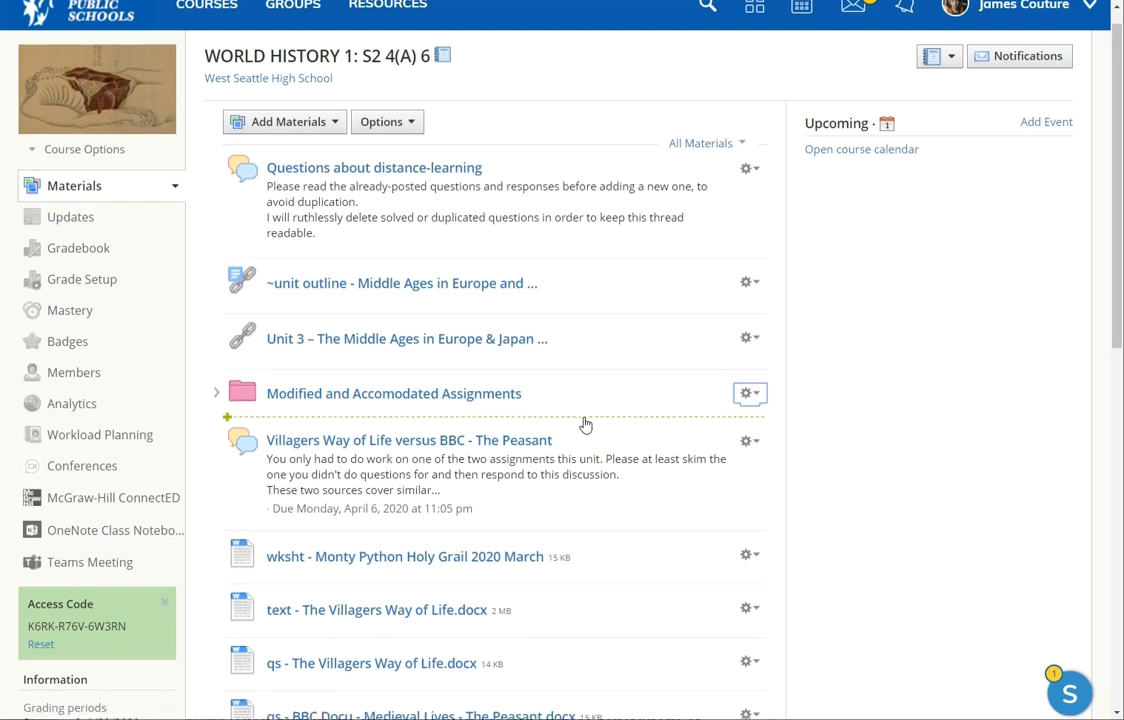
Step: Scroll the materials list down toward the CIRCLE - 434-438 Strayer Quiz - chapter 10.2
{"action": "scroll", "scroll_direction": "down", "scroll_amount": 3}
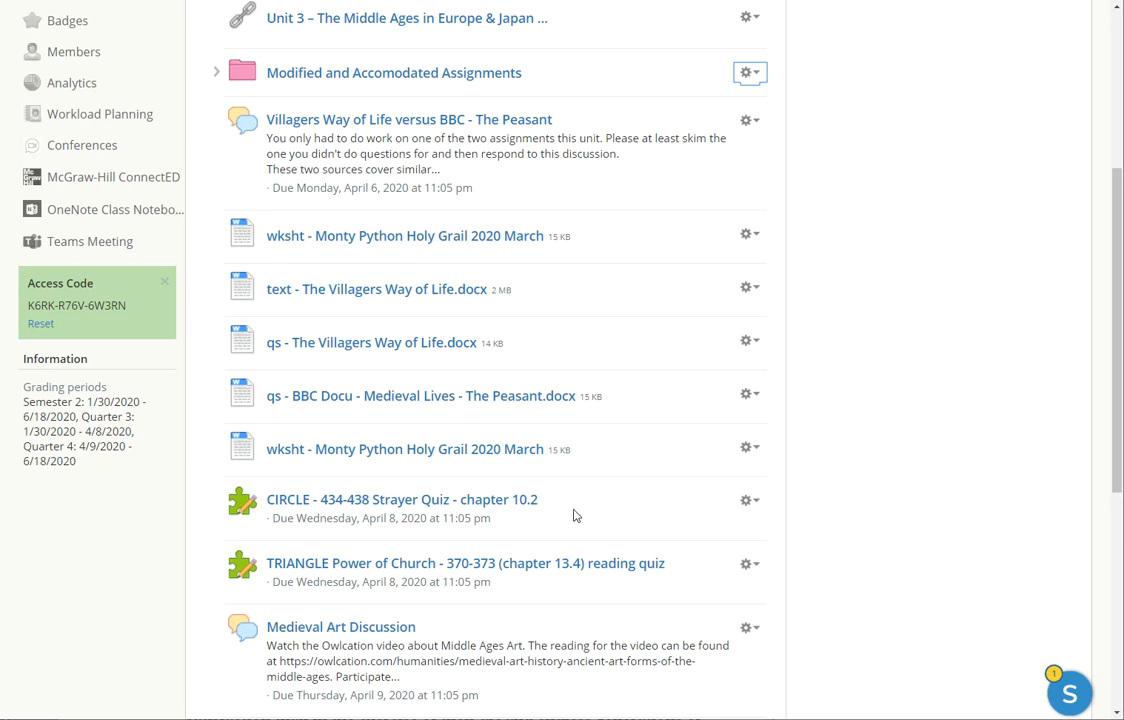
{"action": "mouse_move", "coordinate": [562, 520]}
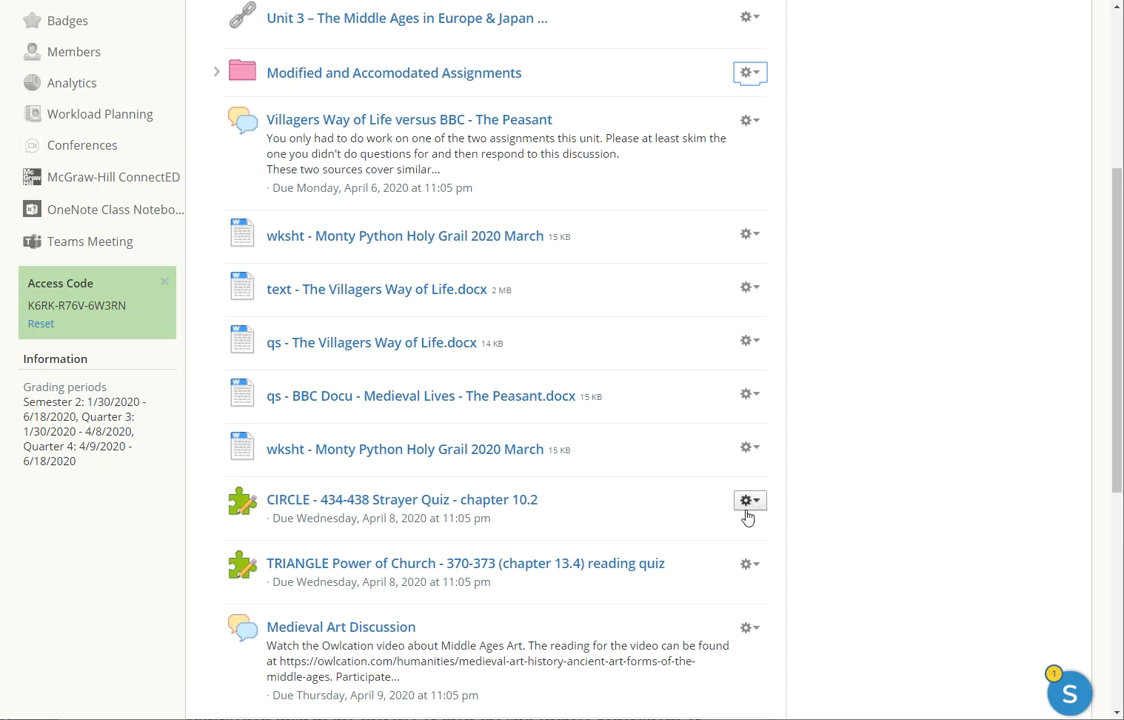
{"action": "mouse_move", "coordinate": [588, 524]}
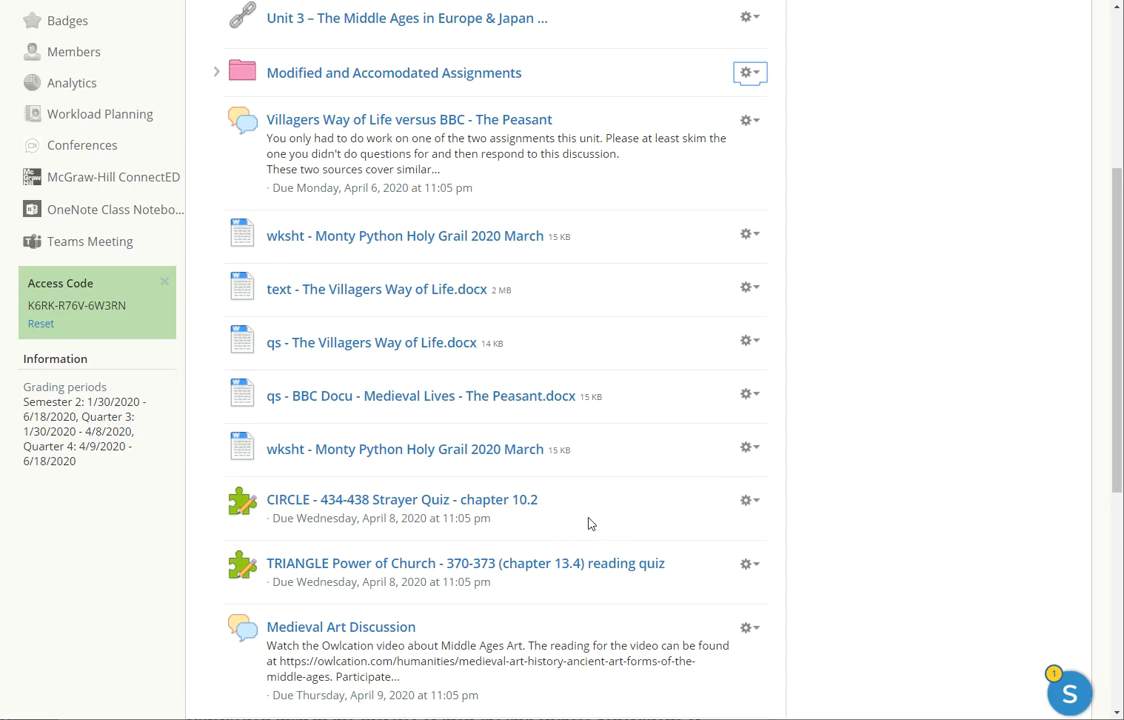
{"action": "mouse_move", "coordinate": [416, 508]}
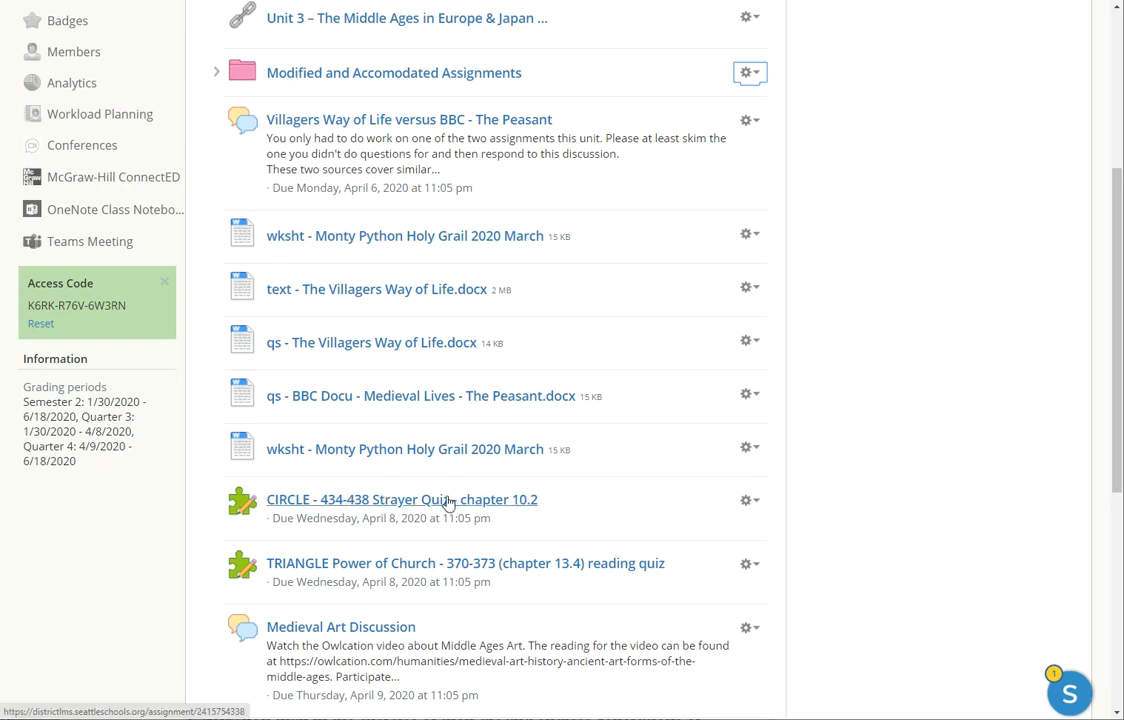
{"action": "mouse_move", "coordinate": [504, 508]}
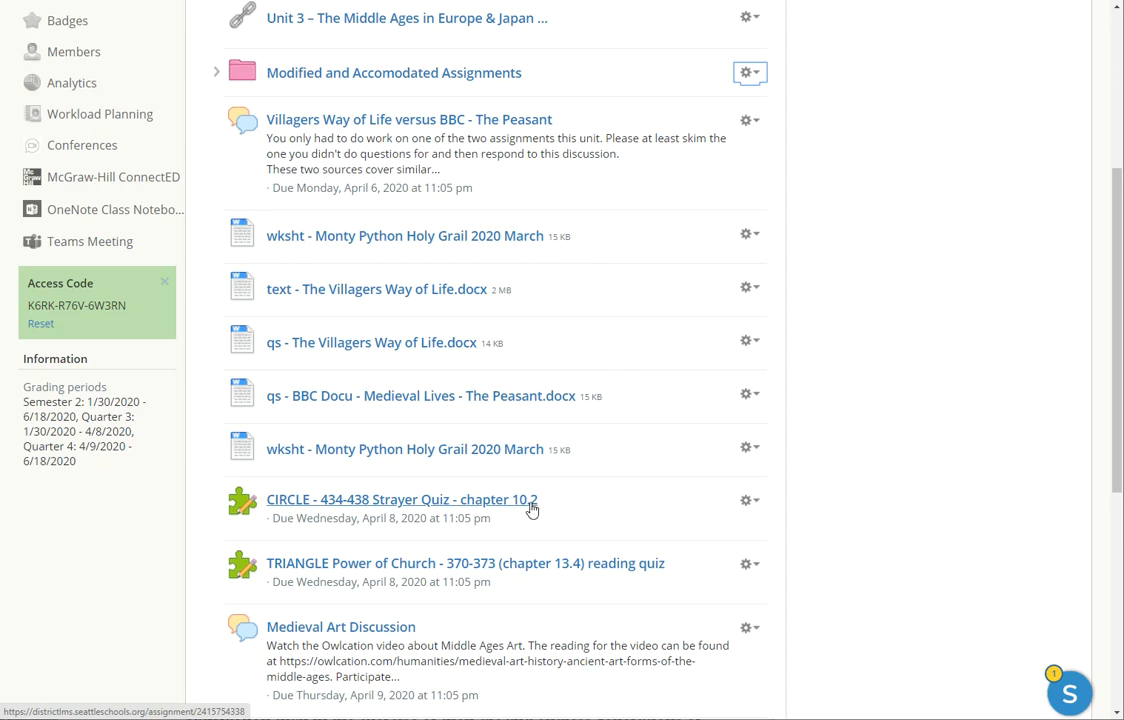
{"action": "mouse_move", "coordinate": [504, 508]}
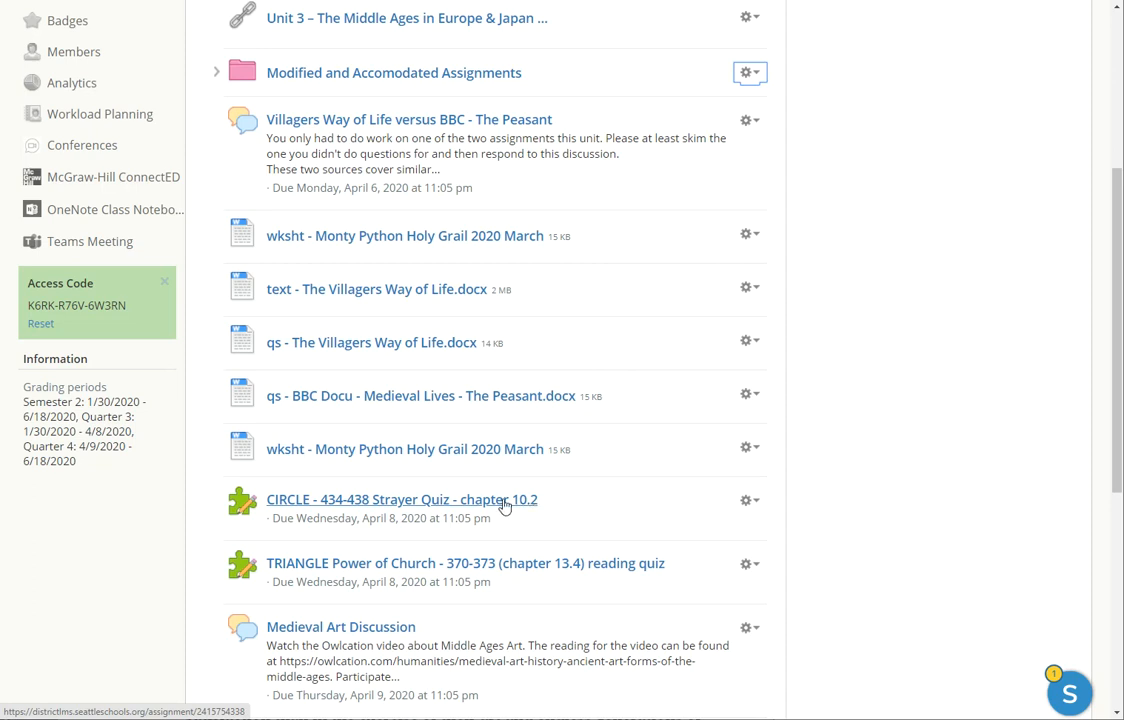
{"action": "mouse_move", "coordinate": [586, 508]}
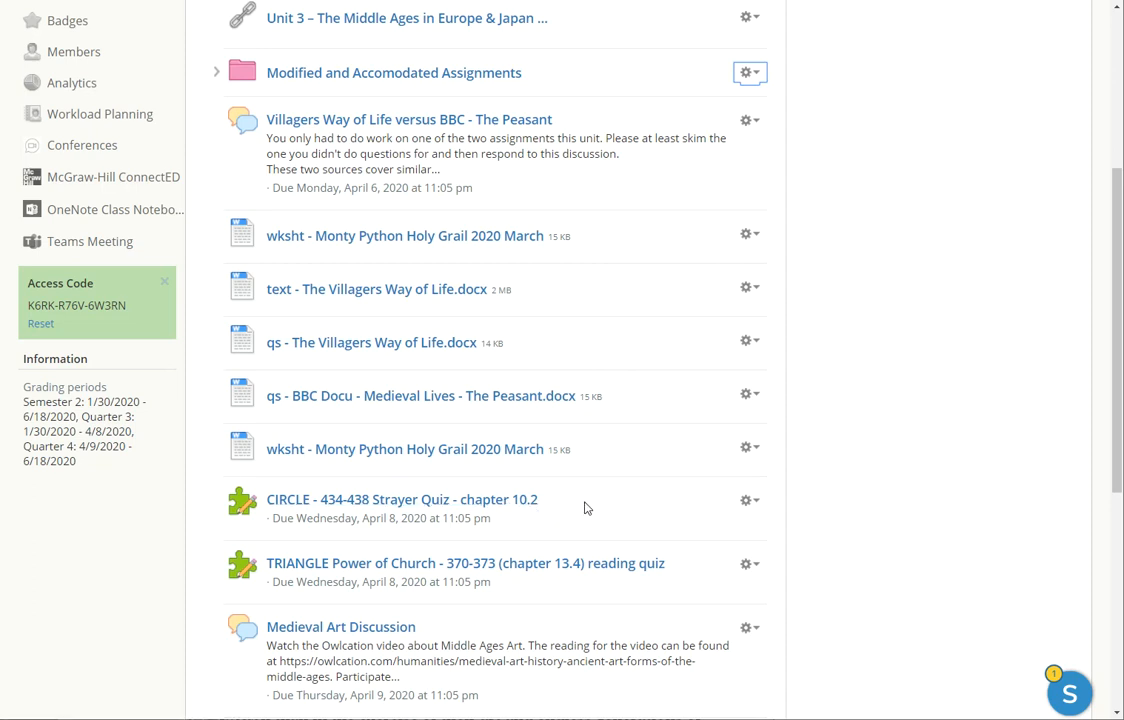
{"action": "mouse_move", "coordinate": [584, 514]}
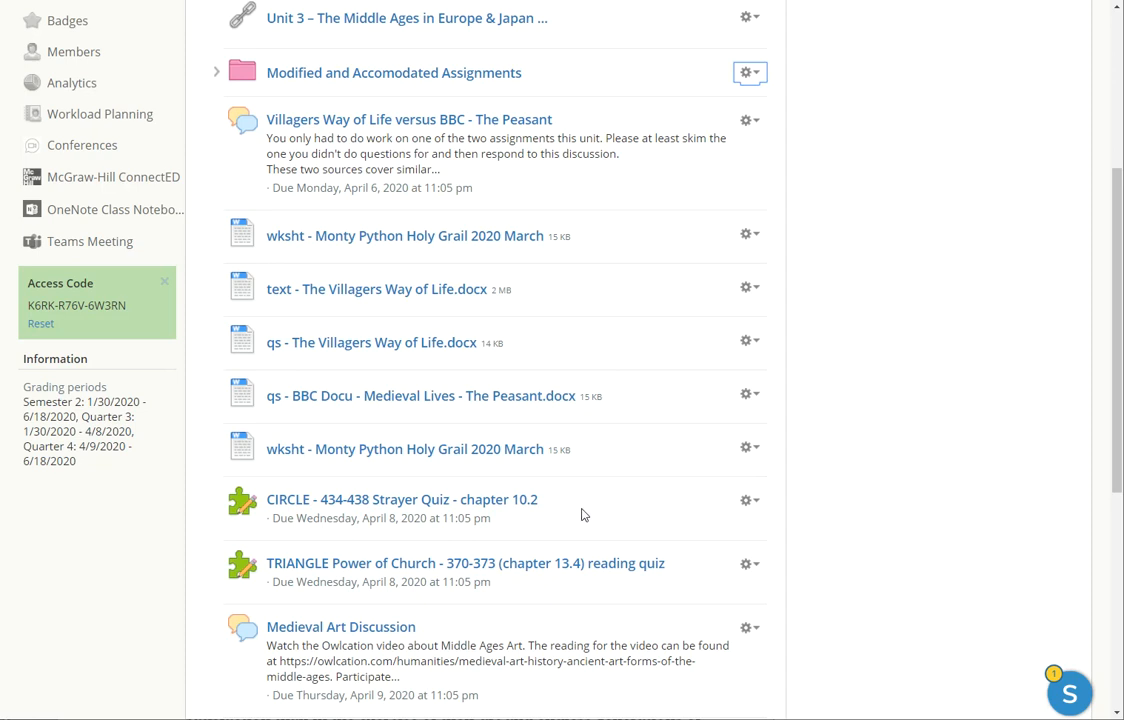
{"action": "mouse_move", "coordinate": [588, 514]}
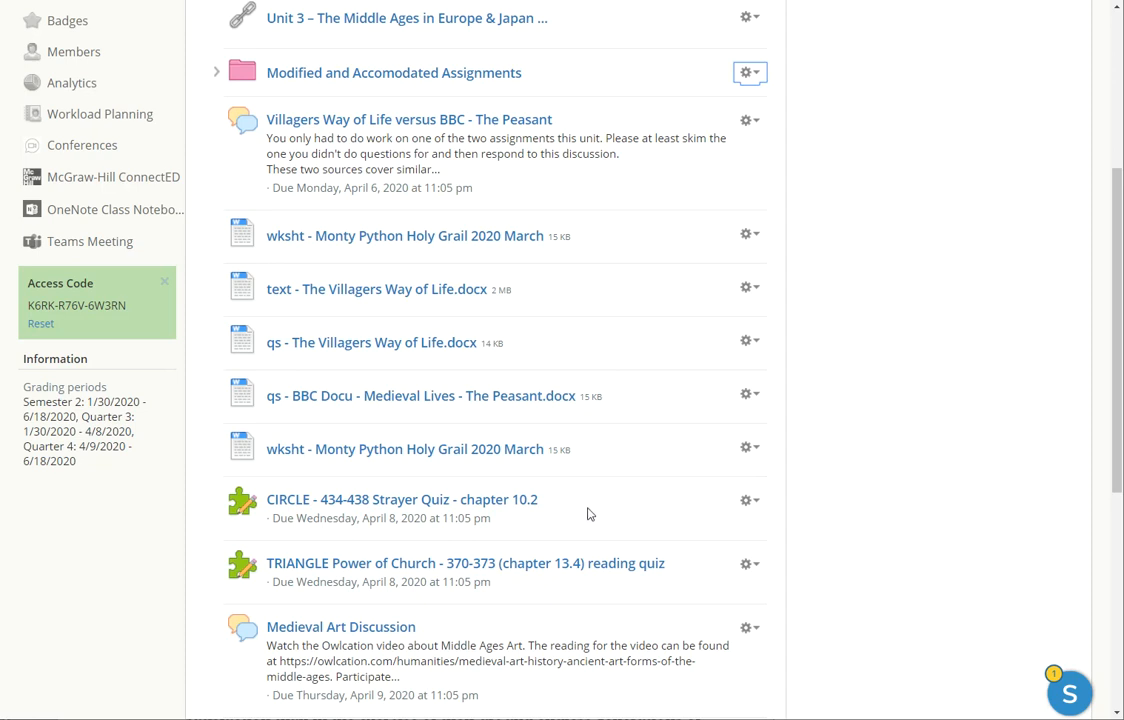
{"action": "mouse_move", "coordinate": [600, 512]}
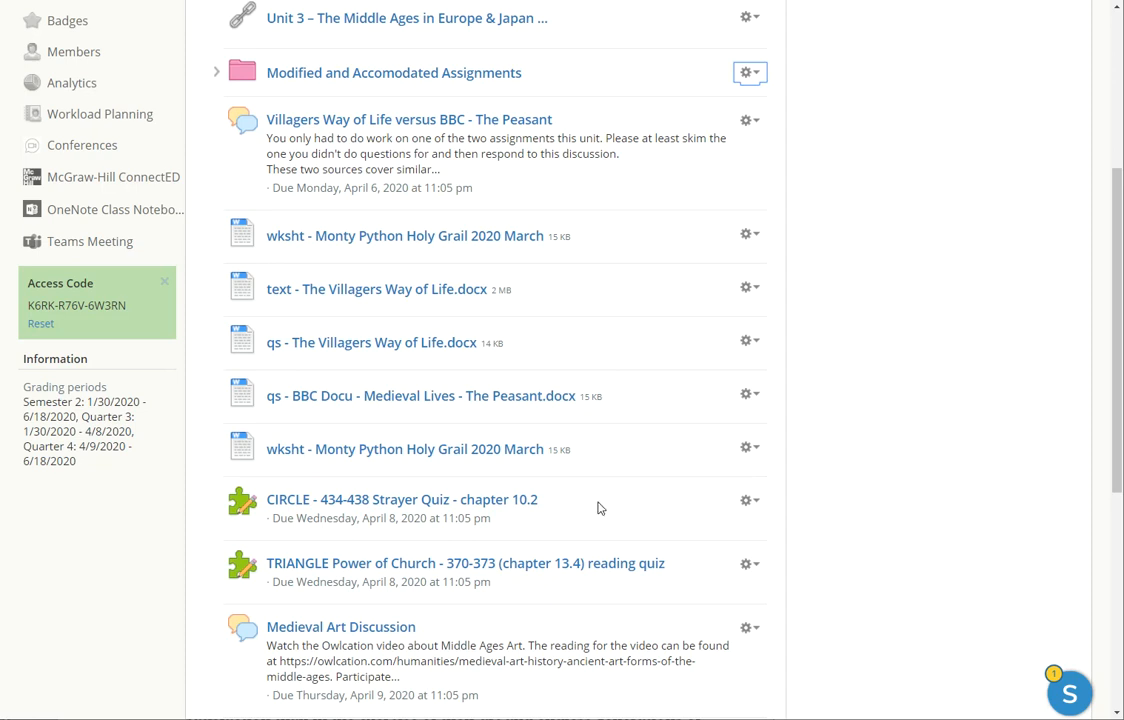
{"action": "mouse_move", "coordinate": [496, 518]}
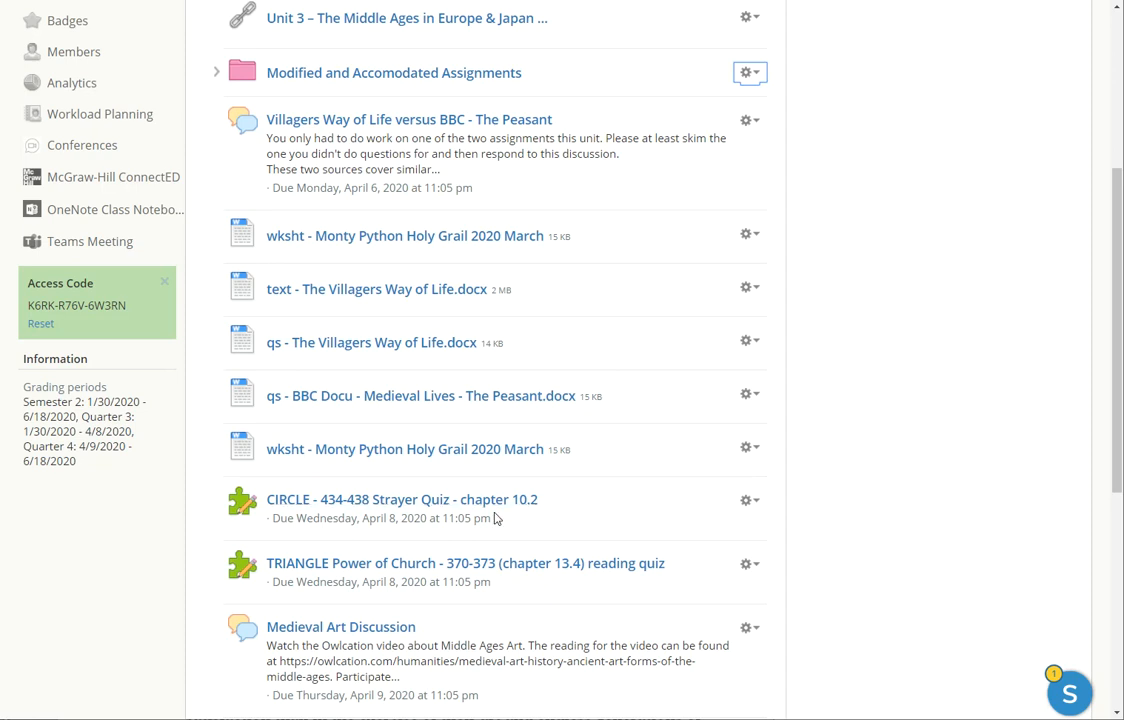
{"action": "mouse_move", "coordinate": [748, 500]}
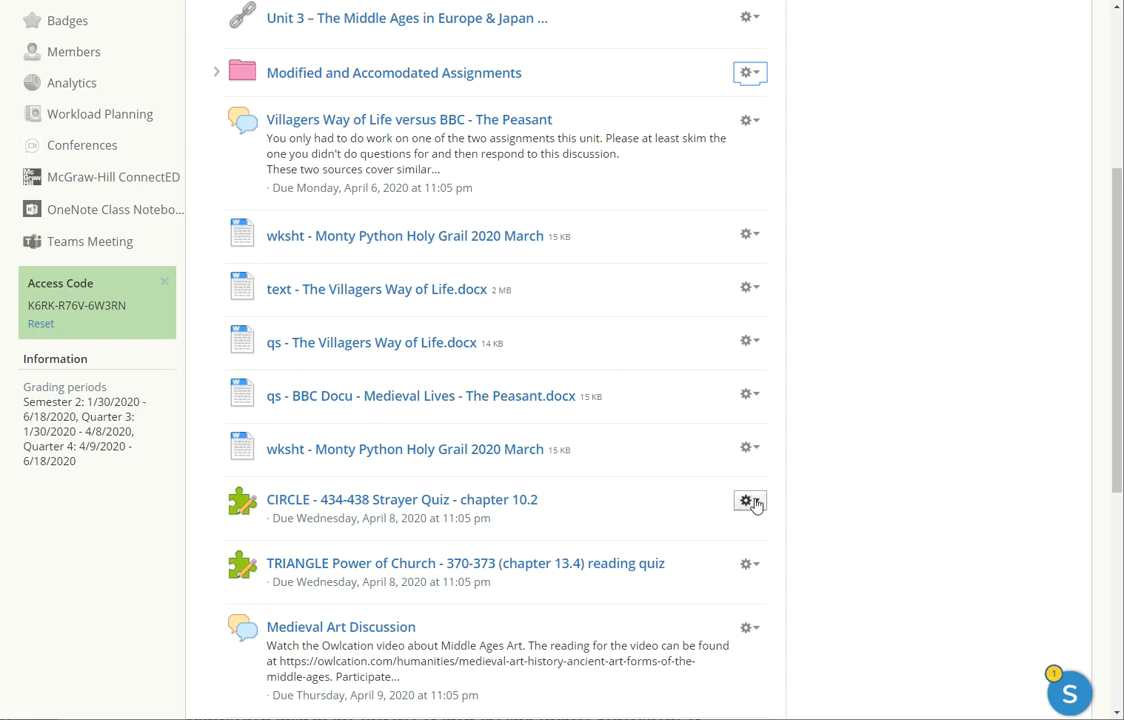
{"action": "mouse_move", "coordinate": [732, 508]}
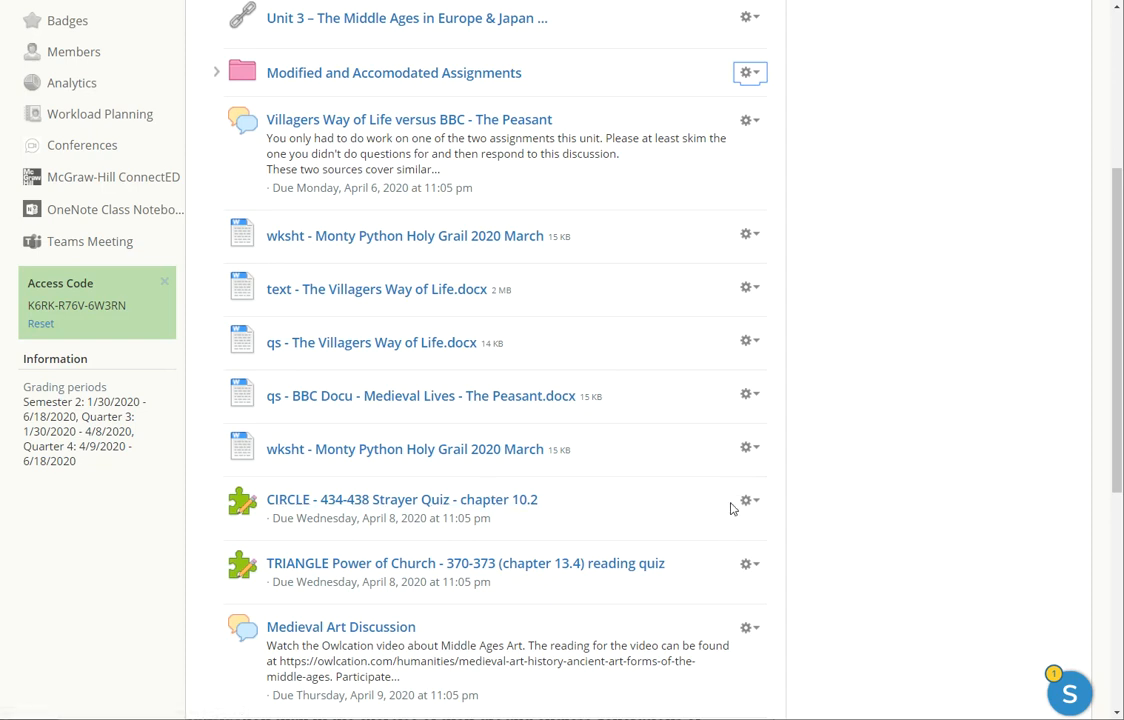
Step: Save a copy of the CIRCLE 434-438 Strayer Quiz chapter 10.2 to the Home resources collection
{"action": "left_click", "coordinate": [748, 500]}
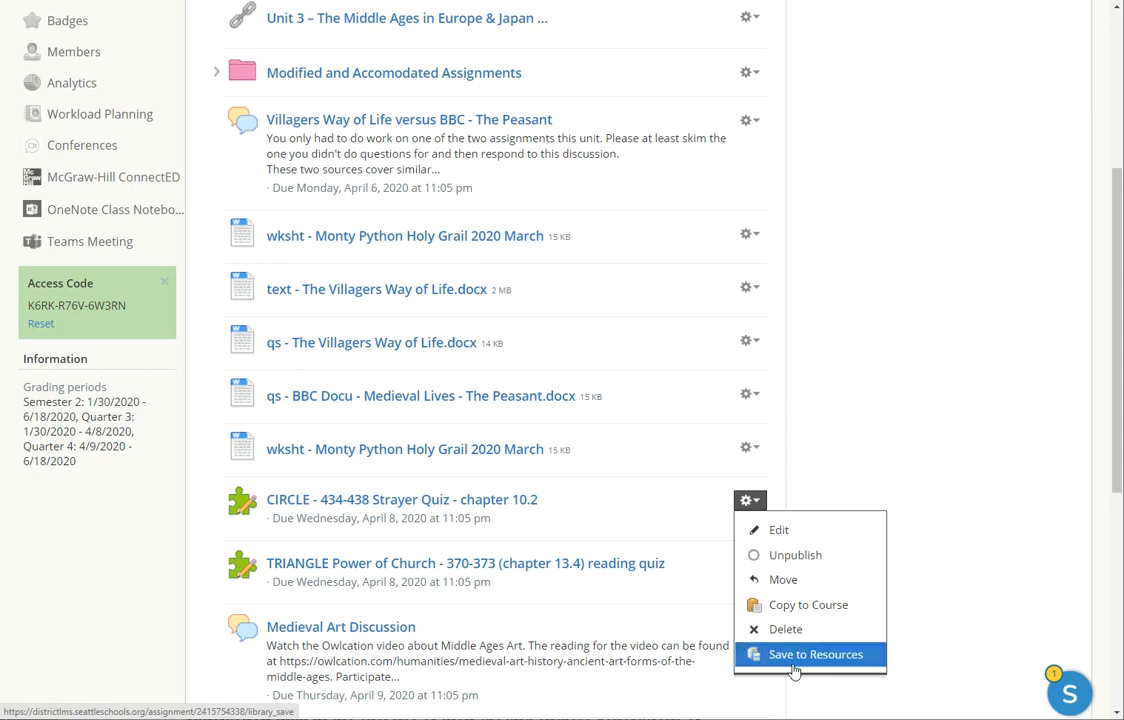
{"action": "mouse_move", "coordinate": [460, 496]}
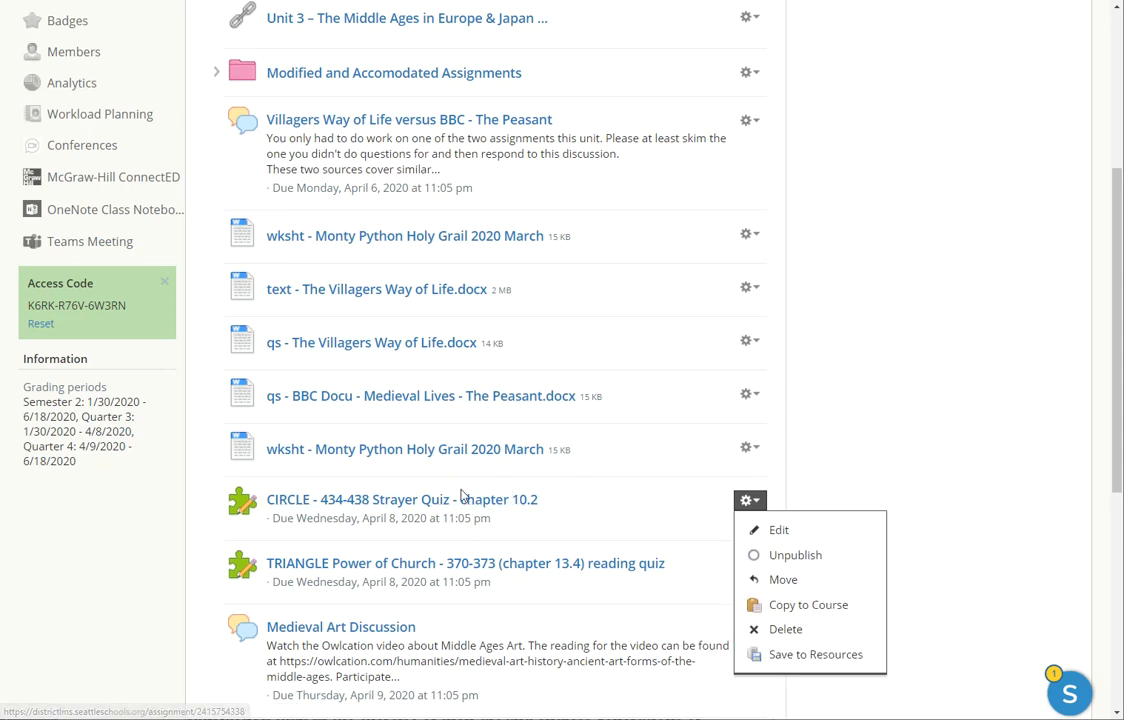
{"action": "mouse_move", "coordinate": [488, 516]}
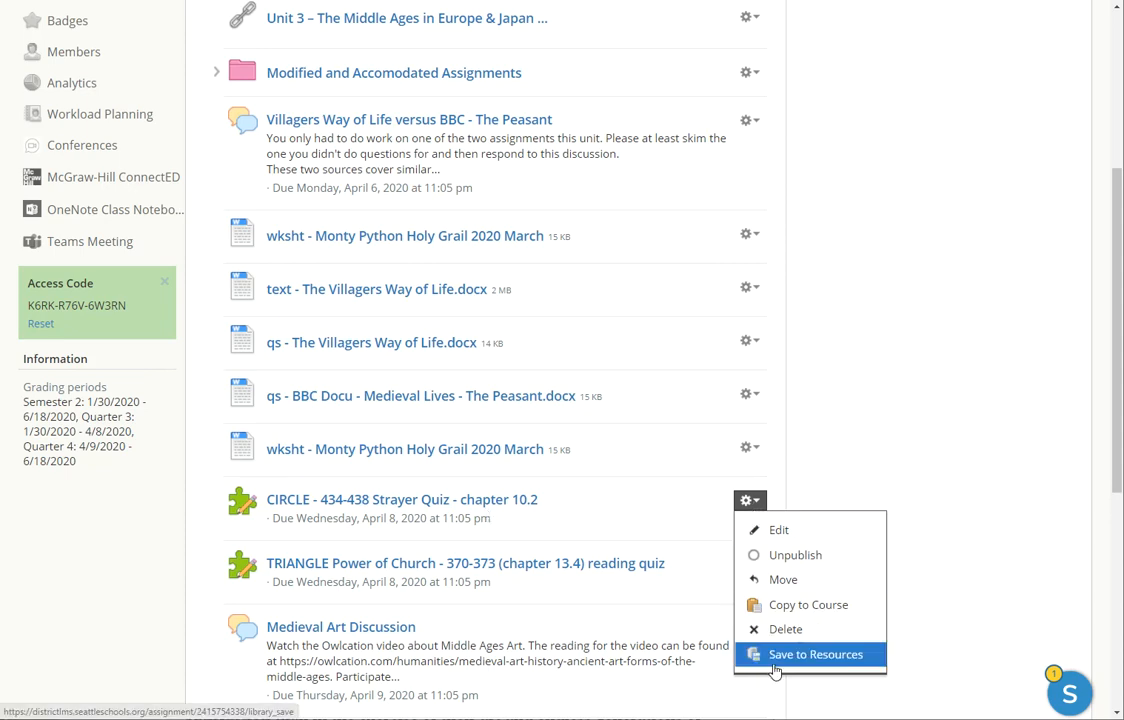
{"action": "left_click", "coordinate": [816, 654]}
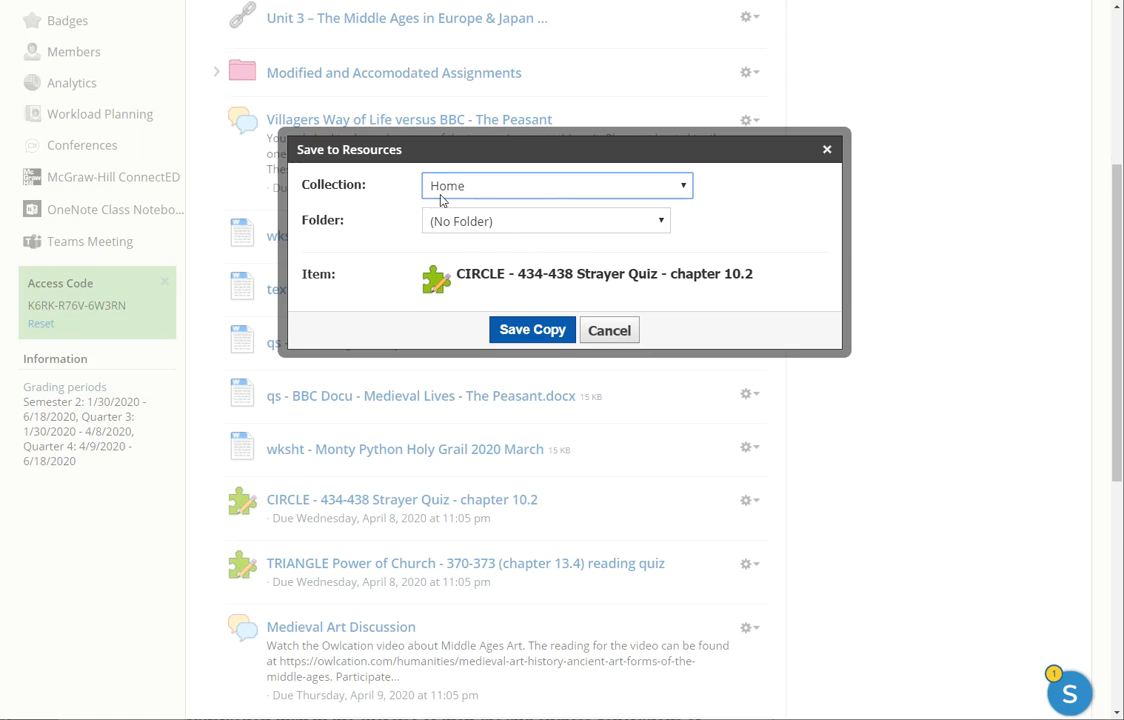
{"action": "left_click", "coordinate": [532, 328]}
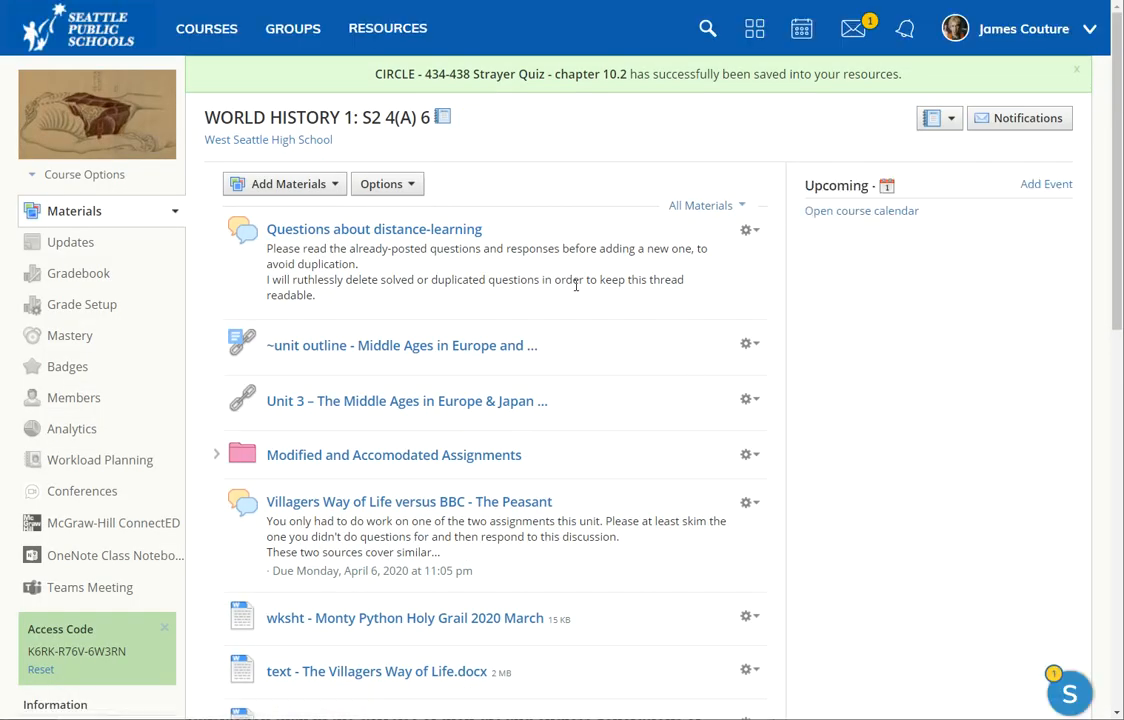
{"action": "mouse_move", "coordinate": [388, 28]}
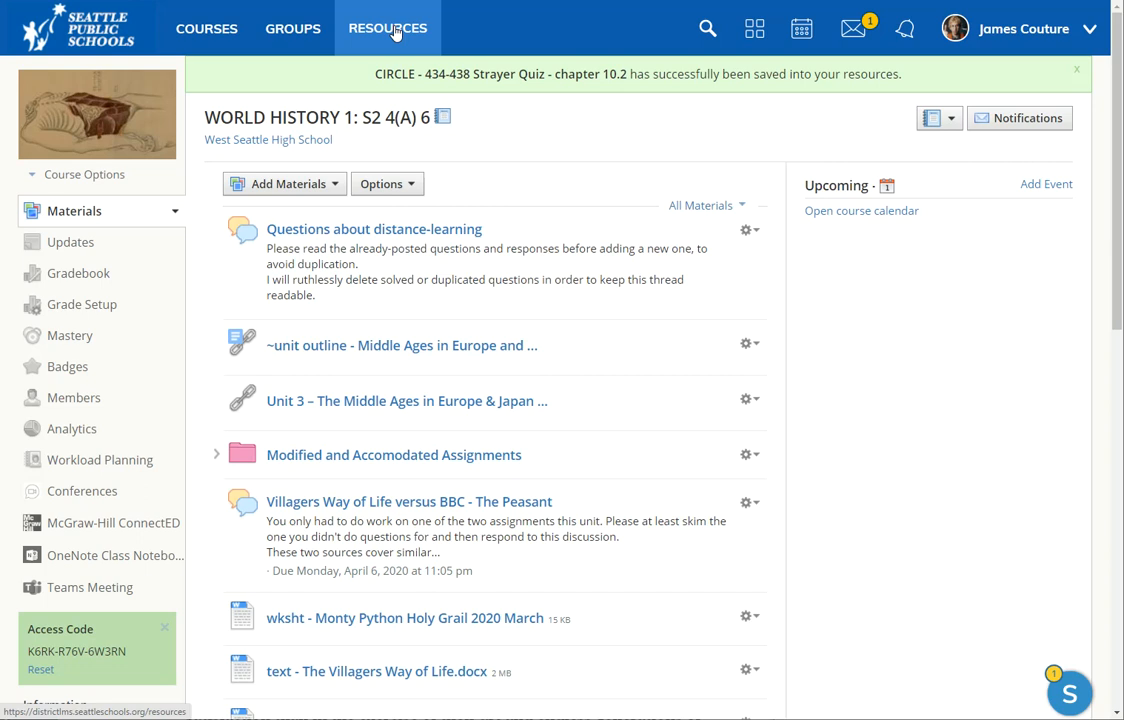
{"action": "mouse_move", "coordinate": [374, 228]}
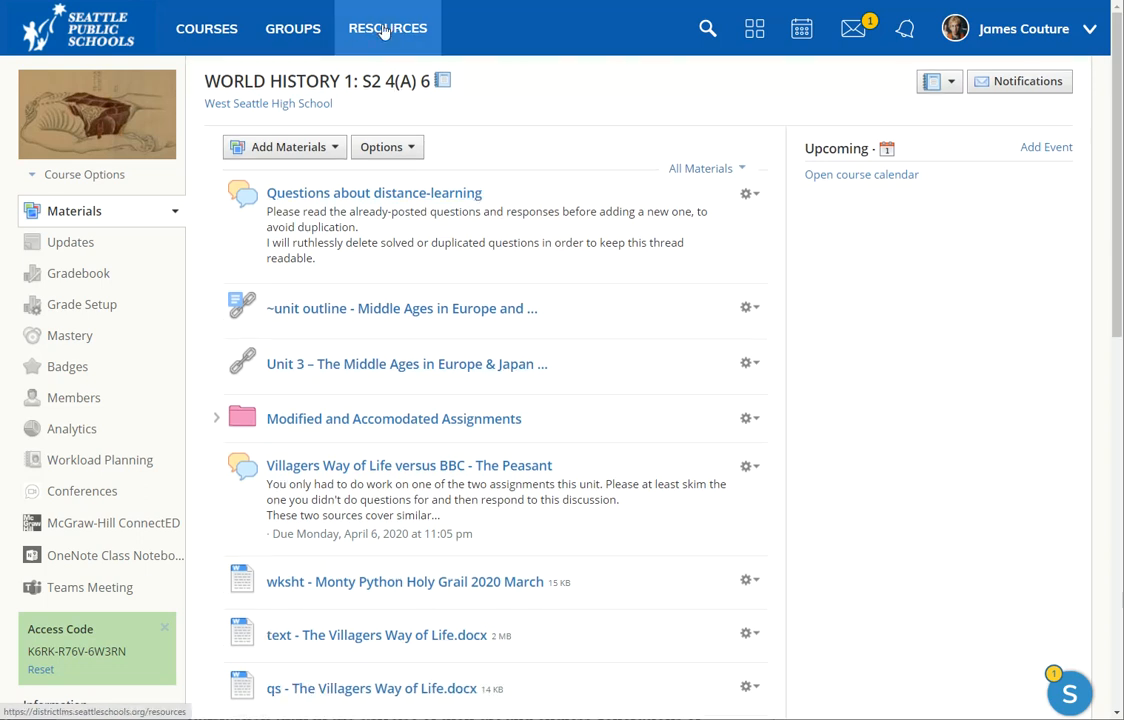
Step: Go to the personal Resources Home collection from the top navigation
{"action": "left_click", "coordinate": [386, 28]}
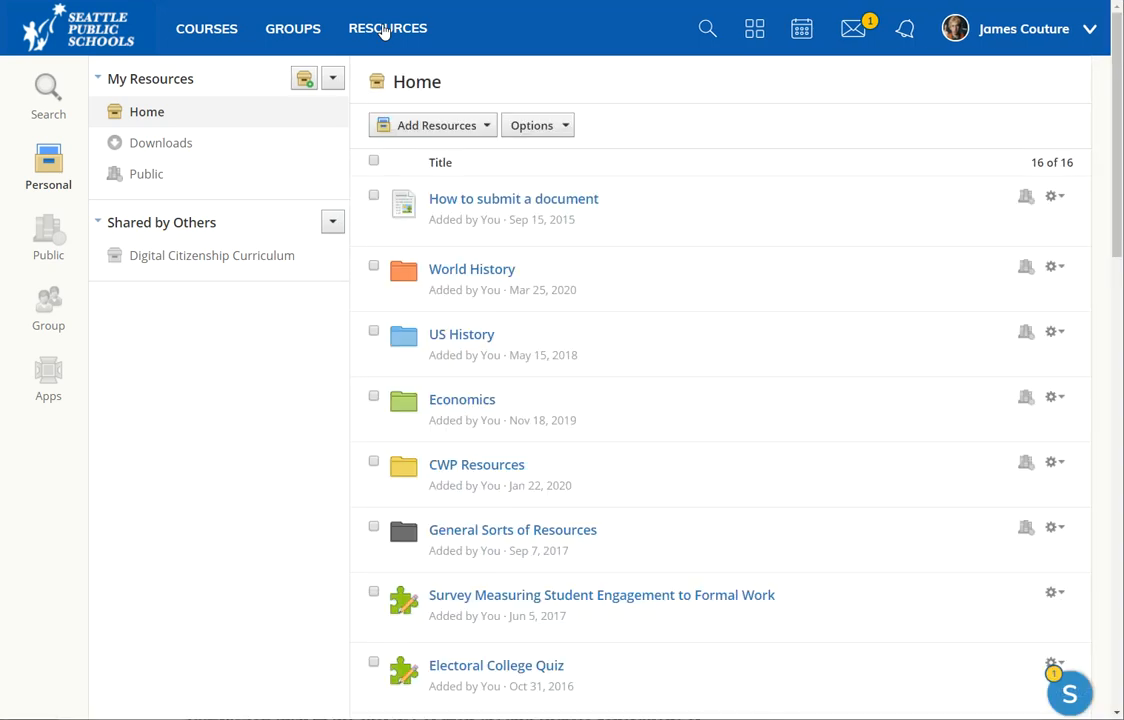
Step: Open Edit Questions for the saved CIRCLE Strayer Quiz chapter 10.2 in Home resources
{"action": "scroll", "scroll_direction": "down", "scroll_amount": 3}
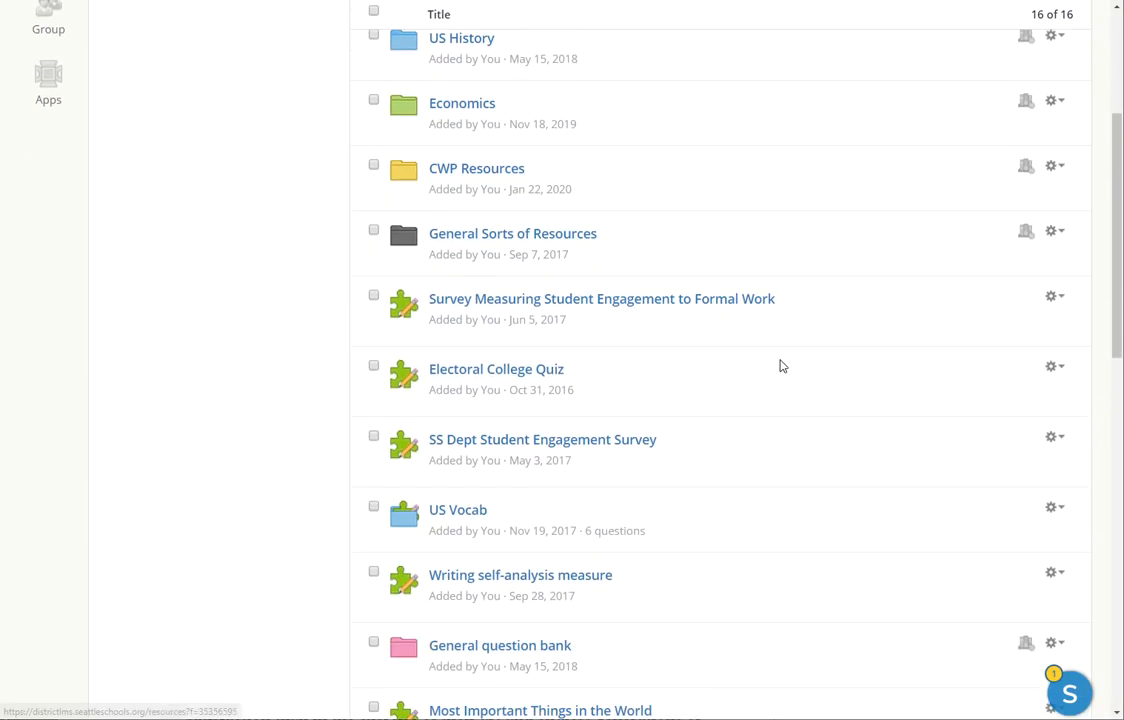
{"action": "scroll", "scroll_direction": "down", "scroll_amount": 3}
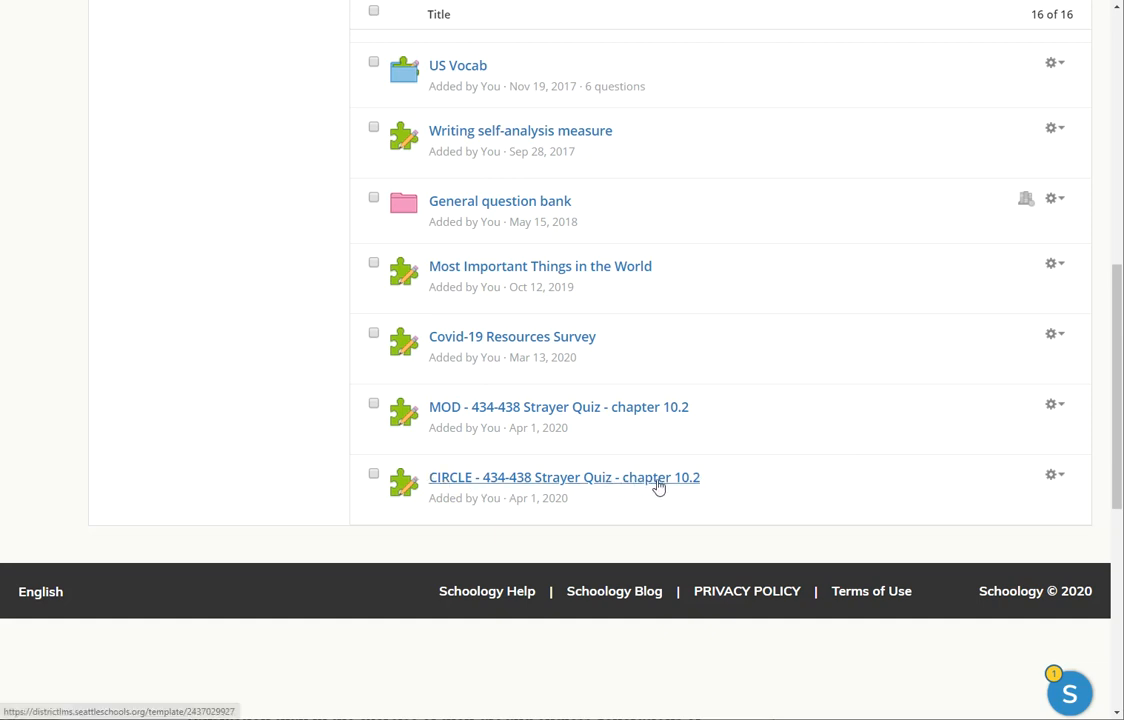
{"action": "left_click", "coordinate": [1052, 474]}
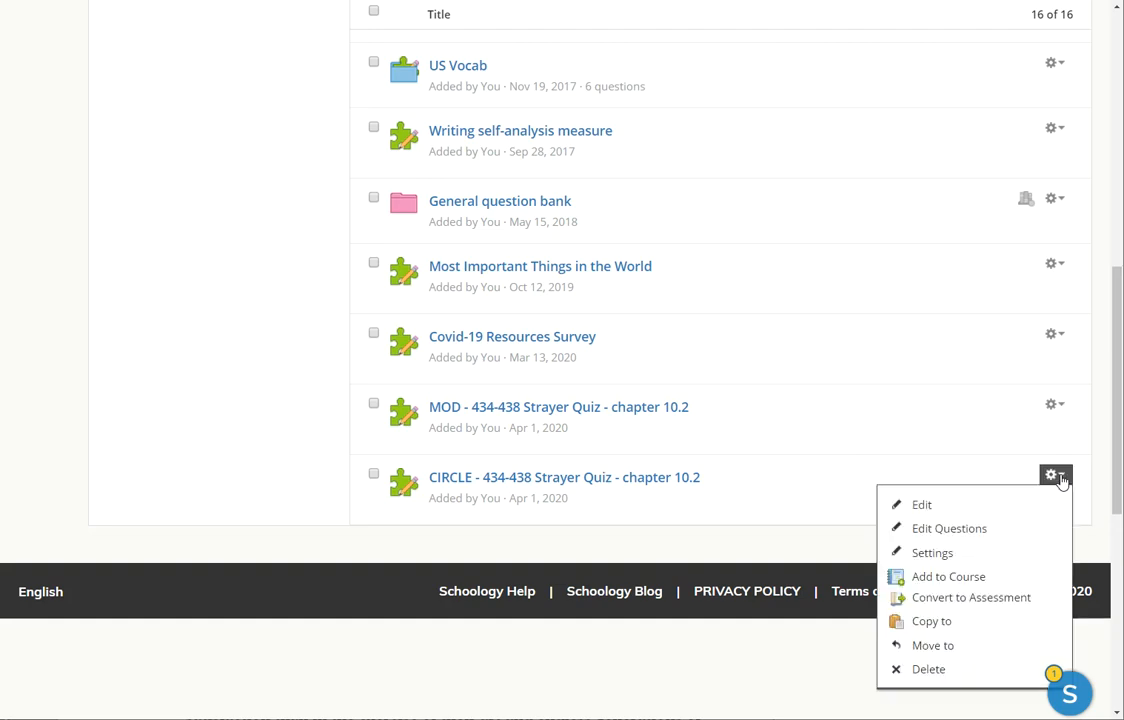
{"action": "left_click", "coordinate": [972, 532]}
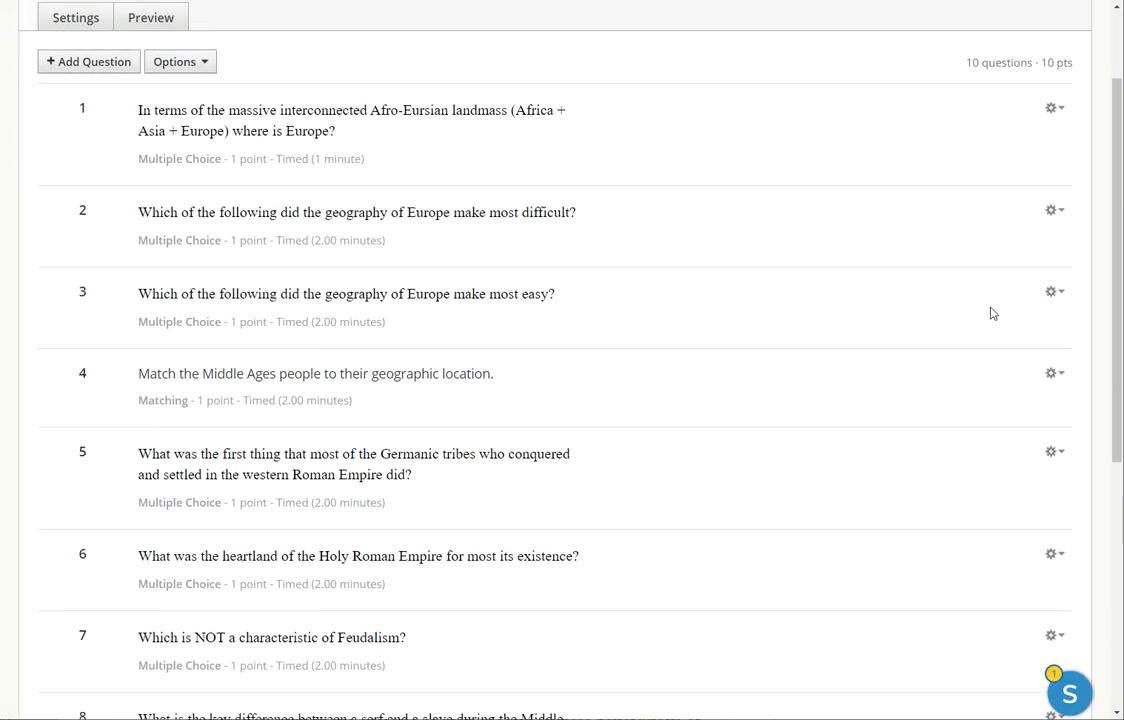
Step: Delete questions 10 and 9 from the CIRCLE quiz, confirming each deletion
{"action": "scroll", "scroll_direction": "down", "scroll_amount": 3}
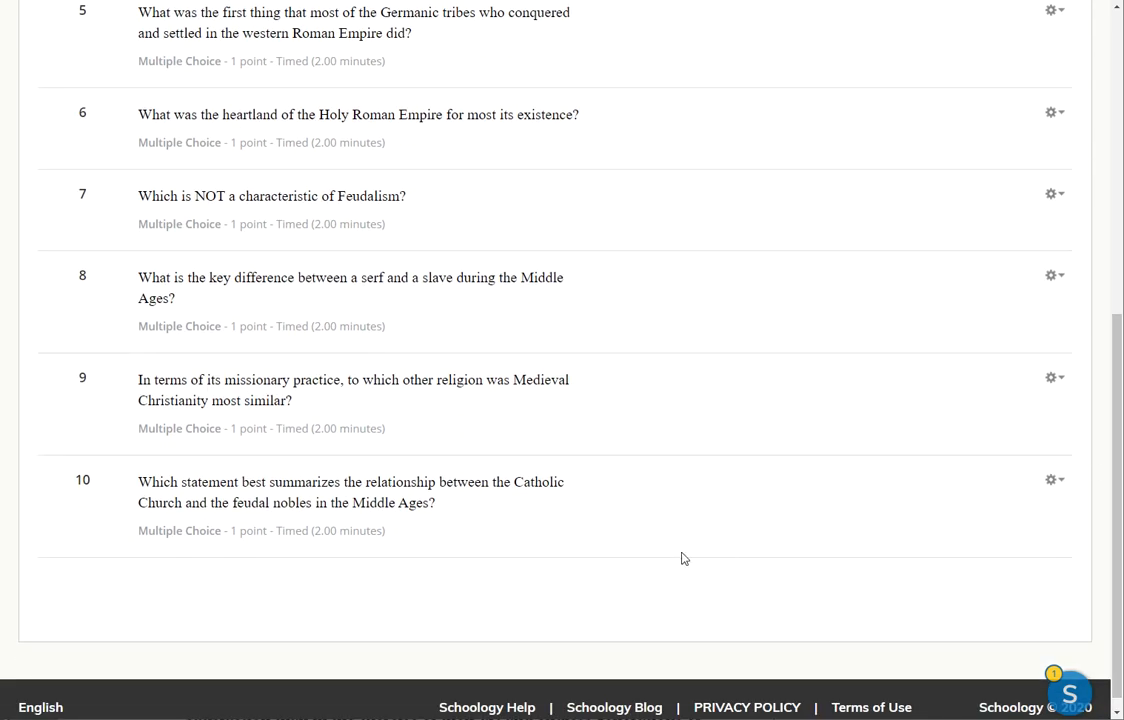
{"action": "left_click", "coordinate": [1050, 464]}
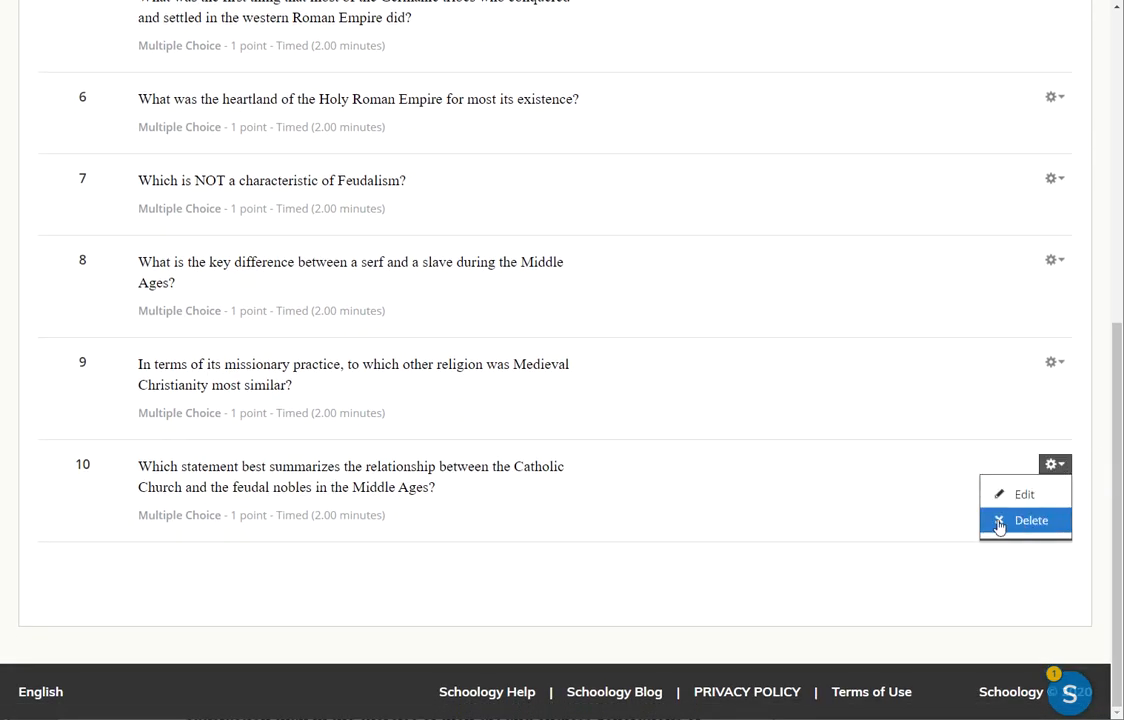
{"action": "left_click", "coordinate": [1030, 520]}
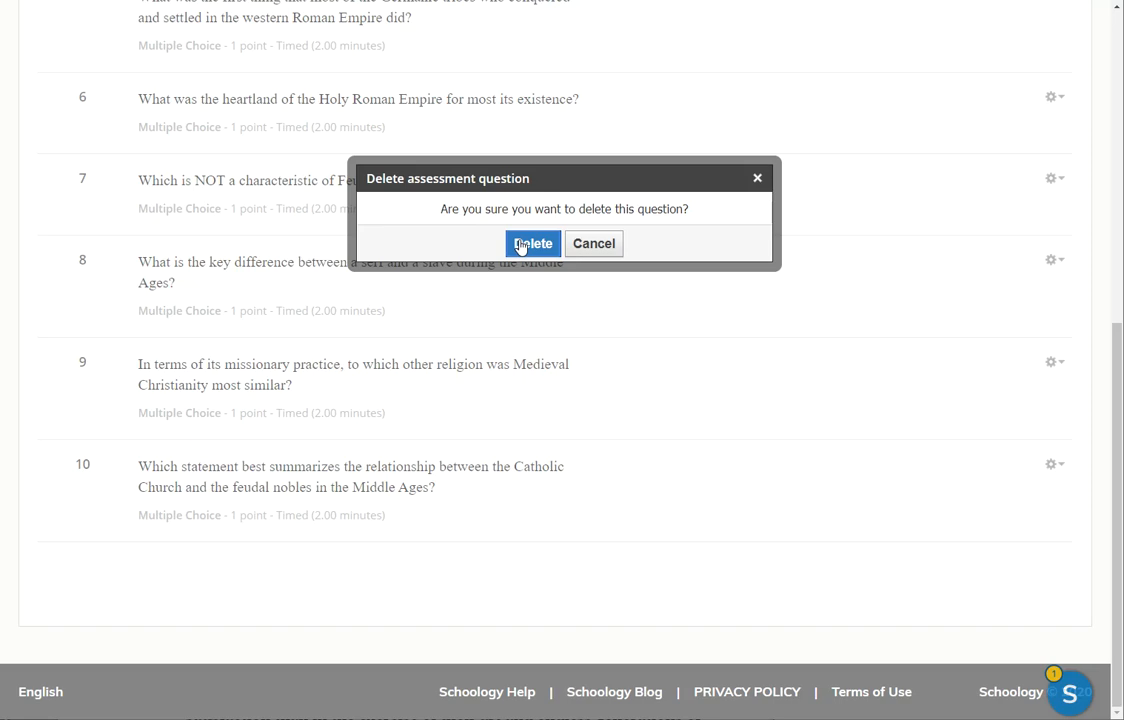
{"action": "left_click", "coordinate": [532, 244]}
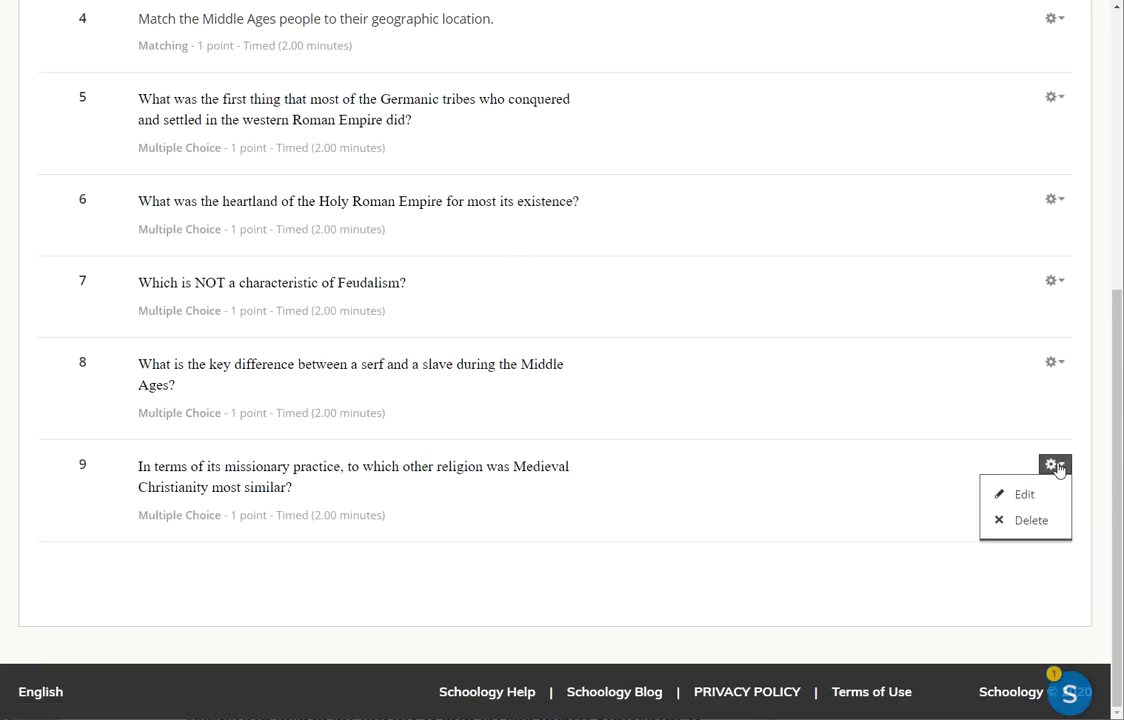
{"action": "left_click", "coordinate": [1032, 520]}
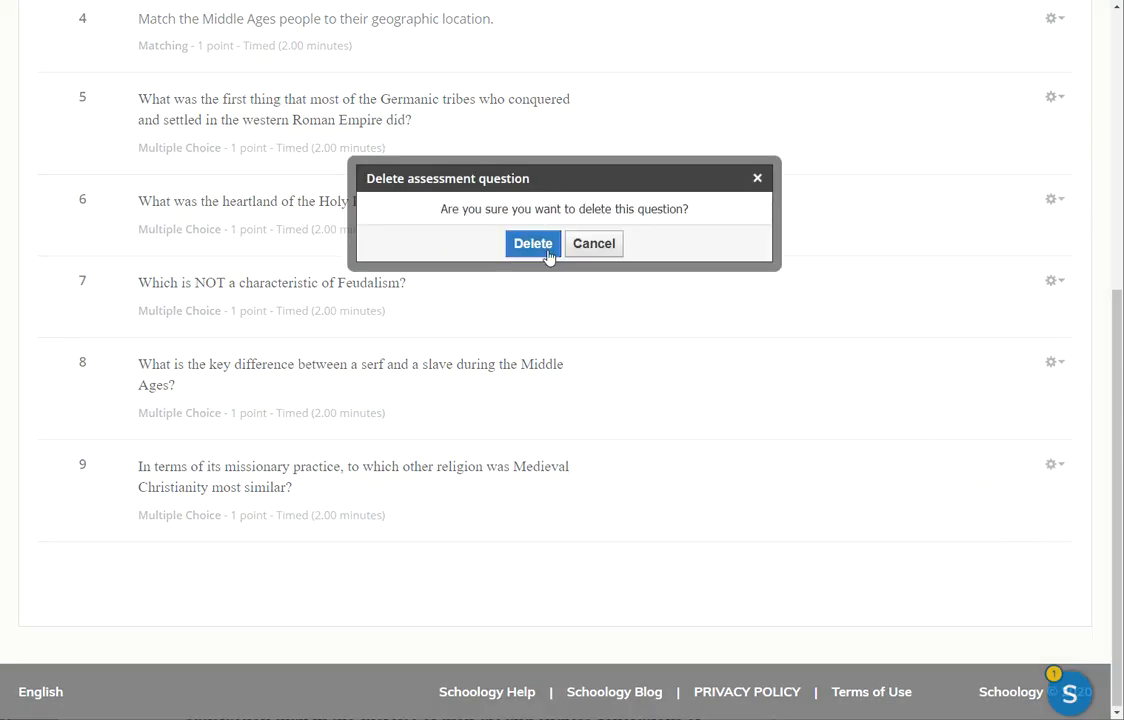
{"action": "left_click", "coordinate": [532, 244]}
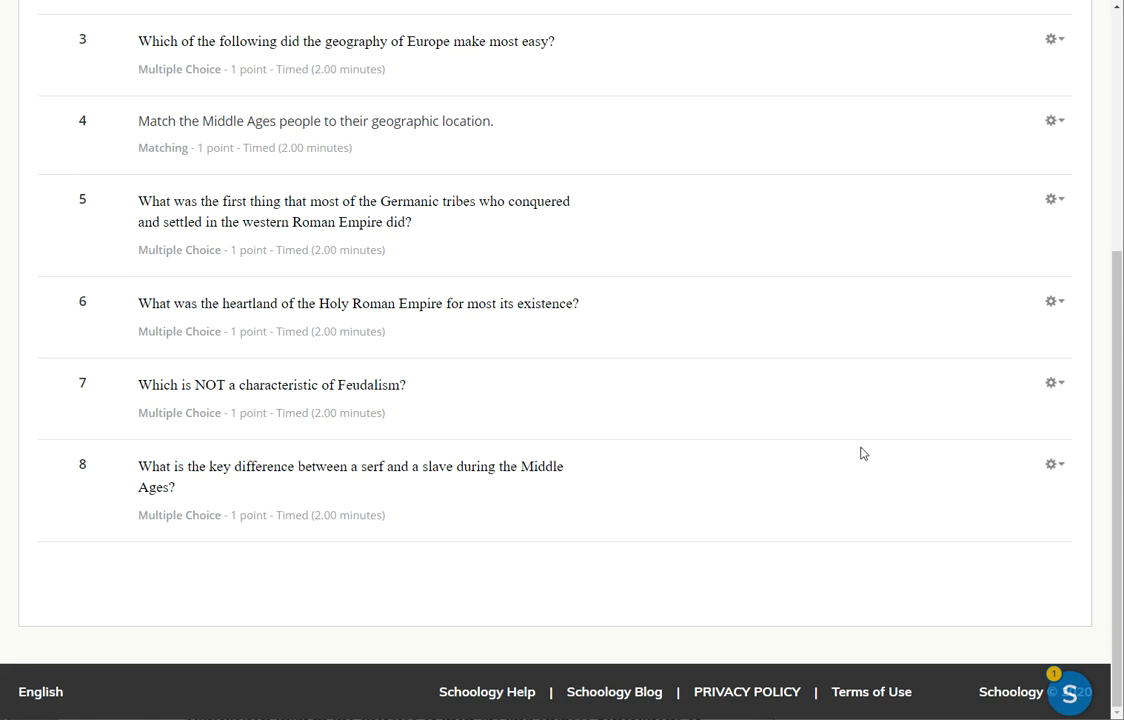
Step: Open question 8 about serfs and slaves for editing
{"action": "left_click", "coordinate": [1052, 464]}
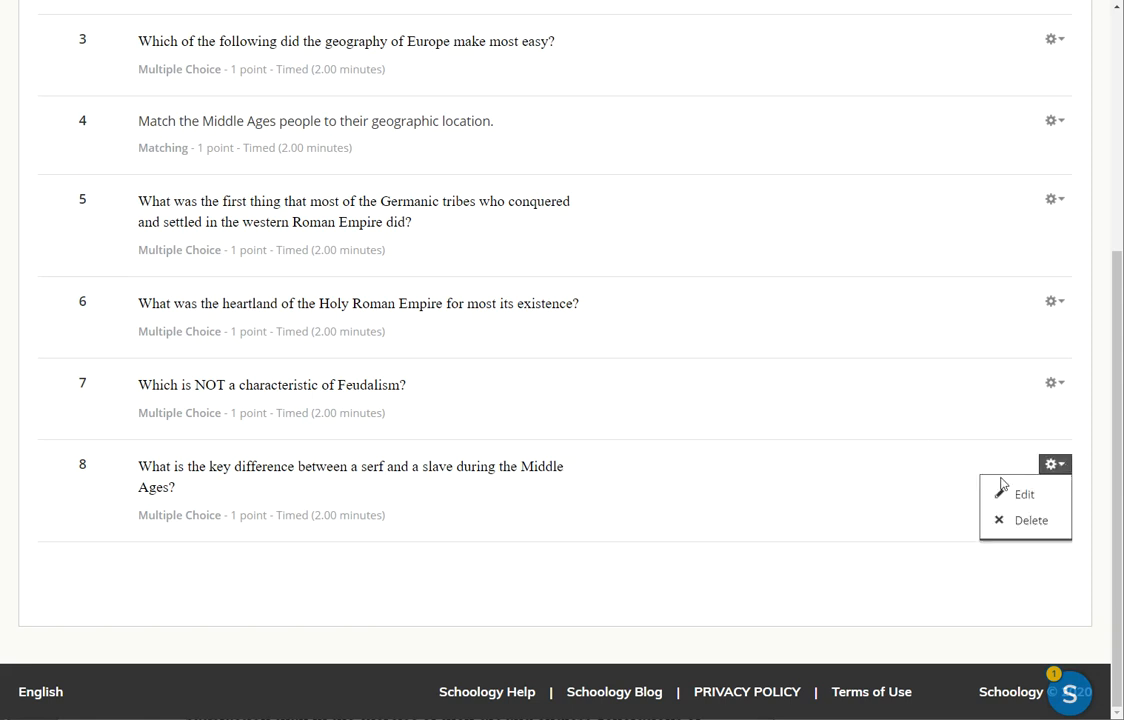
{"action": "left_click", "coordinate": [1052, 464]}
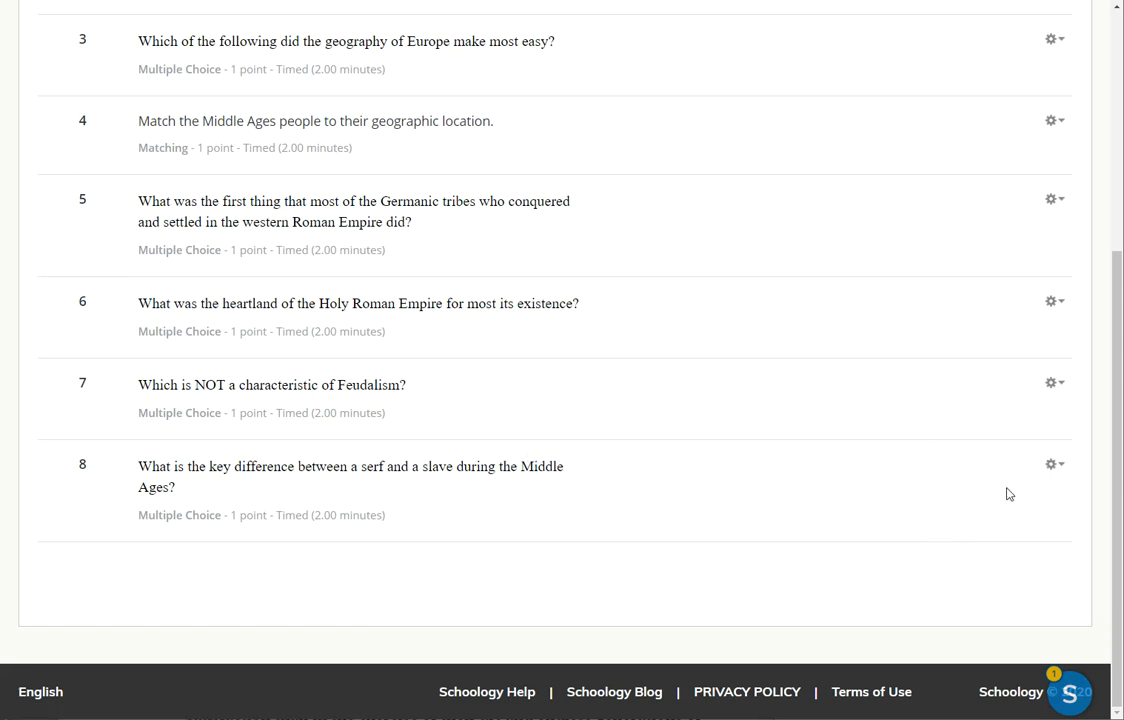
{"action": "left_click", "coordinate": [350, 466]}
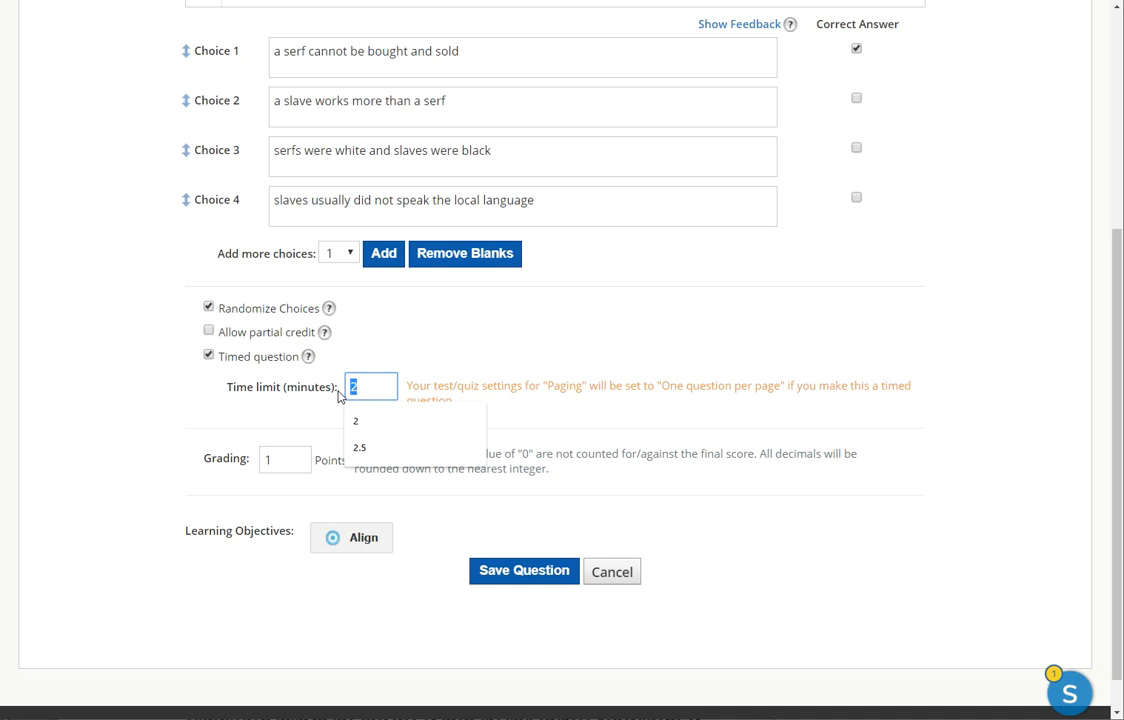
Step: Set question 8's time limit to 5 minutes and save the question
{"action": "type", "text": "4"}
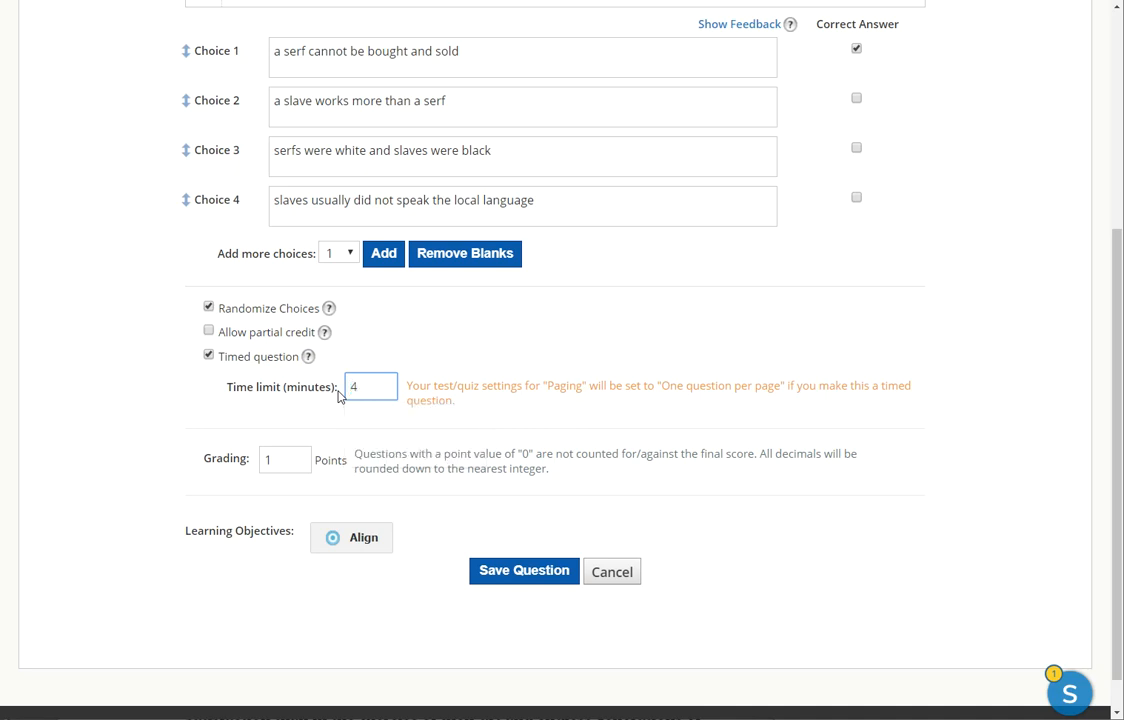
{"action": "type", "text": "5"}
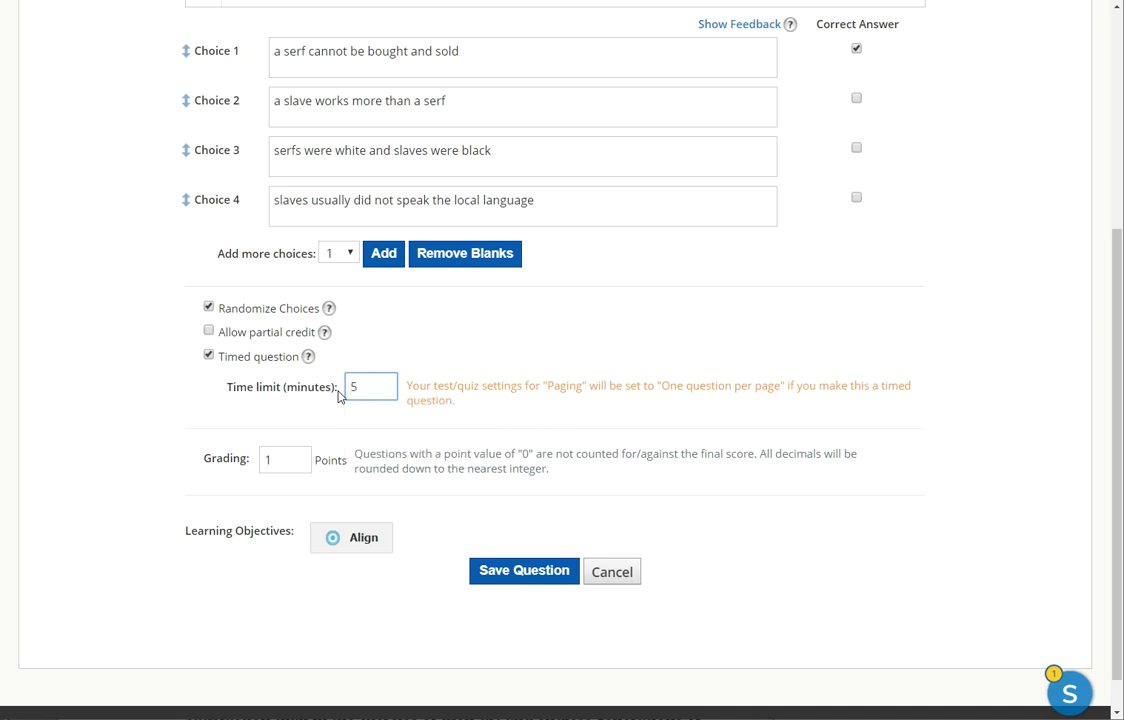
{"action": "left_click", "coordinate": [524, 572]}
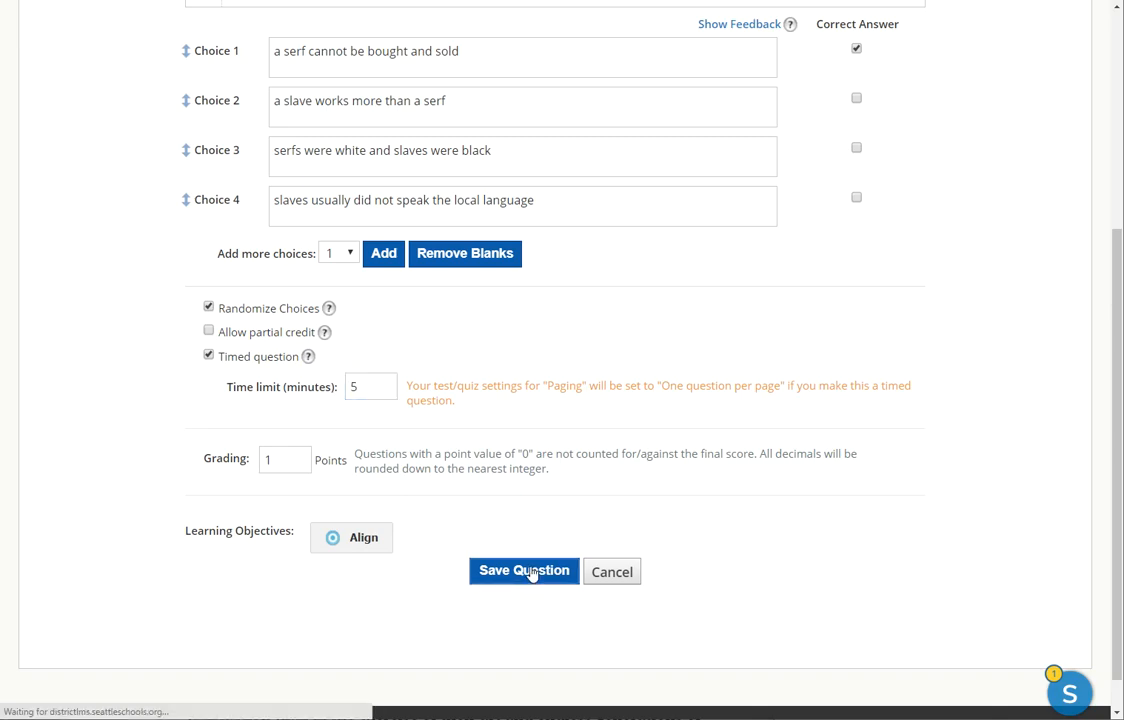
{"action": "left_click", "coordinate": [524, 572]}
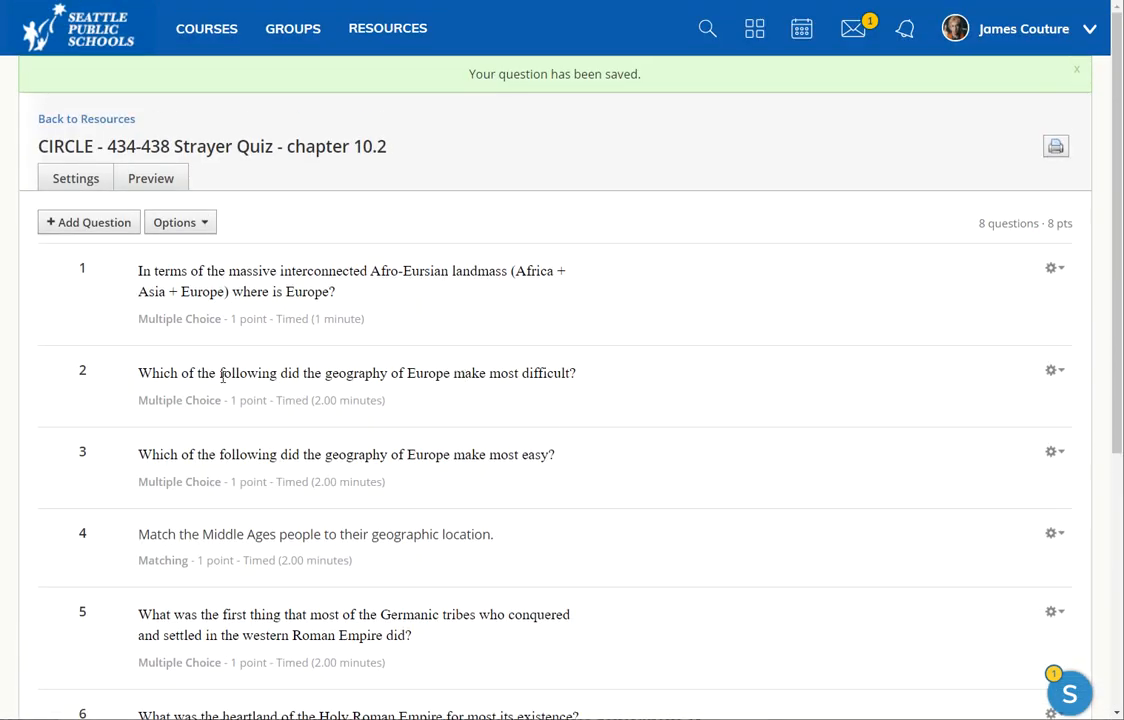
{"action": "mouse_move", "coordinate": [544, 408]}
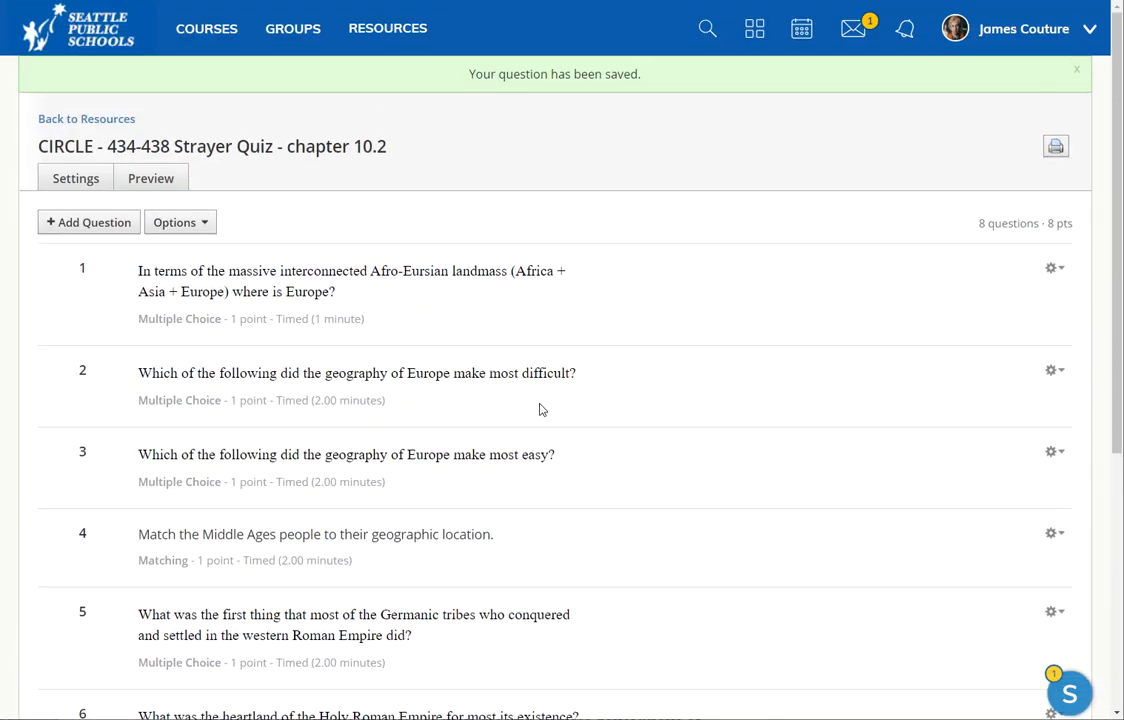
{"action": "left_click", "coordinate": [1076, 68]}
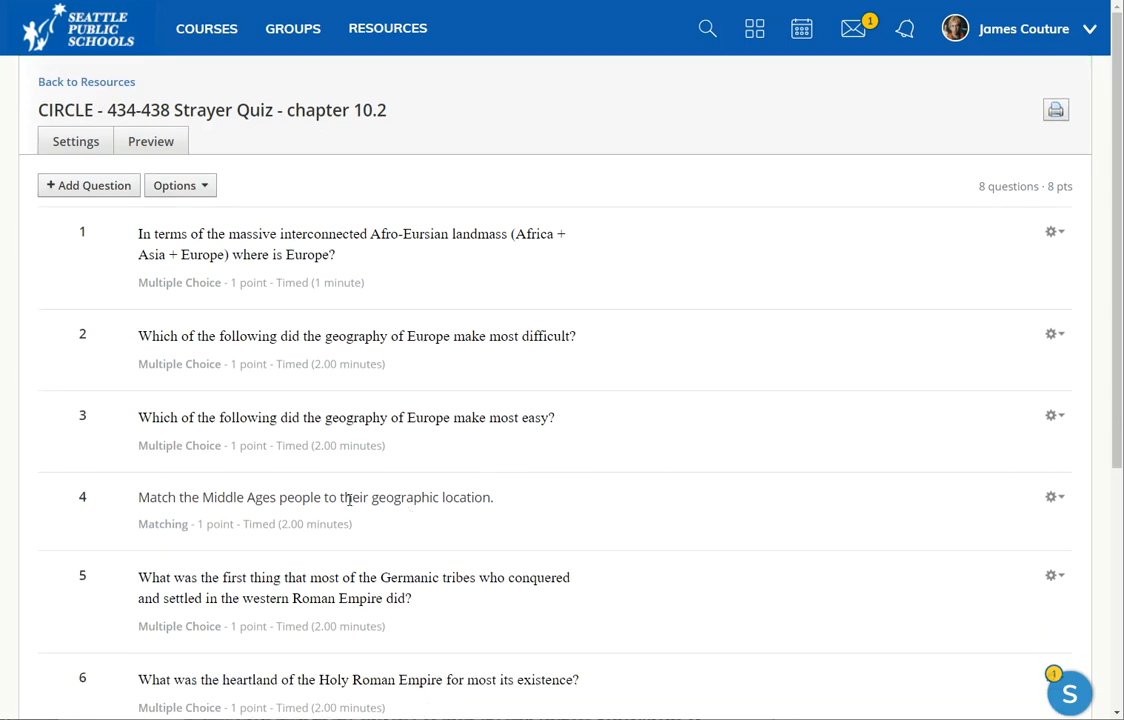
{"action": "mouse_move", "coordinate": [436, 376]}
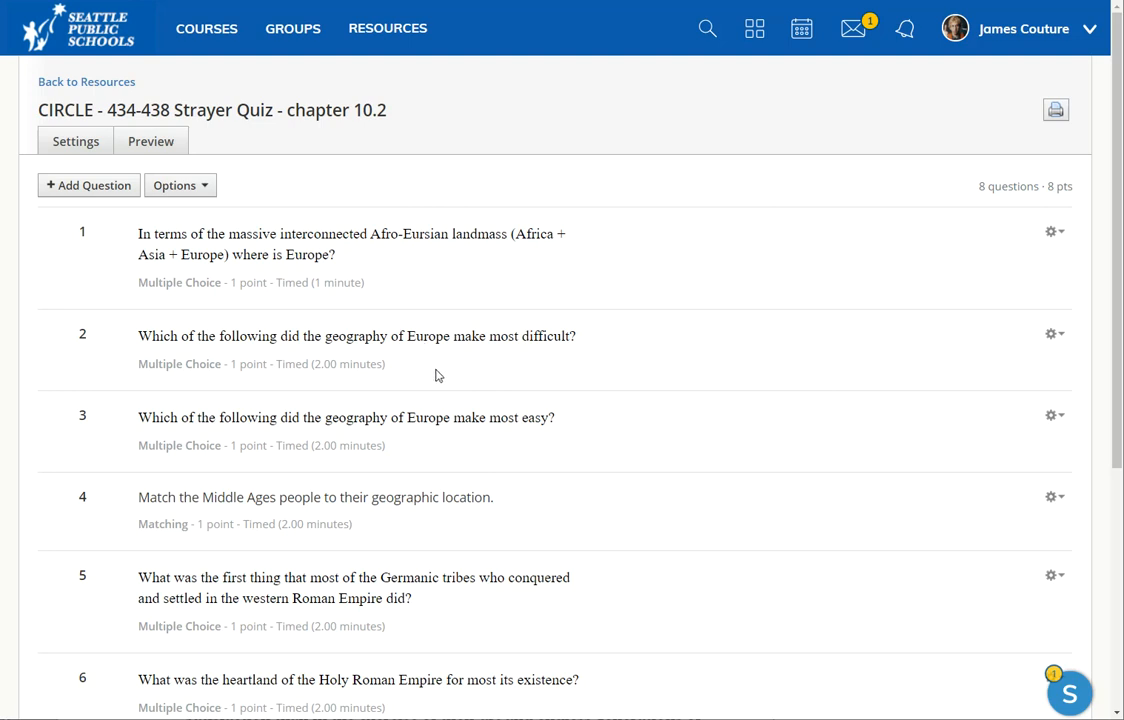
{"action": "mouse_move", "coordinate": [424, 376]}
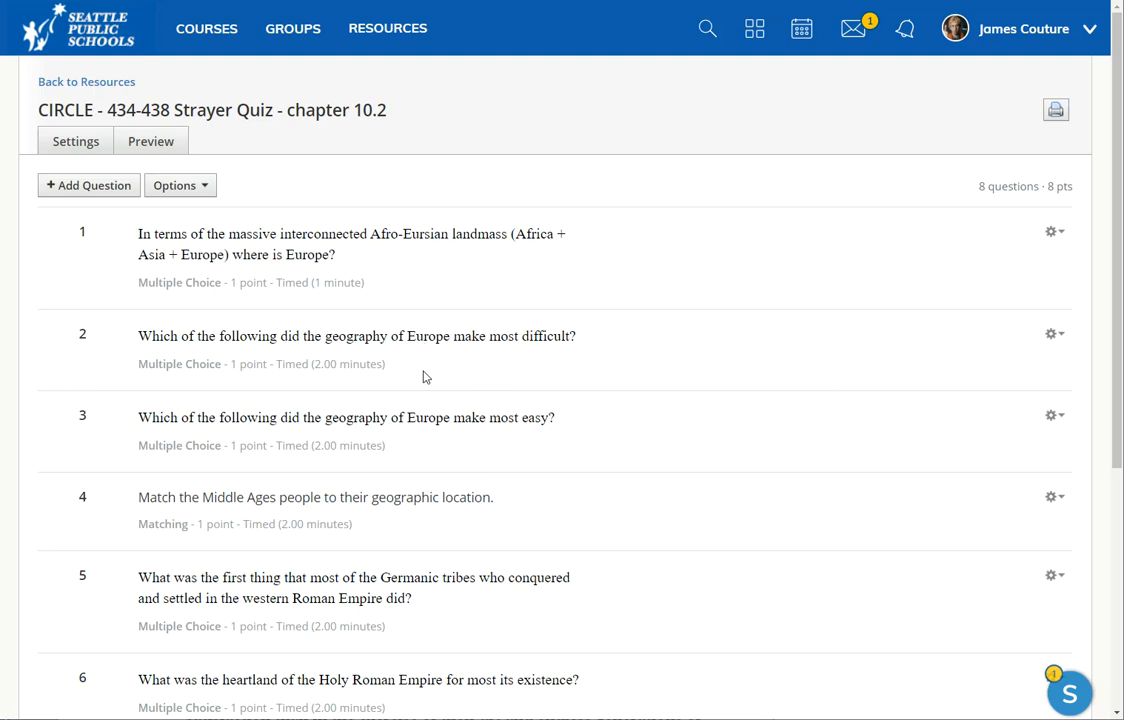
{"action": "mouse_move", "coordinate": [288, 380]}
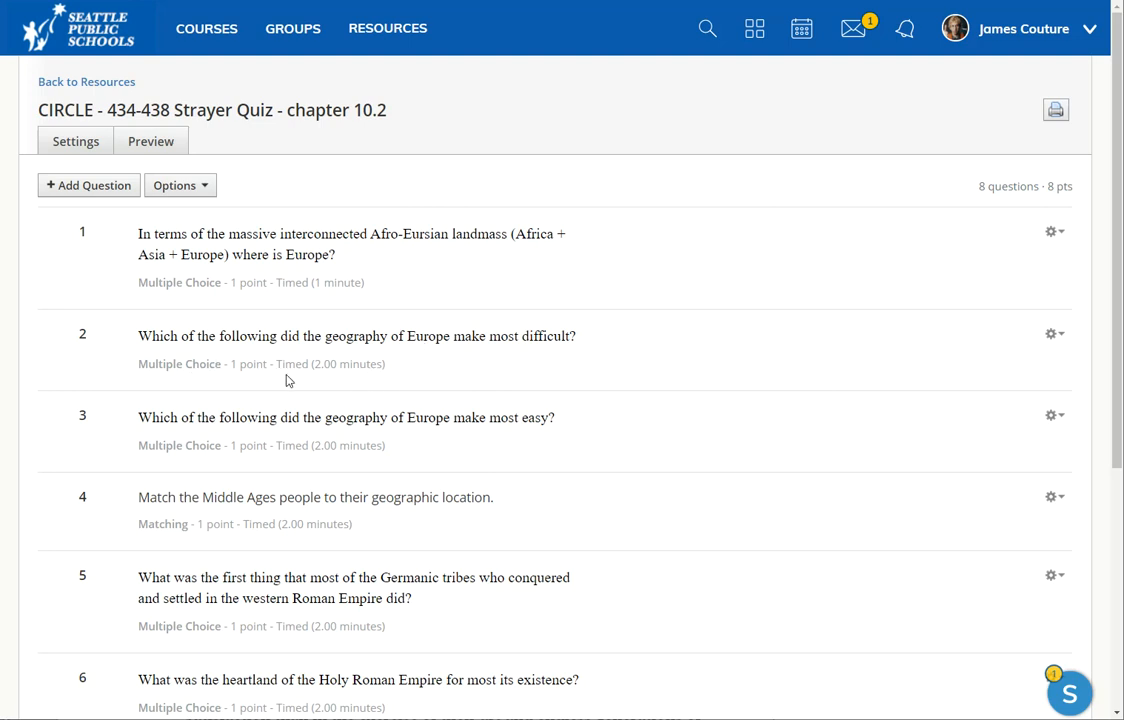
{"action": "mouse_move", "coordinate": [324, 380]}
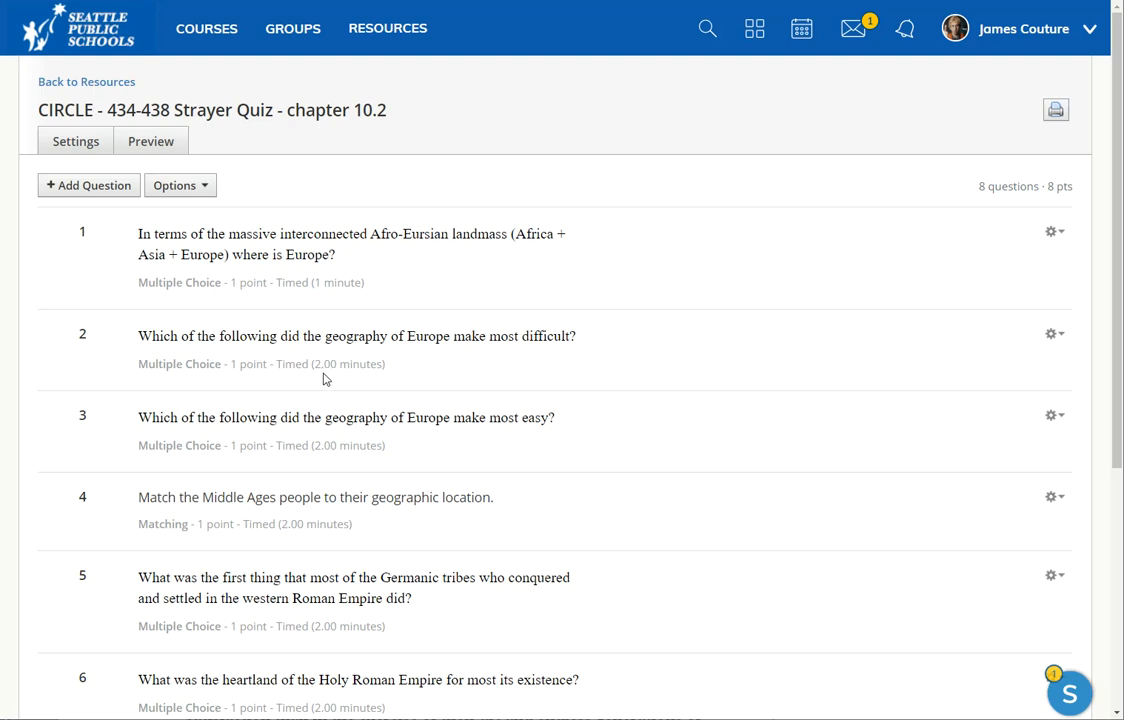
{"action": "mouse_move", "coordinate": [376, 370]}
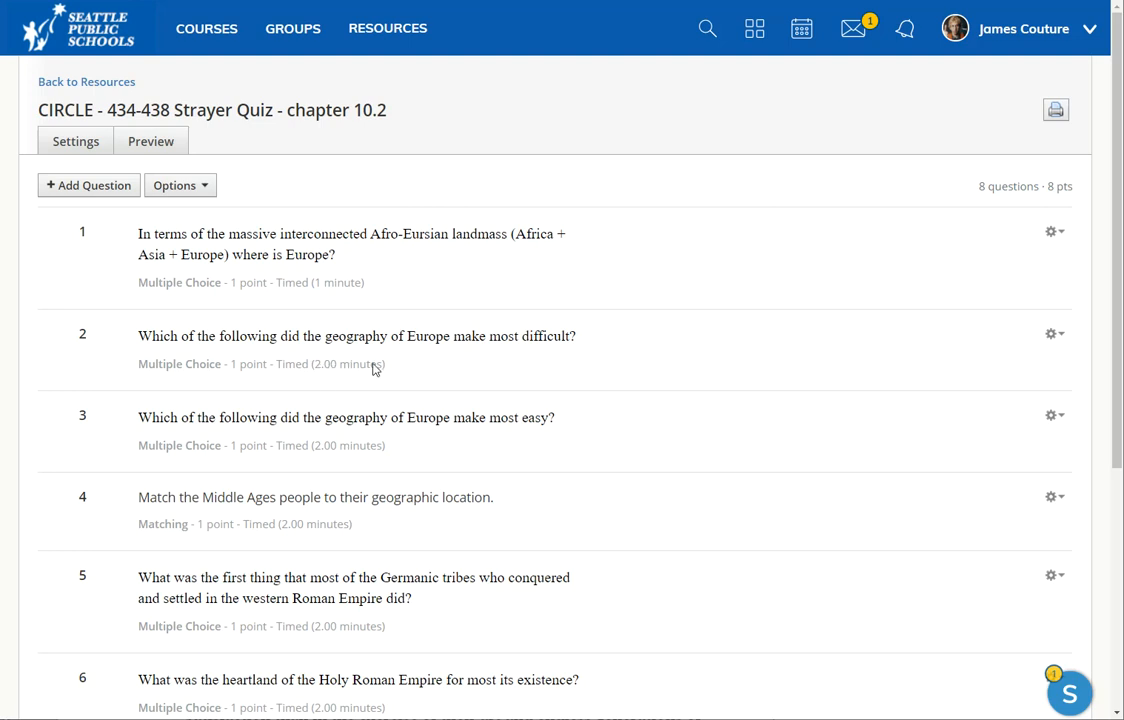
{"action": "mouse_move", "coordinate": [308, 378]}
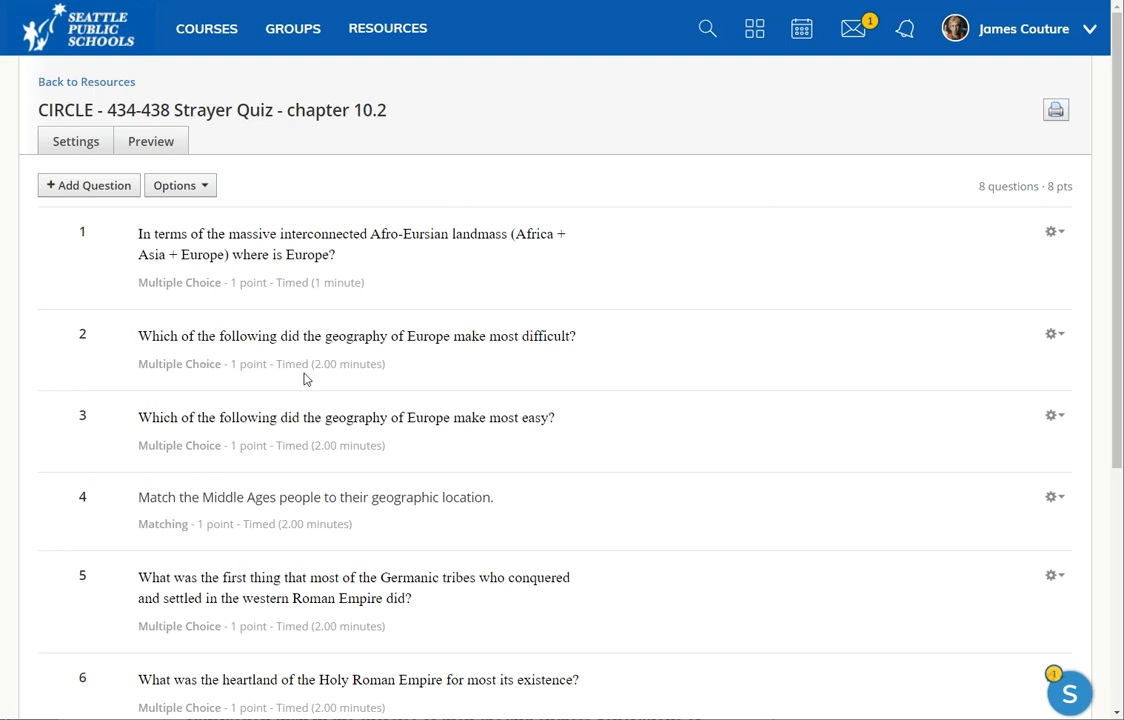
{"action": "mouse_move", "coordinate": [752, 316]}
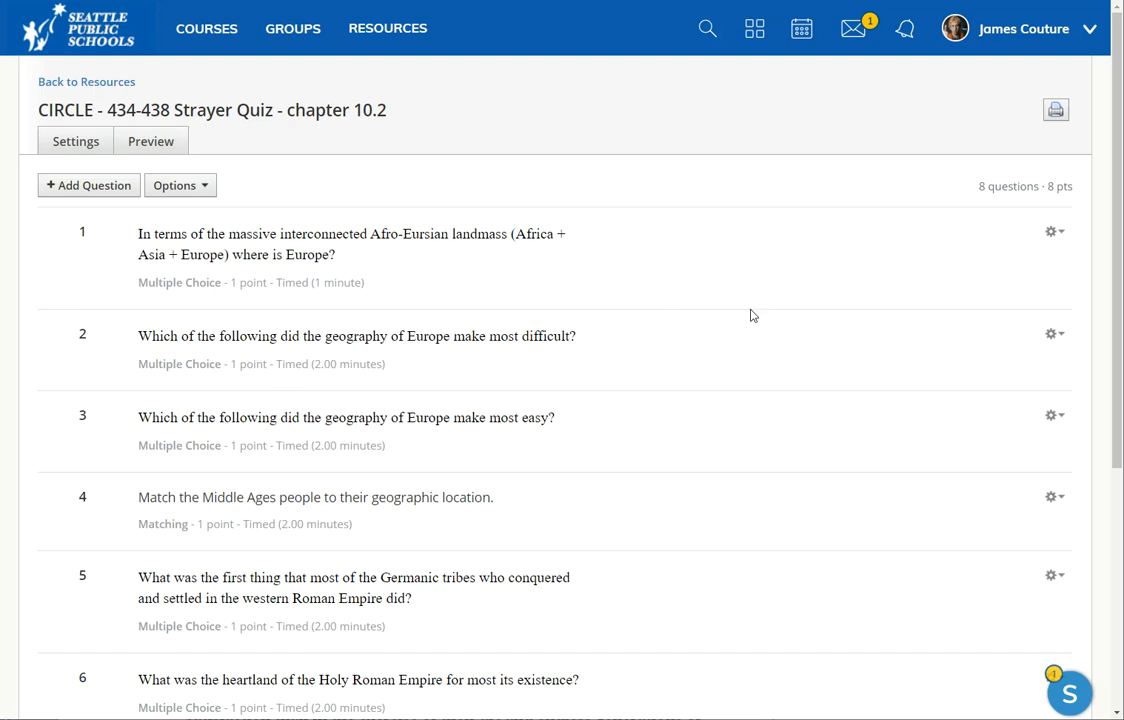
{"action": "mouse_move", "coordinate": [336, 296]}
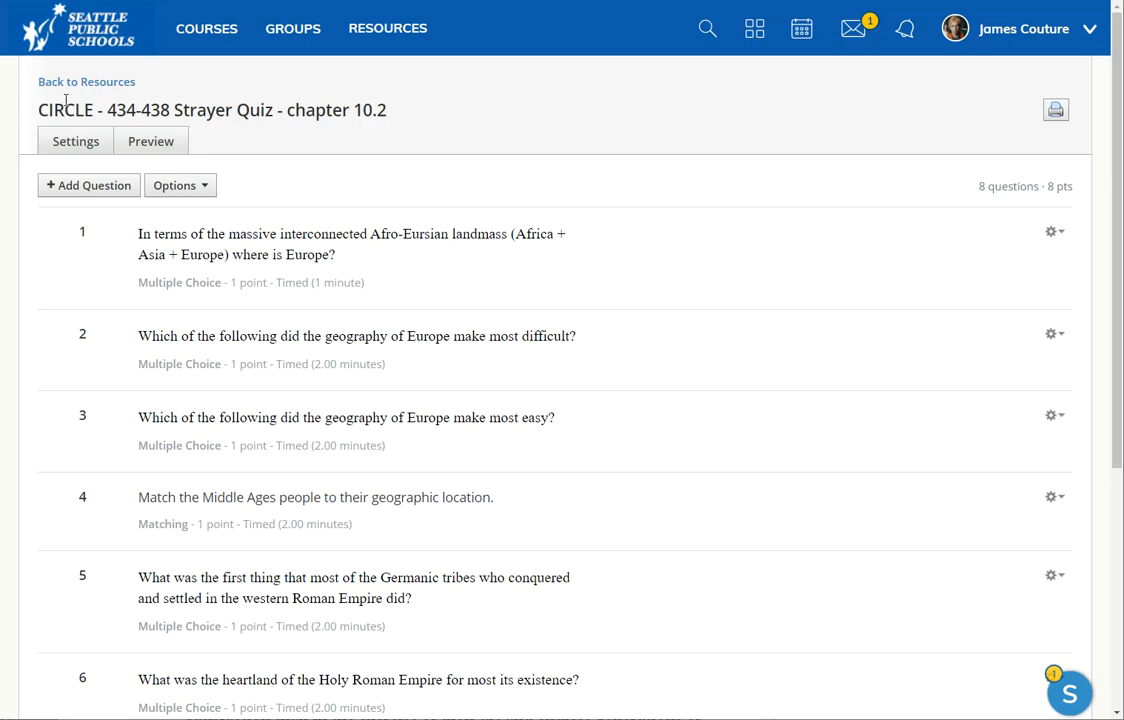
Step: Go back to the Resources list and bring up the CIRCLE quiz's action menu
{"action": "left_click", "coordinate": [86, 80]}
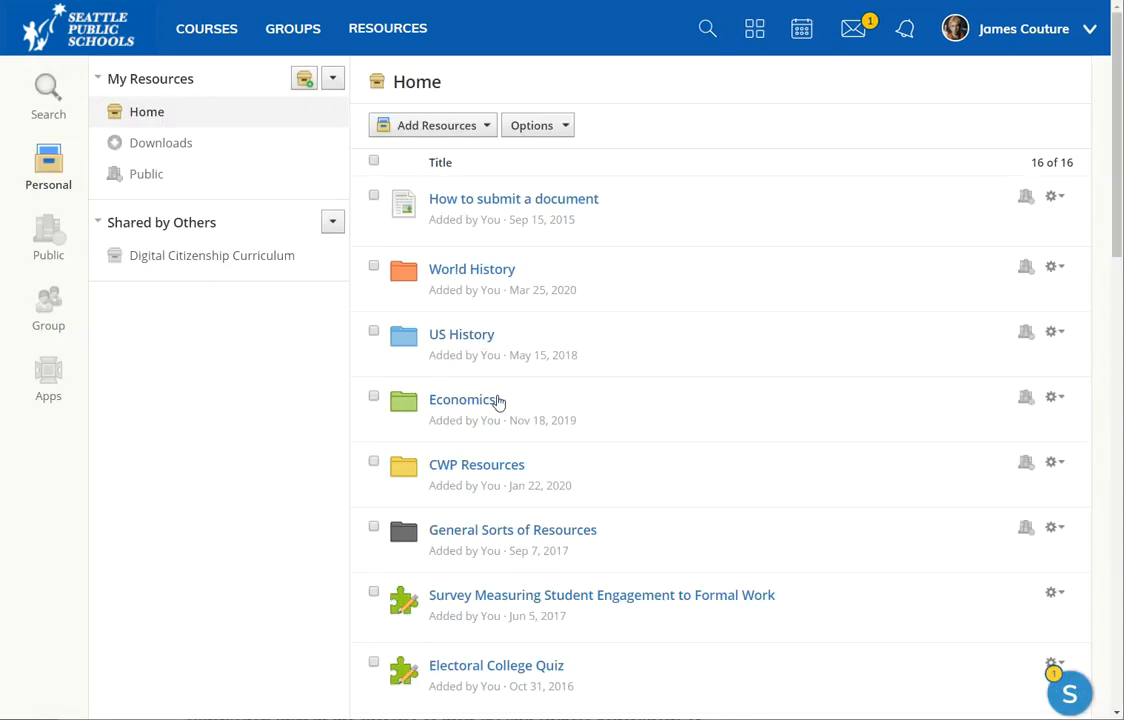
{"action": "scroll", "scroll_direction": "down", "scroll_amount": 3}
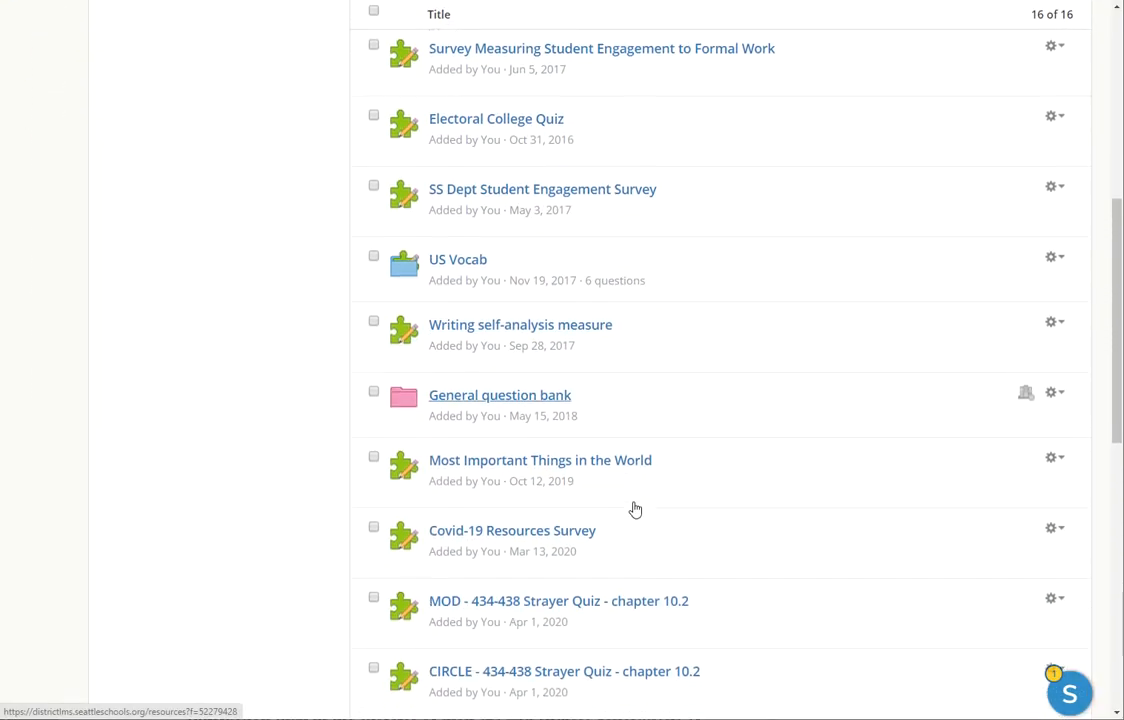
{"action": "scroll", "scroll_direction": "down", "scroll_amount": 3}
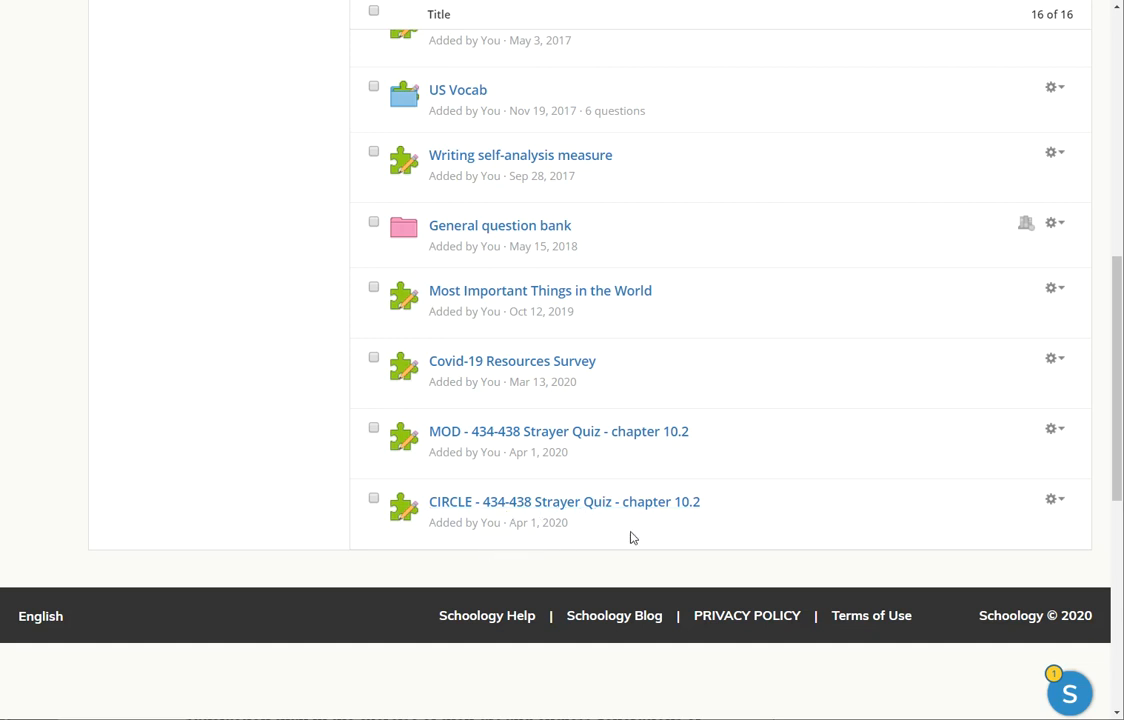
{"action": "left_click", "coordinate": [1054, 500]}
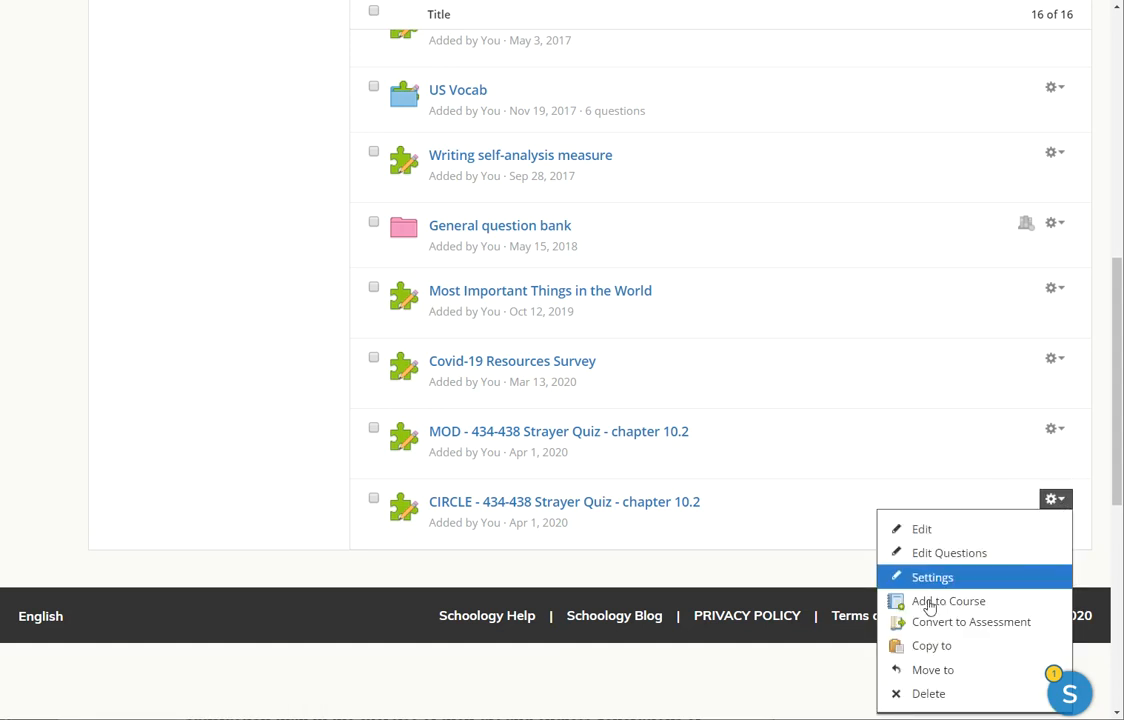
Step: Add the CIRCLE quiz to WORLD HISTORY 1: S2 4(A) 6 with category (Ungraded)
{"action": "left_click", "coordinate": [946, 600]}
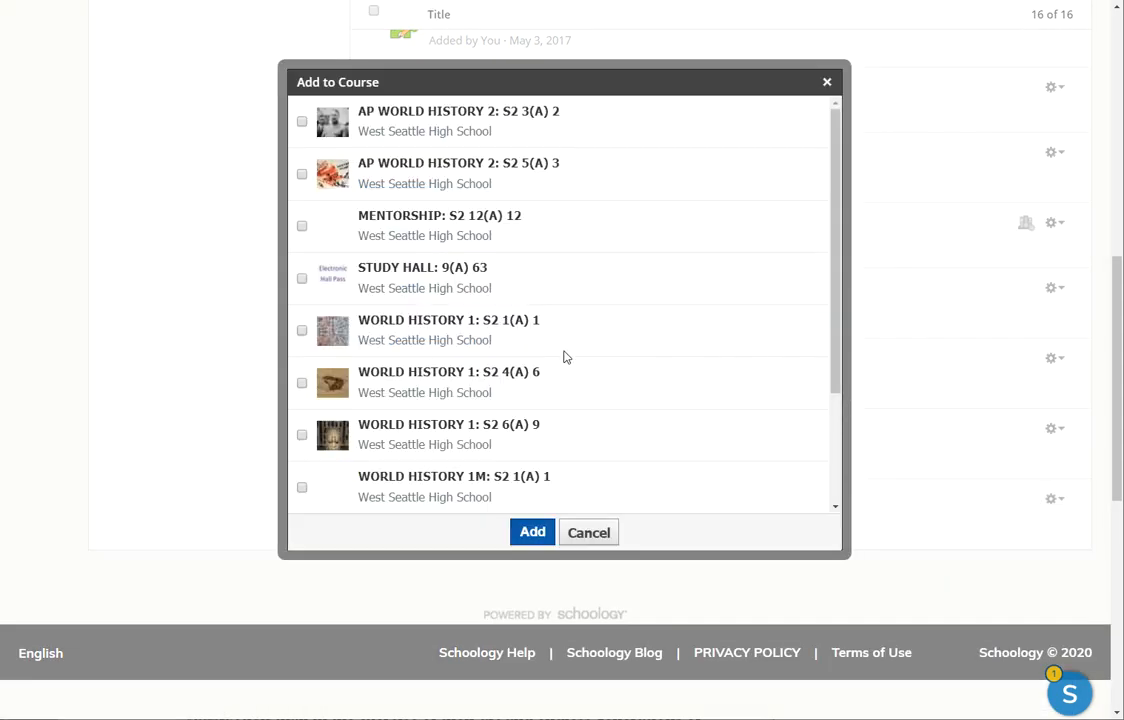
{"action": "mouse_move", "coordinate": [310, 404]}
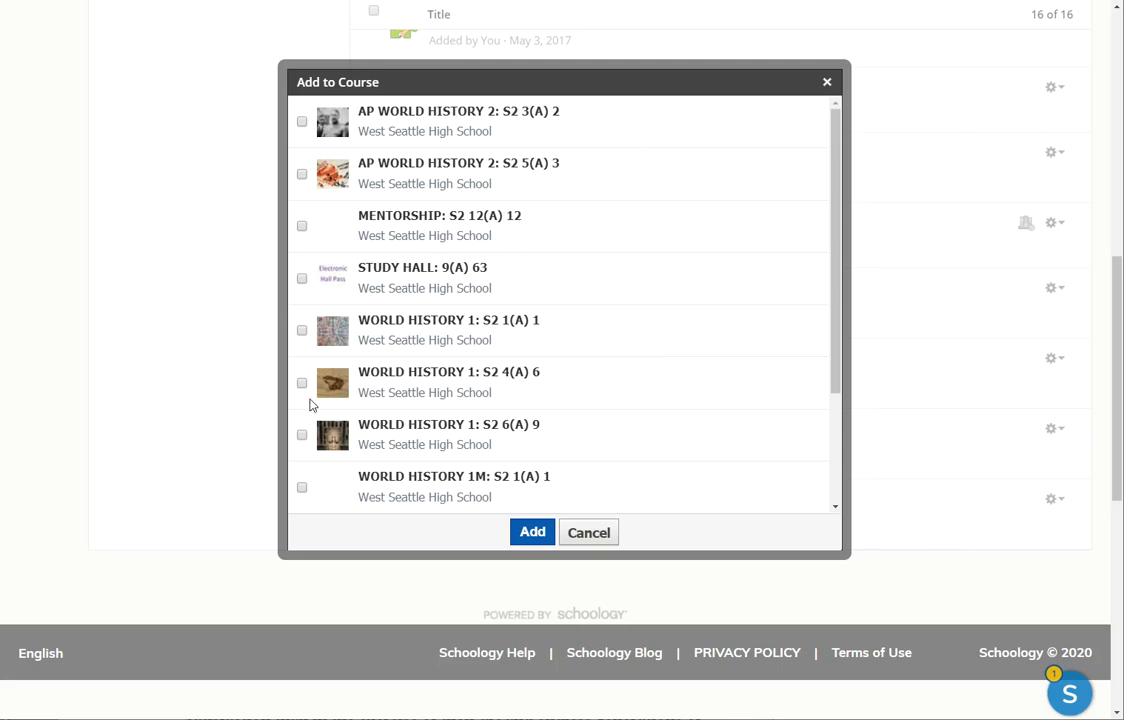
{"action": "mouse_move", "coordinate": [344, 390]}
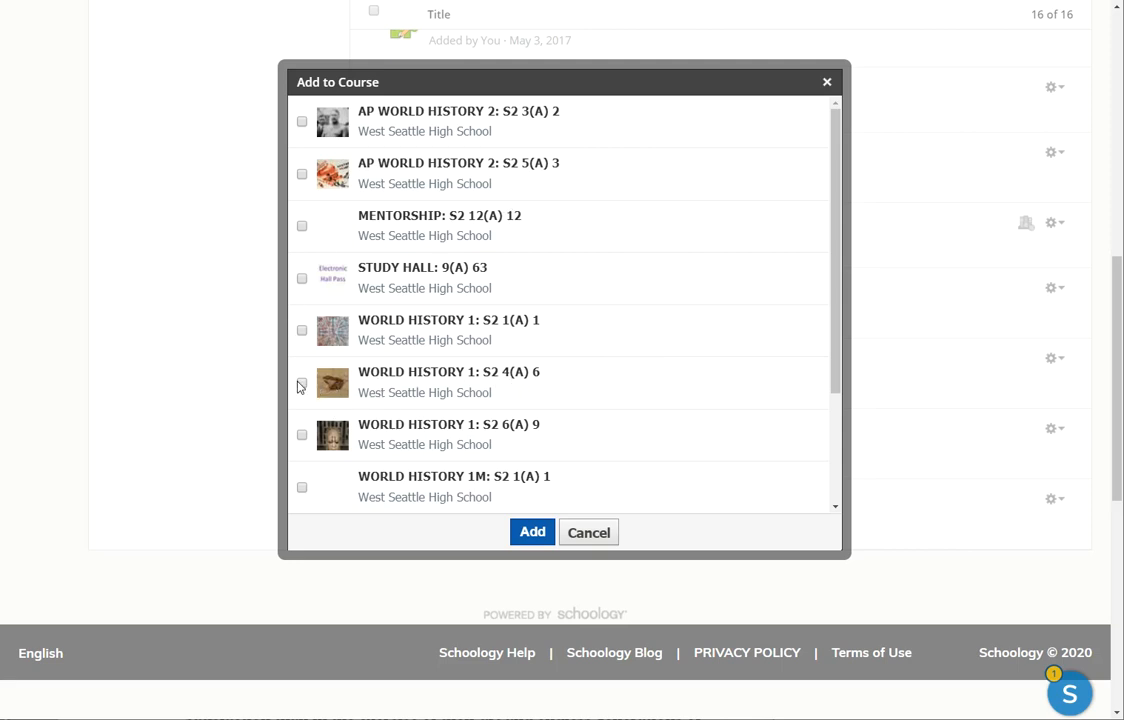
{"action": "left_click", "coordinate": [300, 384]}
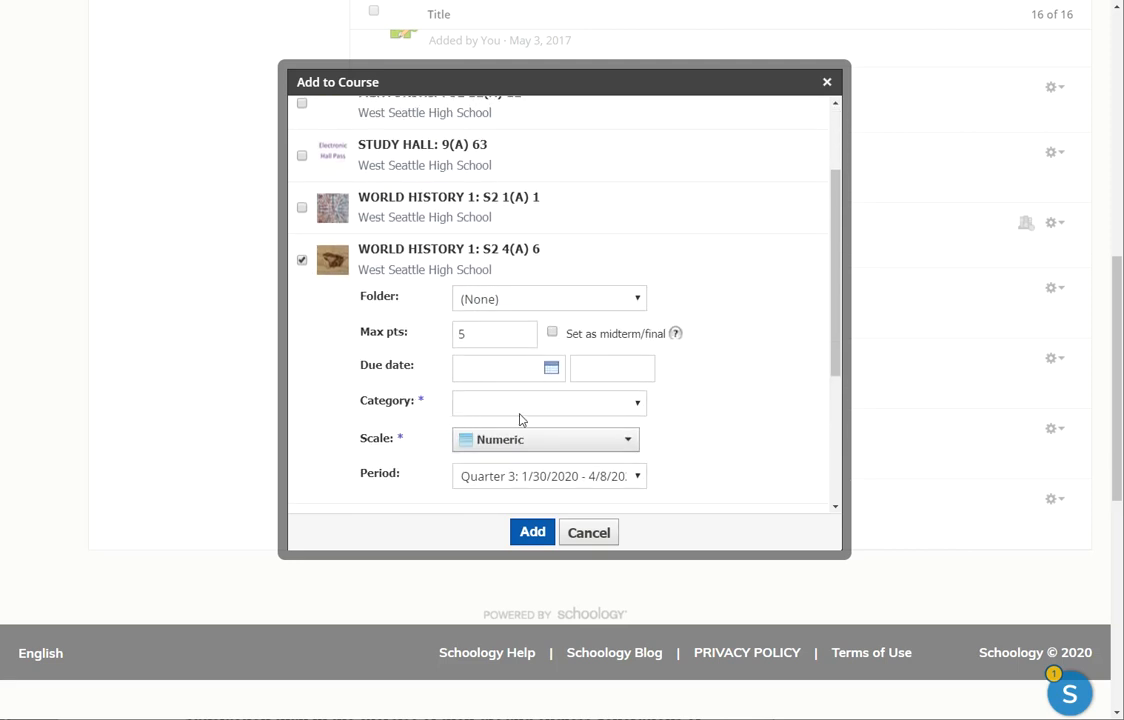
{"action": "left_click", "coordinate": [548, 402]}
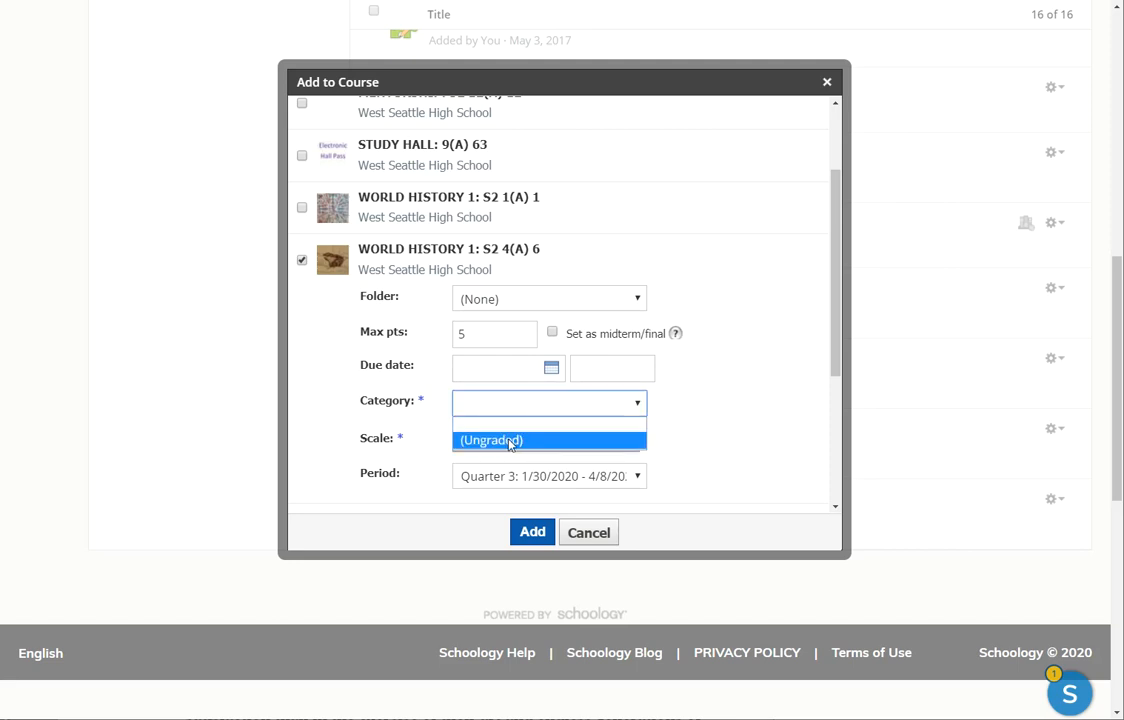
{"action": "left_click", "coordinate": [492, 440]}
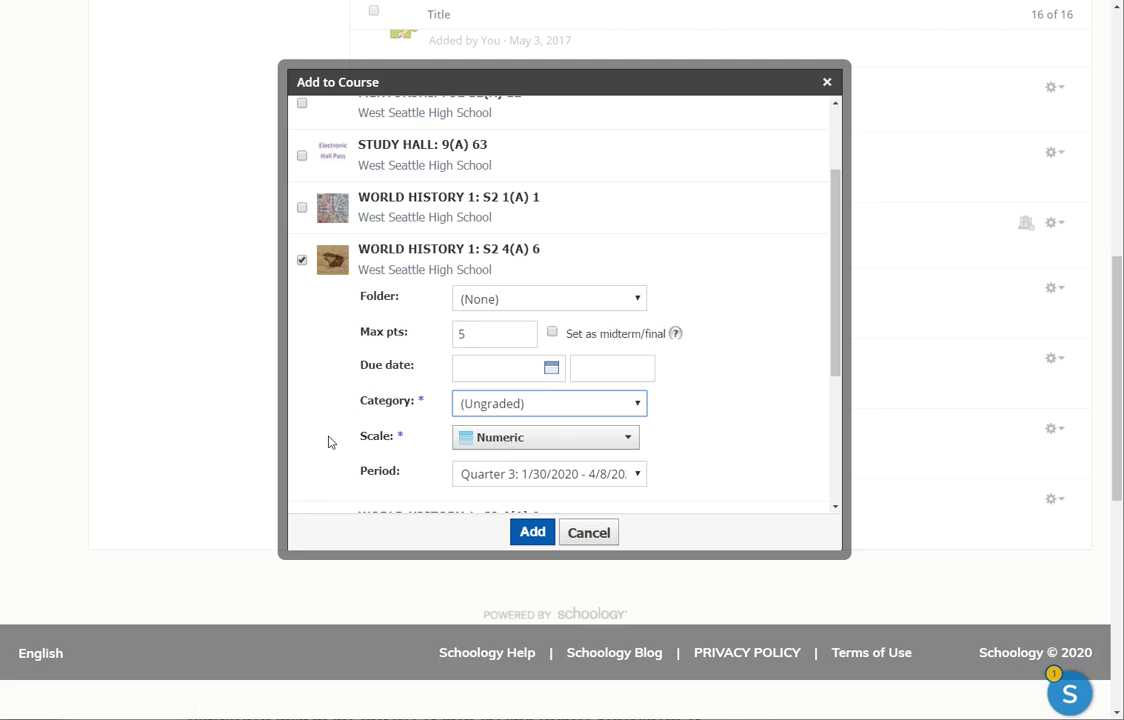
{"action": "left_click", "coordinate": [532, 532]}
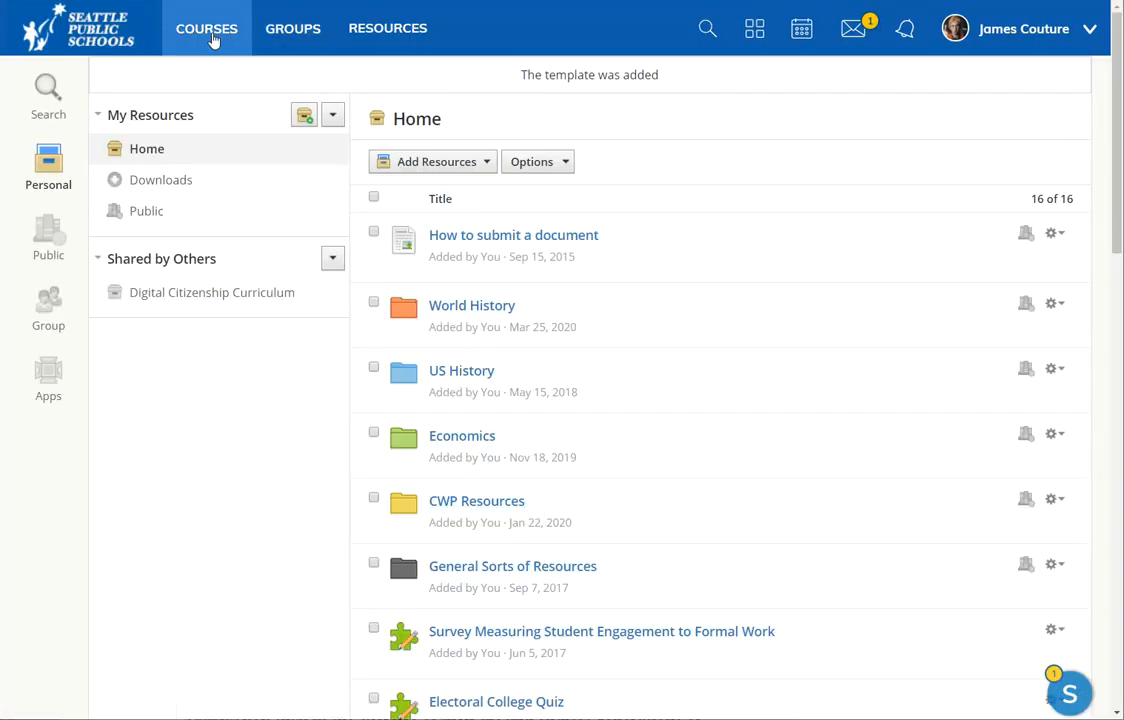
Step: Locate the copied CIRCLE - 434-438 Strayer Quiz - chapter 10.2 at the bottom of World History 1 materials and show its gear menu
{"action": "scroll", "scroll_direction": "down", "scroll_amount": 3}
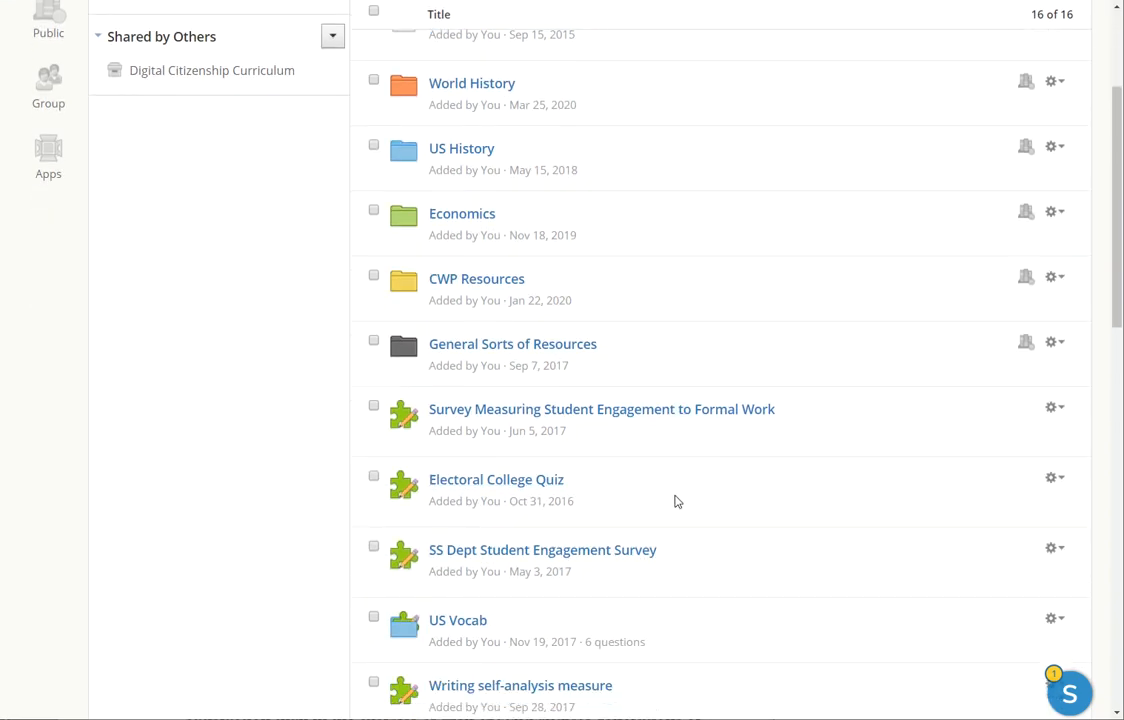
{"action": "scroll", "scroll_direction": "down", "scroll_amount": 3}
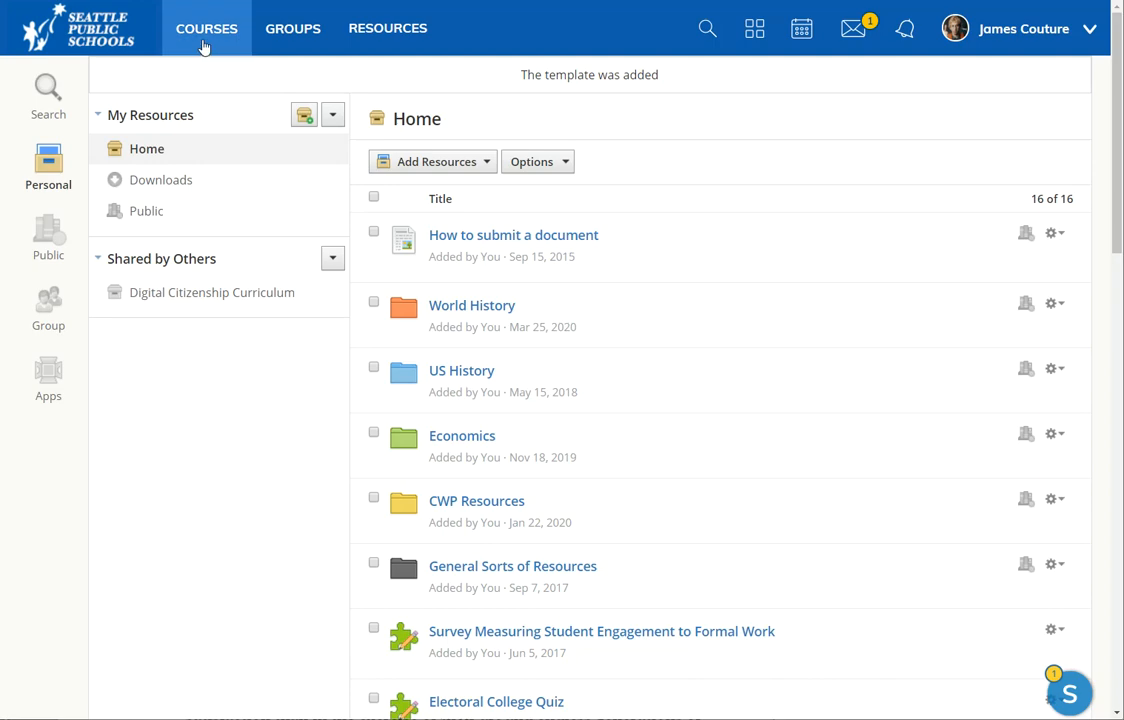
{"action": "left_click", "coordinate": [206, 28]}
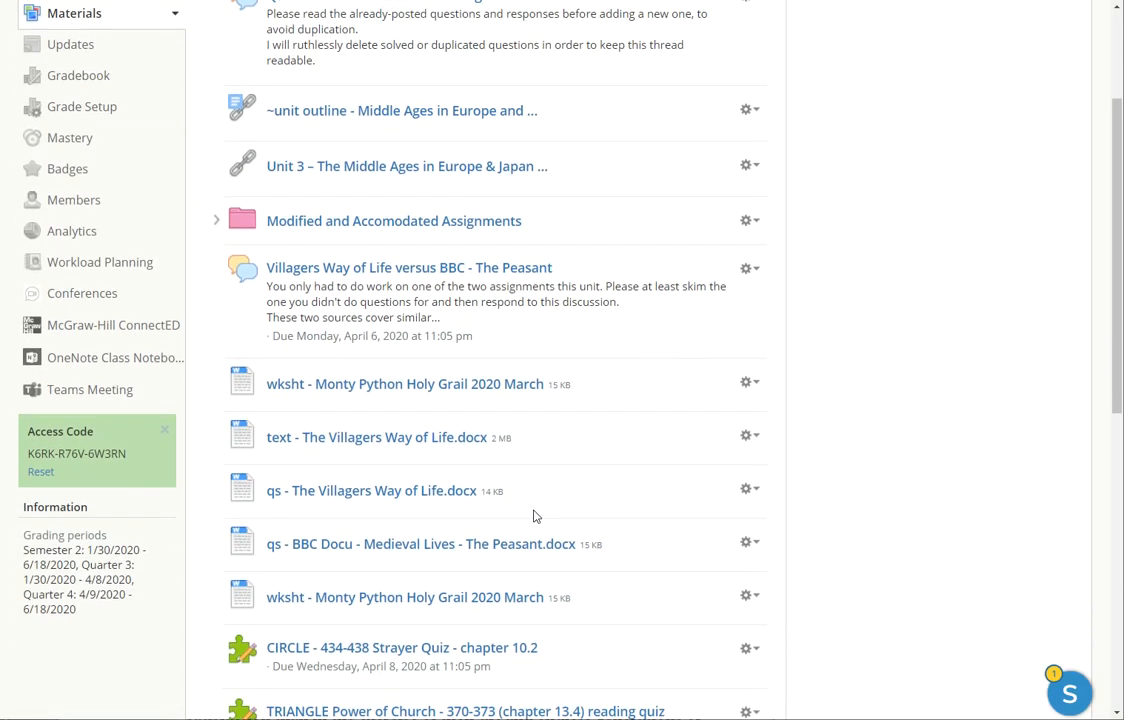
{"action": "scroll", "scroll_direction": "down", "scroll_amount": 3}
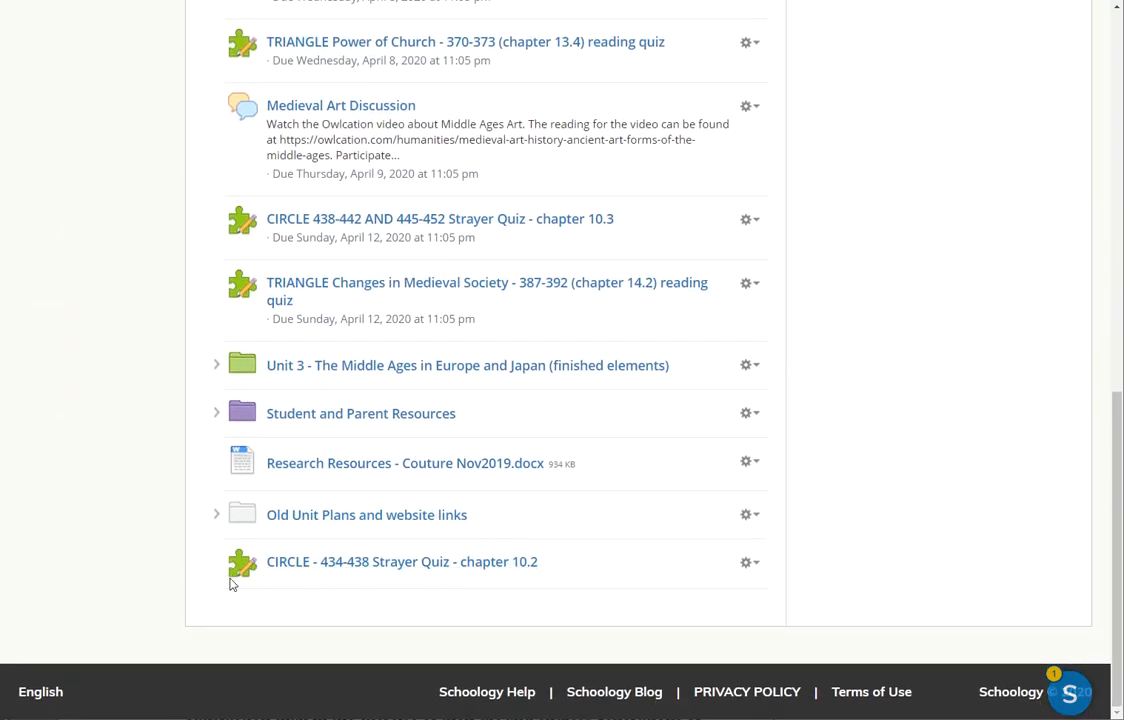
{"action": "left_click", "coordinate": [744, 560]}
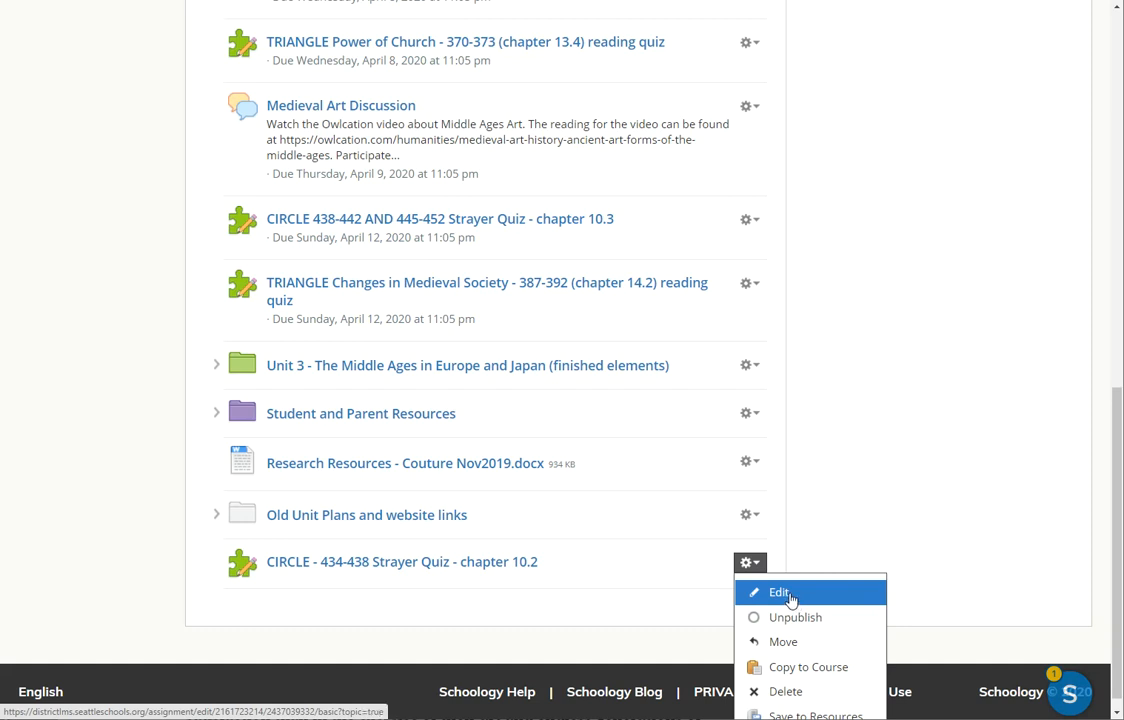
Step: Edit the quiz name, replacing CIRCLE with MOD, and save the change
{"action": "left_click", "coordinate": [780, 592]}
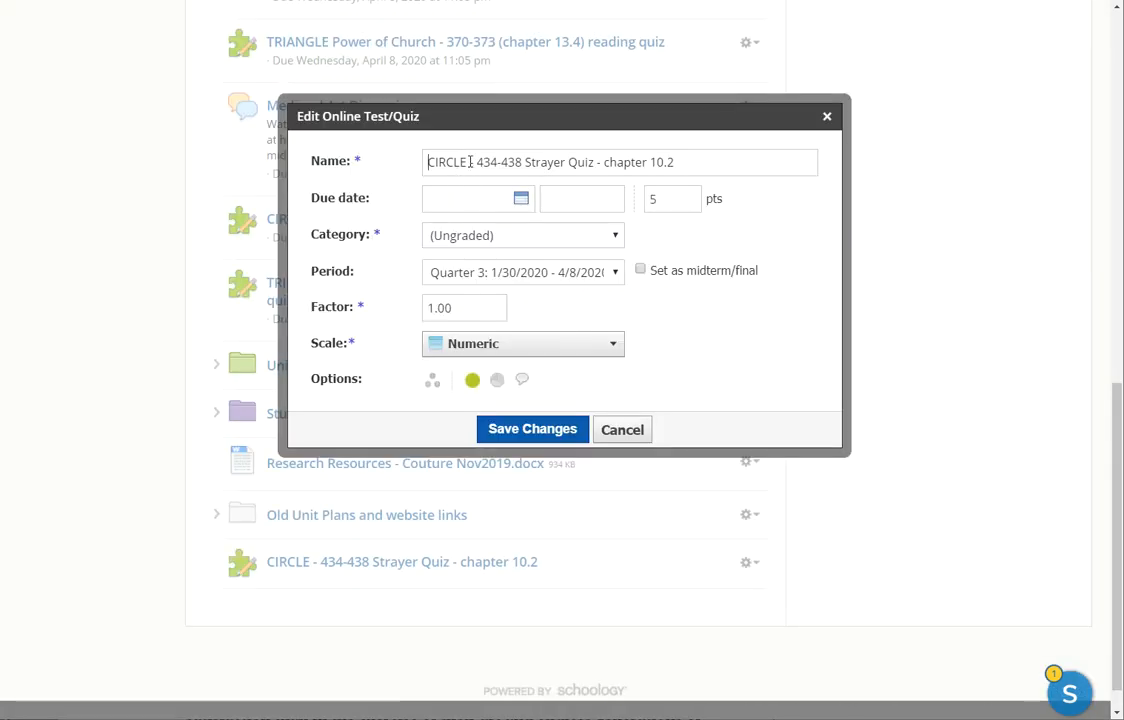
{"action": "double_click", "coordinate": [444, 160]}
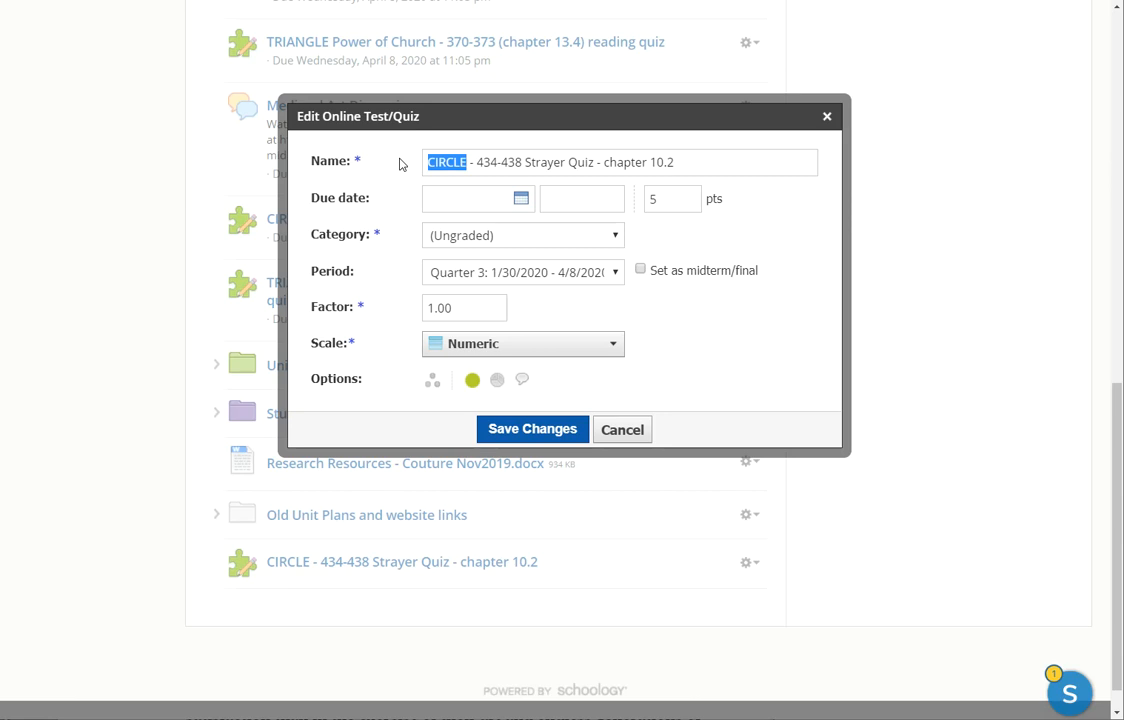
{"action": "type", "text": "M"}
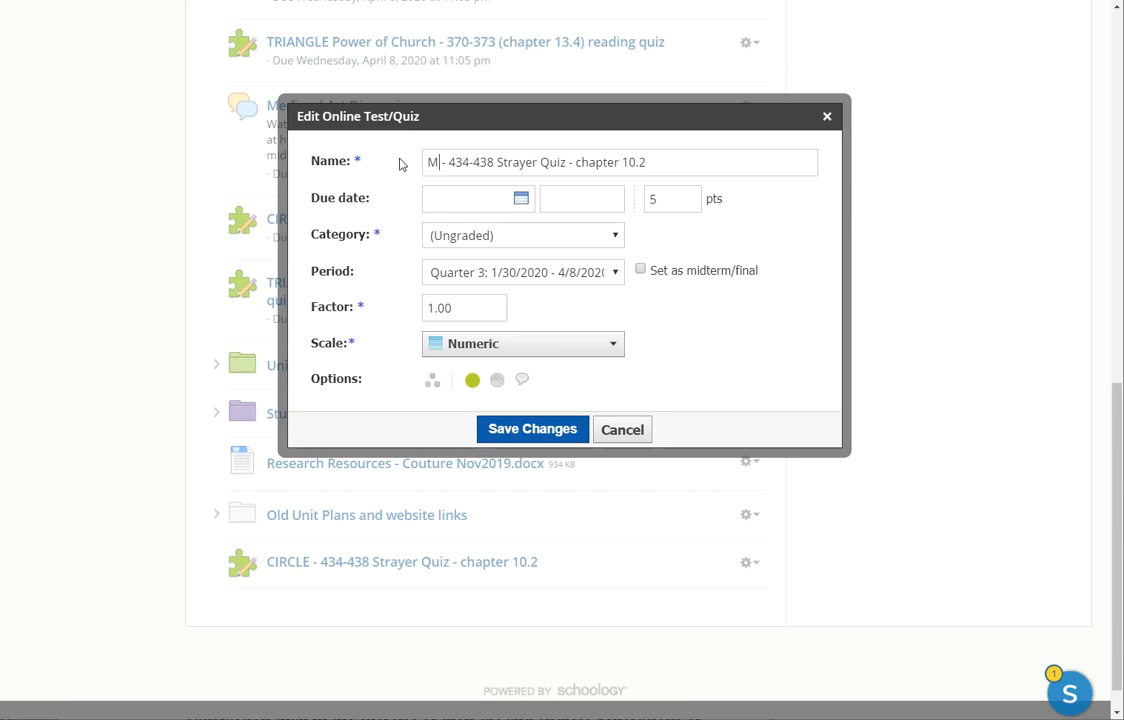
{"action": "type", "text": "OD"}
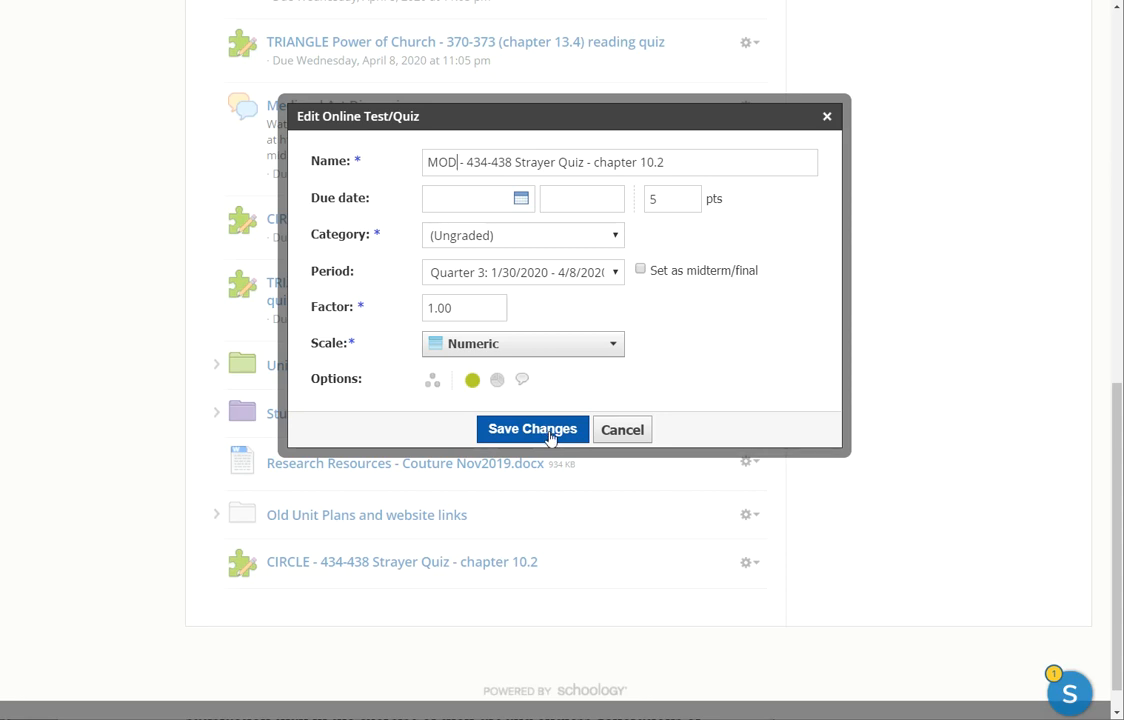
{"action": "left_click", "coordinate": [532, 428]}
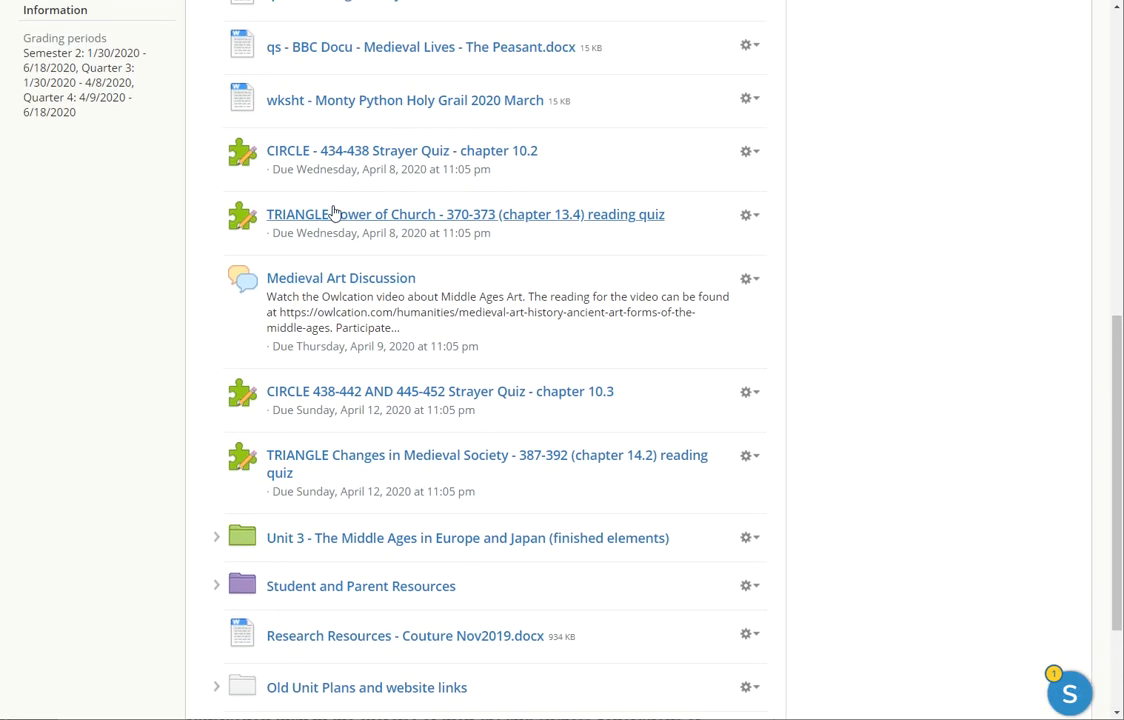
Step: Move the MOD quiz via its gear menu into the Modified and Accomodated Assignments folder
{"action": "scroll", "scroll_direction": "down", "scroll_amount": 3}
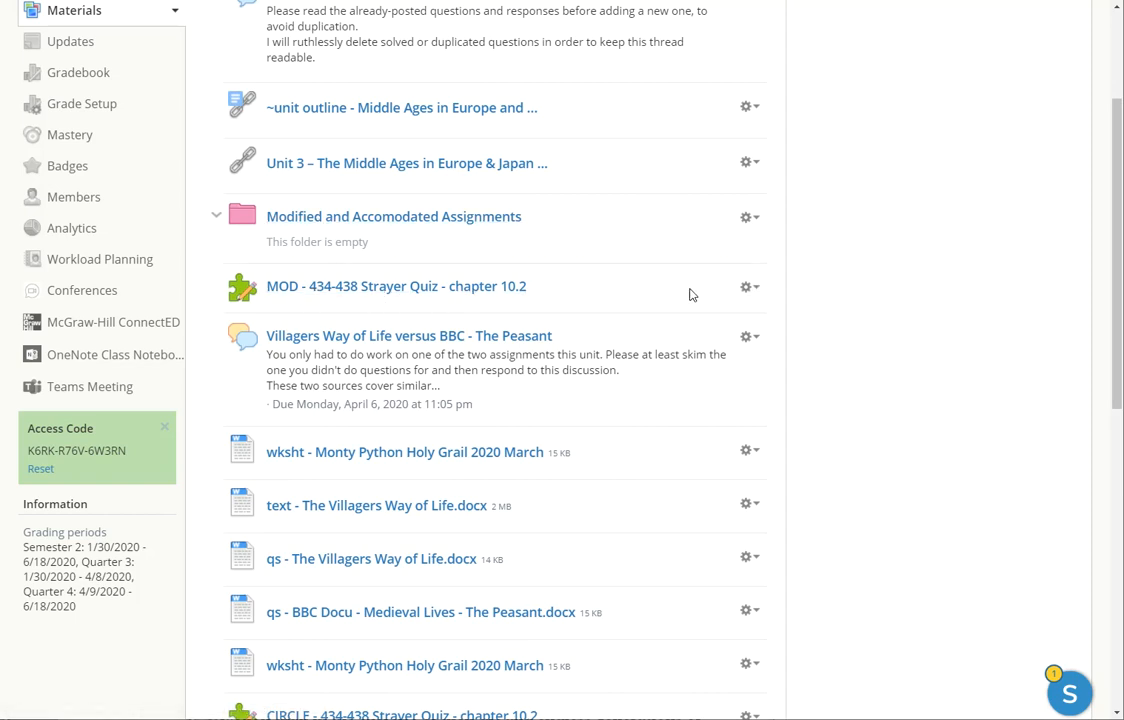
{"action": "left_click", "coordinate": [748, 288]}
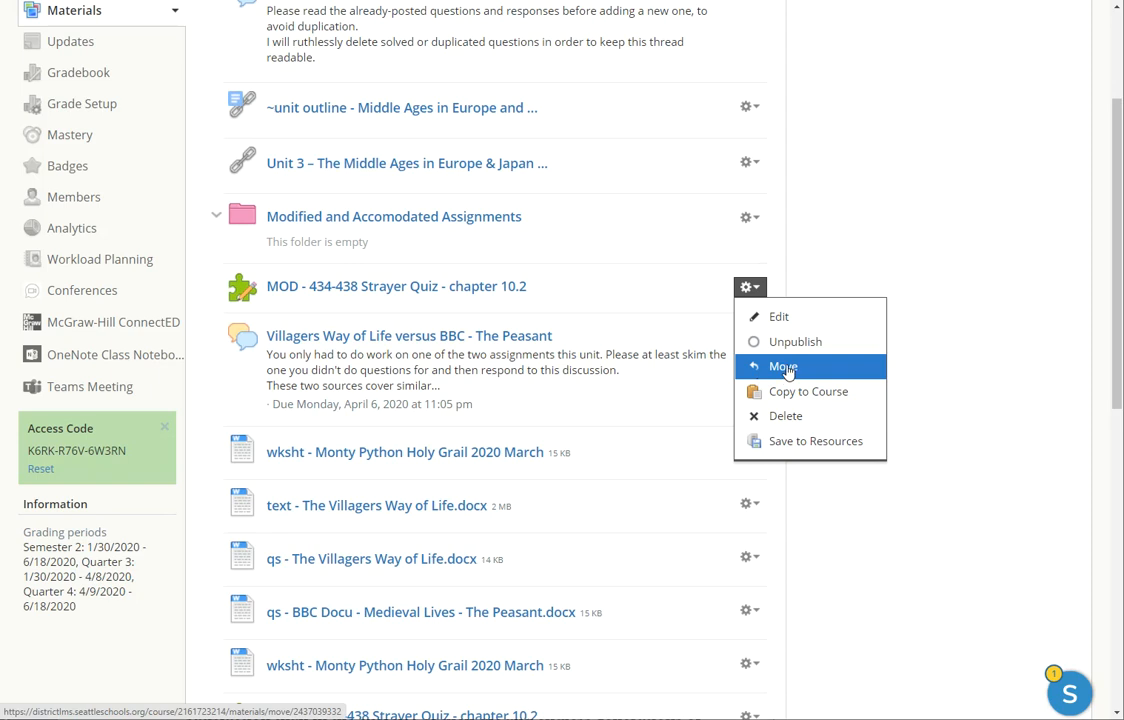
{"action": "left_click", "coordinate": [784, 364]}
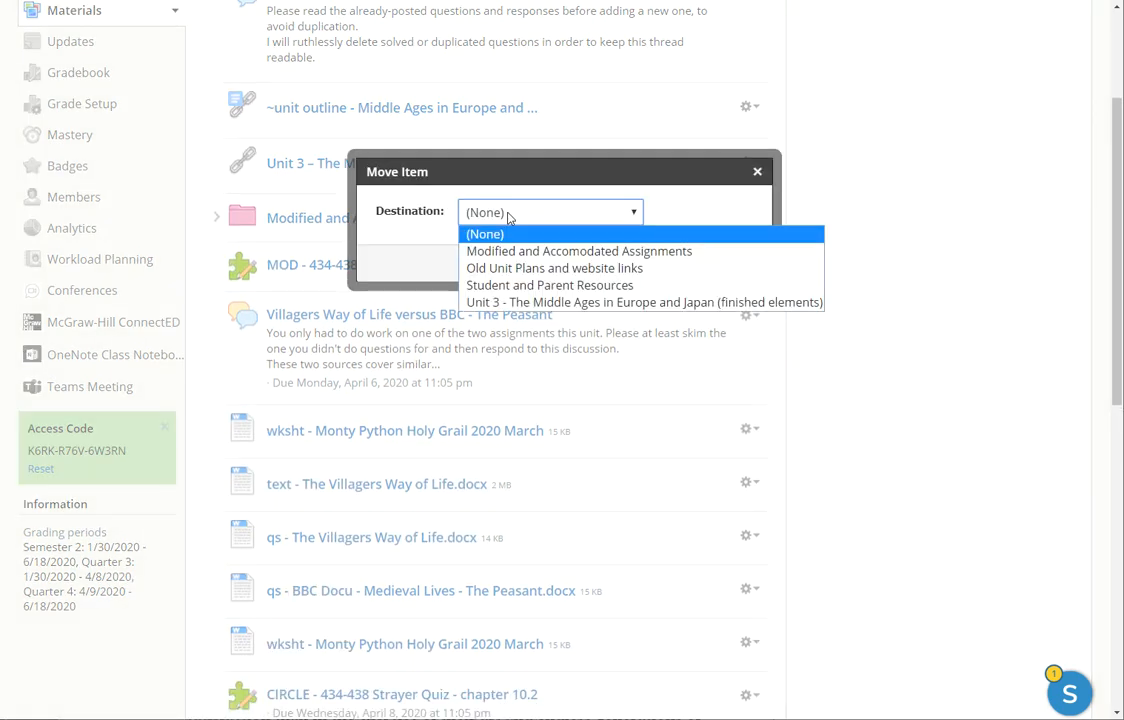
{"action": "left_click", "coordinate": [578, 252]}
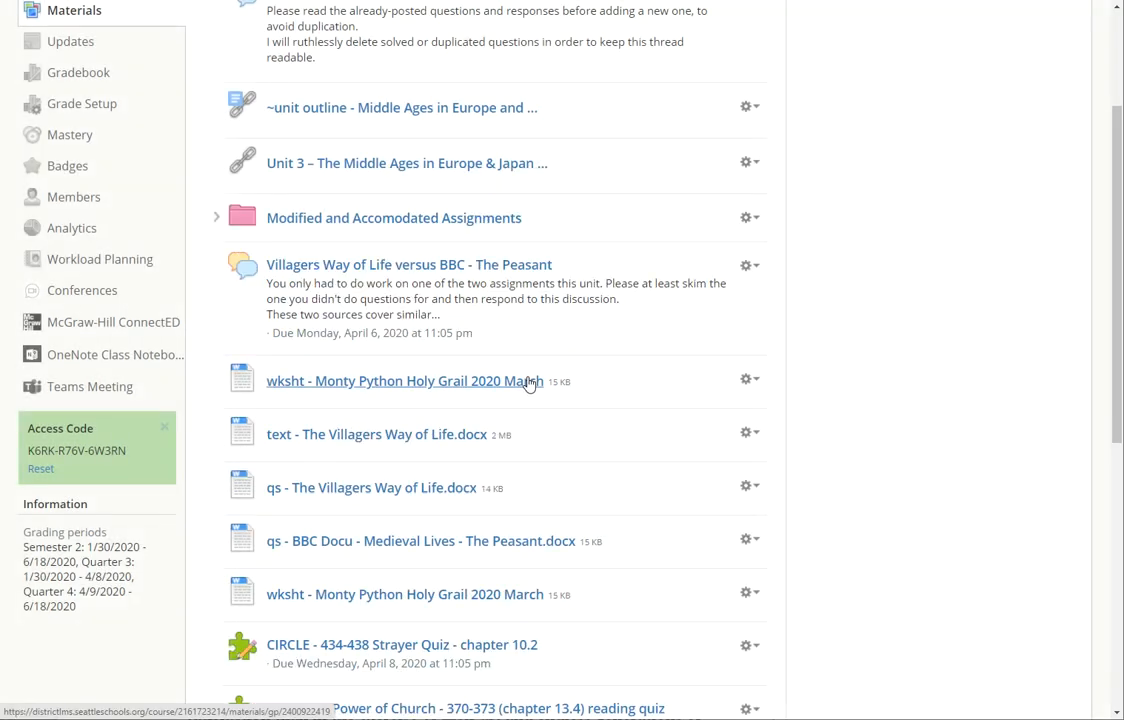
Step: View the Modified and Accomodated Assignments folder to confirm the MOD quiz is inside
{"action": "left_click", "coordinate": [392, 216]}
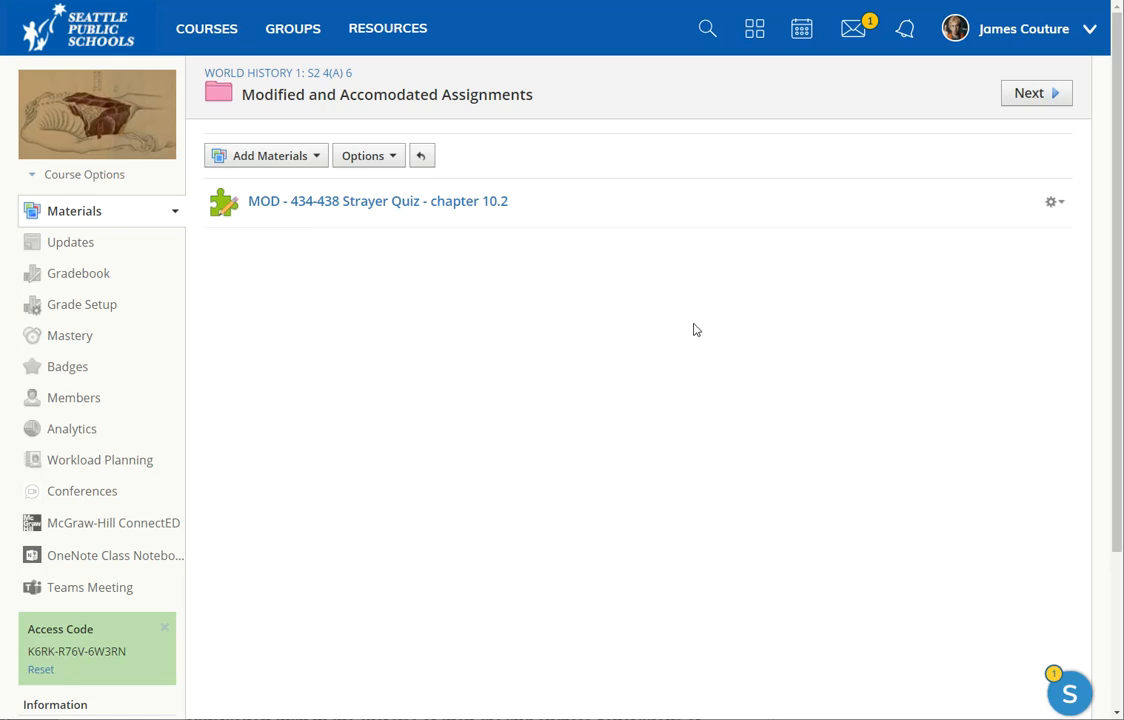
{"action": "mouse_move", "coordinate": [404, 204]}
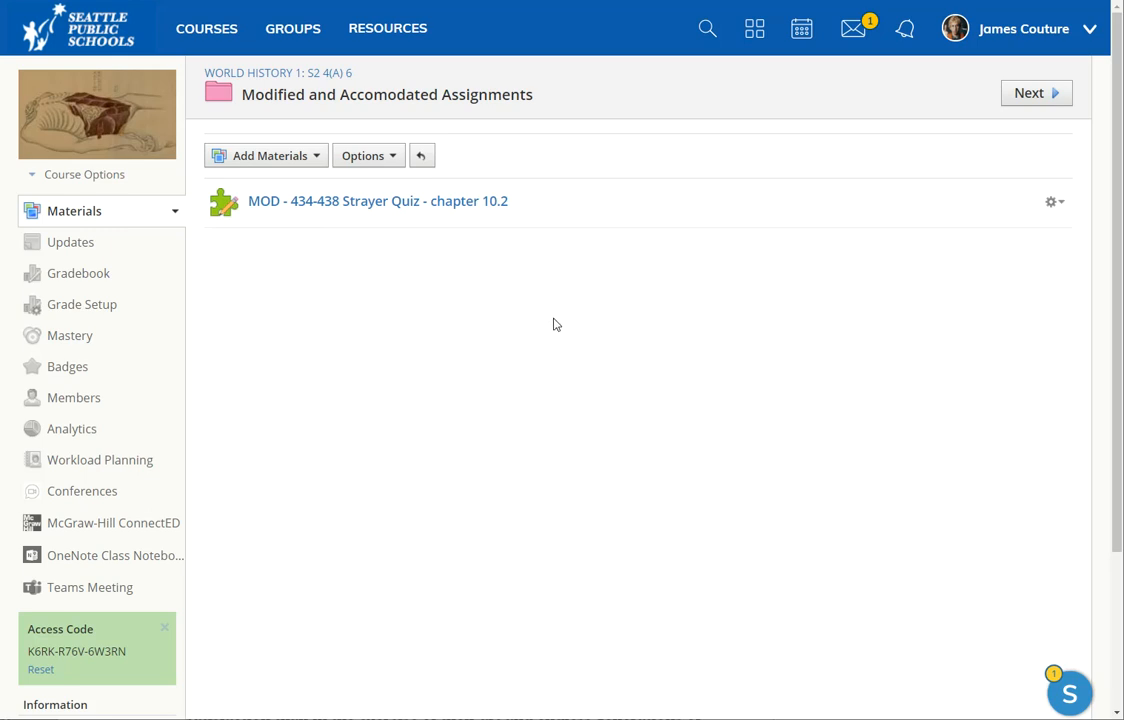
{"action": "mouse_move", "coordinate": [562, 320]}
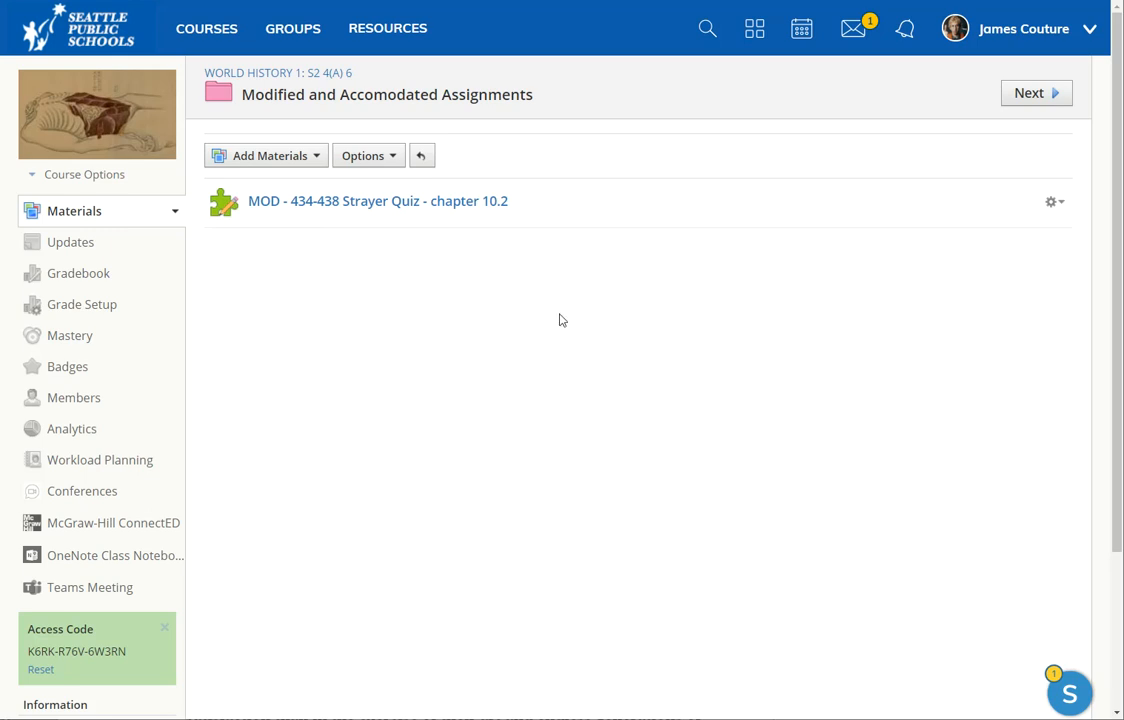
{"action": "mouse_move", "coordinate": [516, 316]}
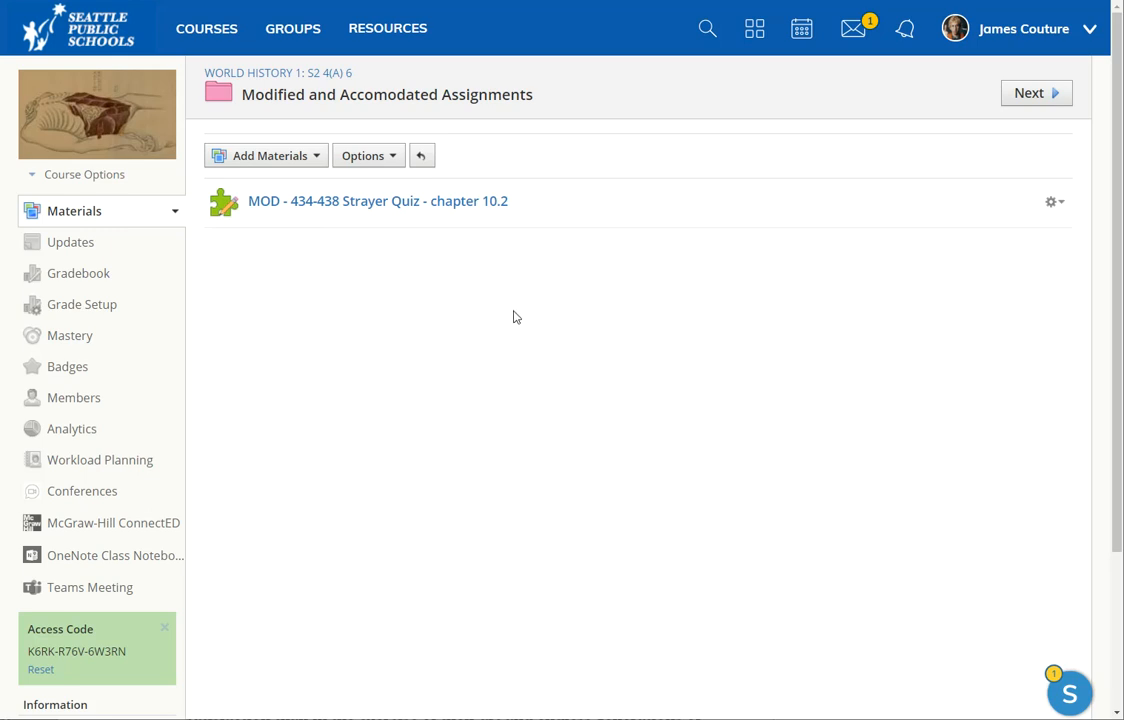
{"action": "mouse_move", "coordinate": [600, 298]}
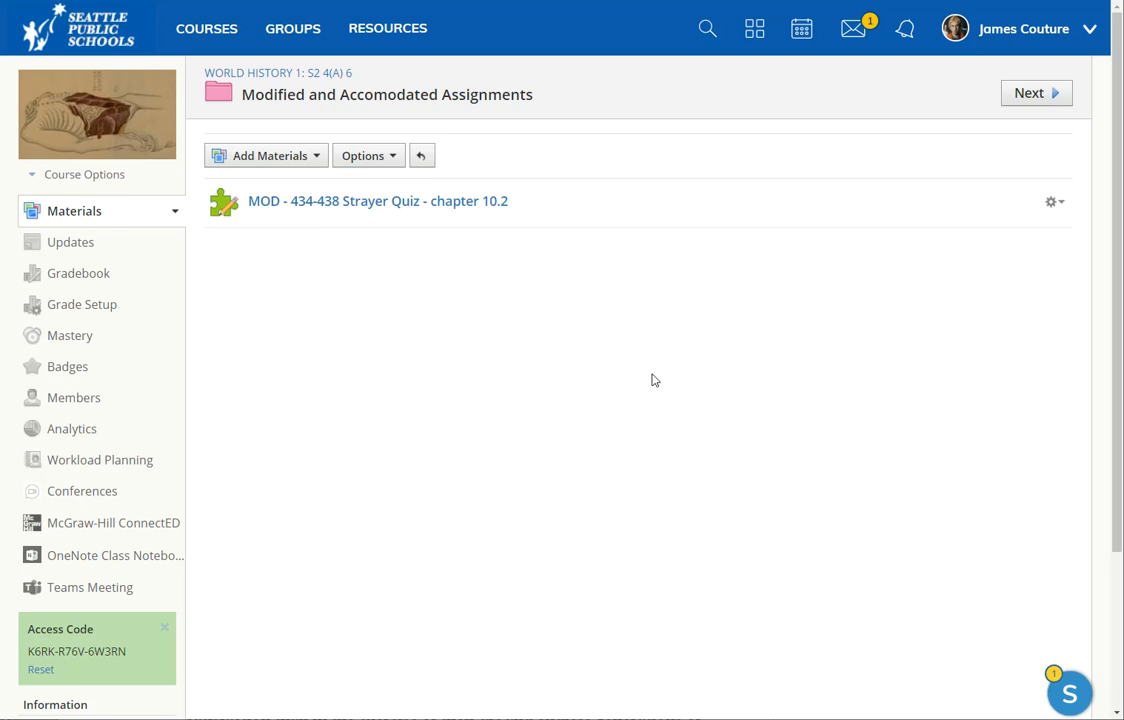
{"action": "mouse_move", "coordinate": [884, 372]}
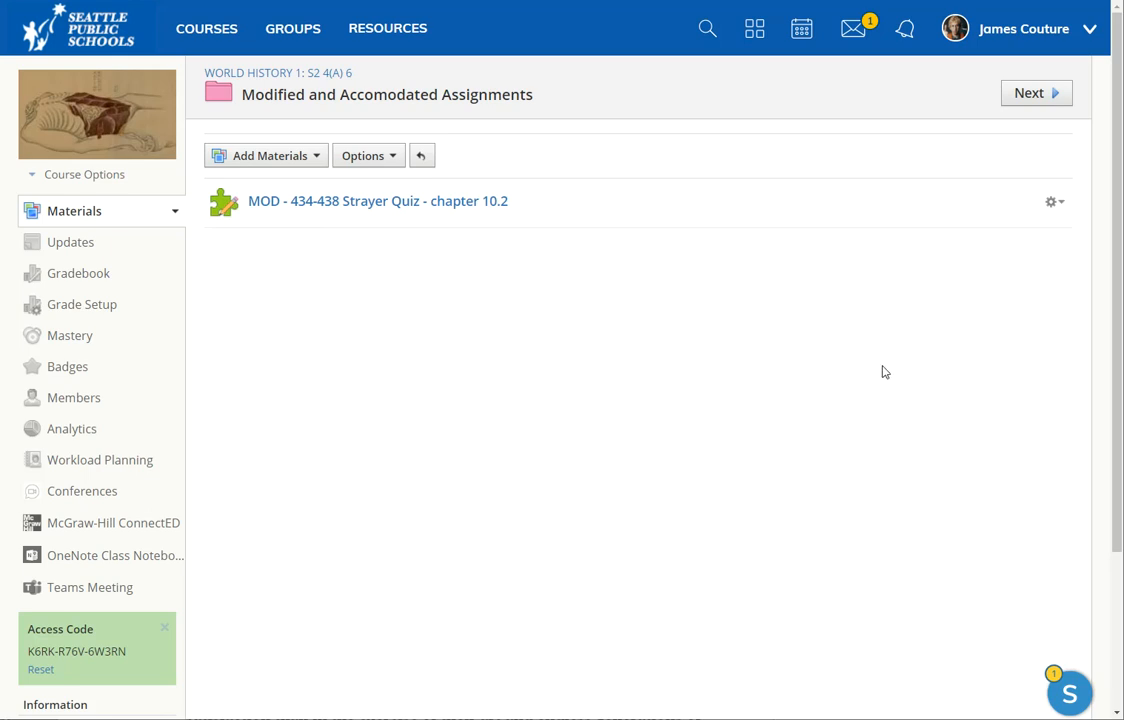
{"action": "mouse_move", "coordinate": [876, 336]}
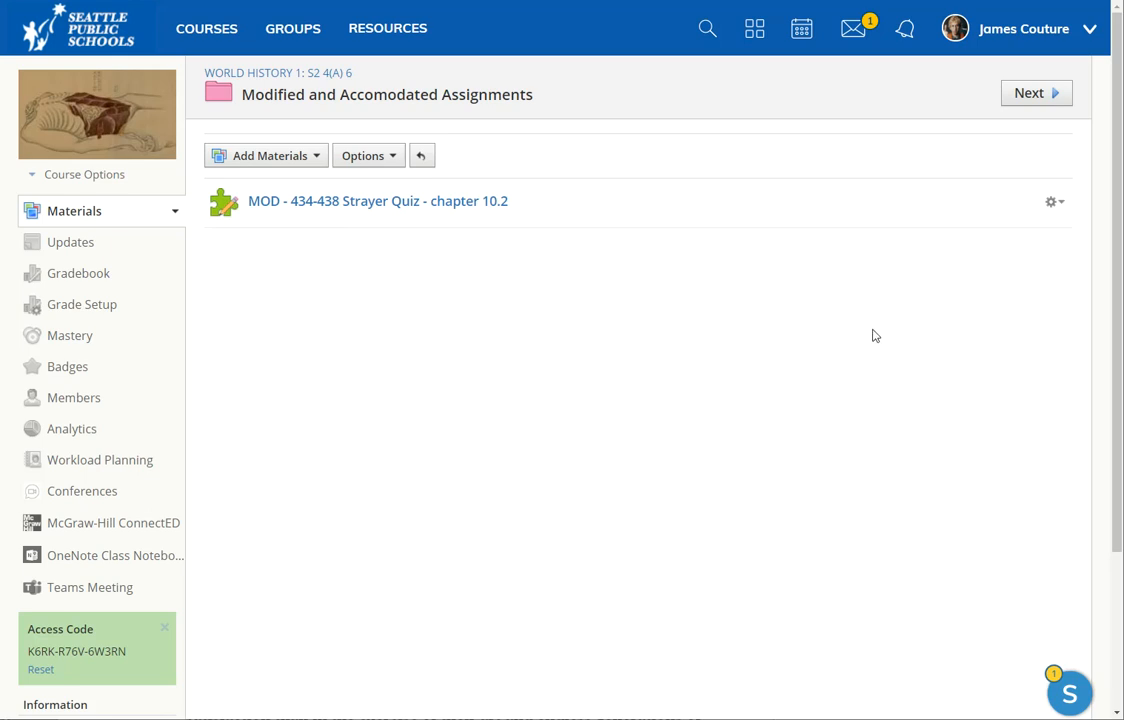
{"action": "mouse_move", "coordinate": [1068, 220]}
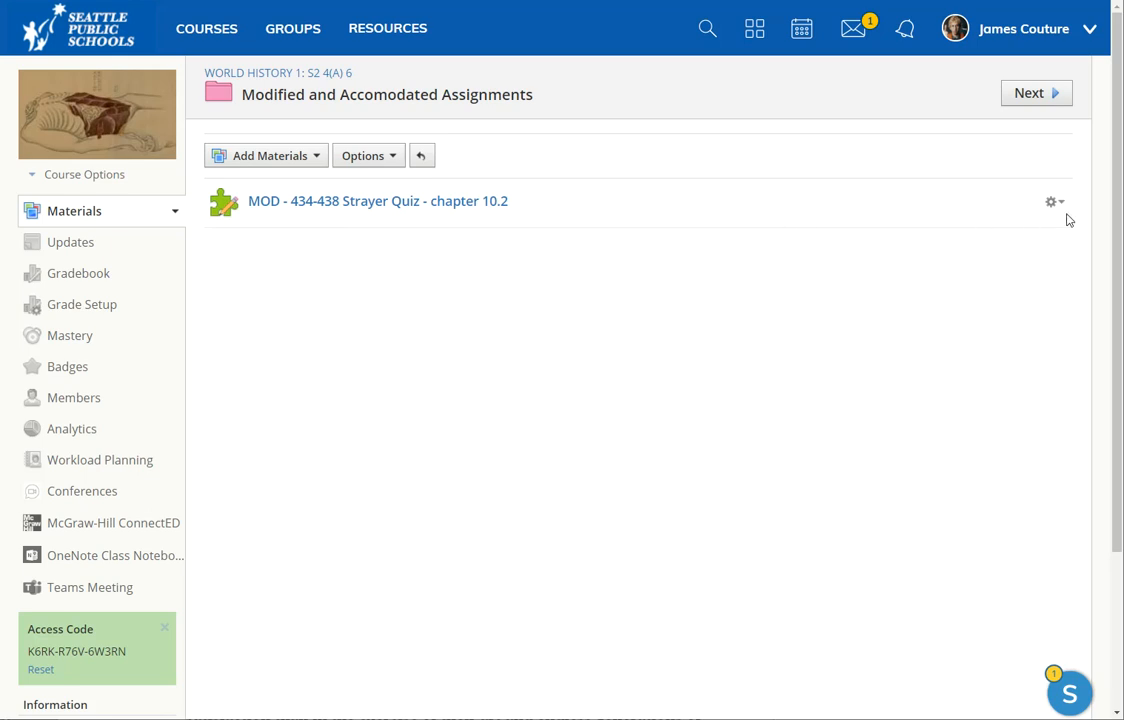
Step: Review the MOD quiz's Edit settings twice and cancel without saving any changes
{"action": "left_click", "coordinate": [1052, 200]}
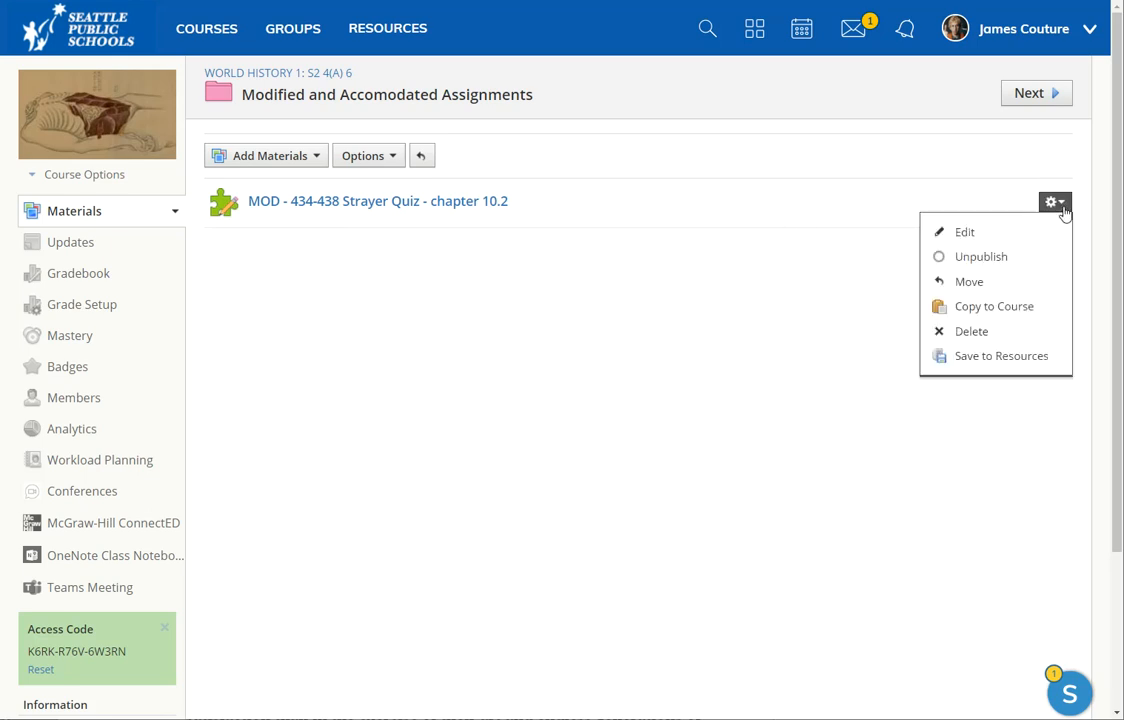
{"action": "mouse_move", "coordinate": [964, 232]}
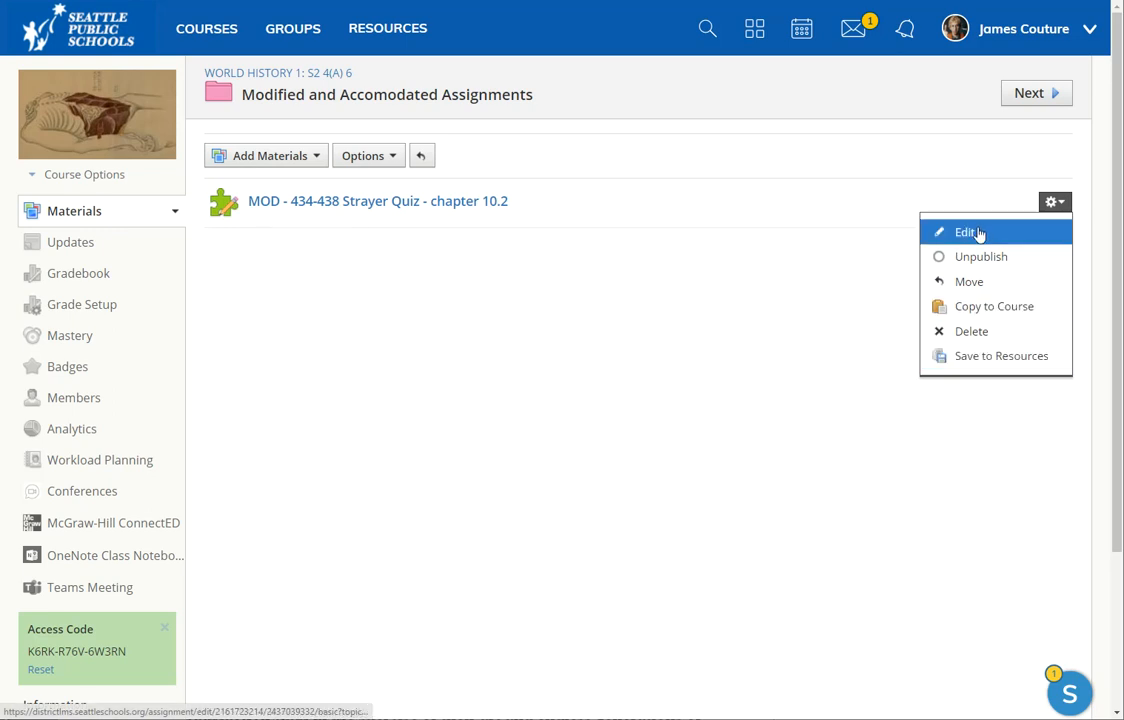
{"action": "left_click", "coordinate": [964, 232]}
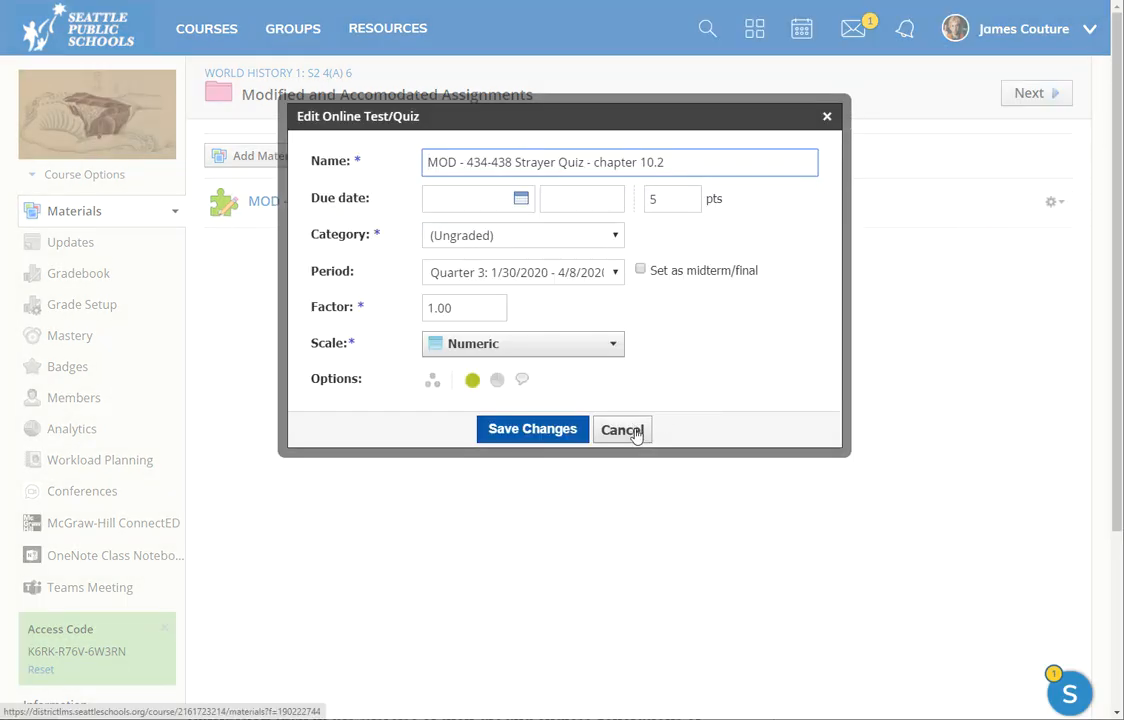
{"action": "mouse_move", "coordinate": [432, 380]}
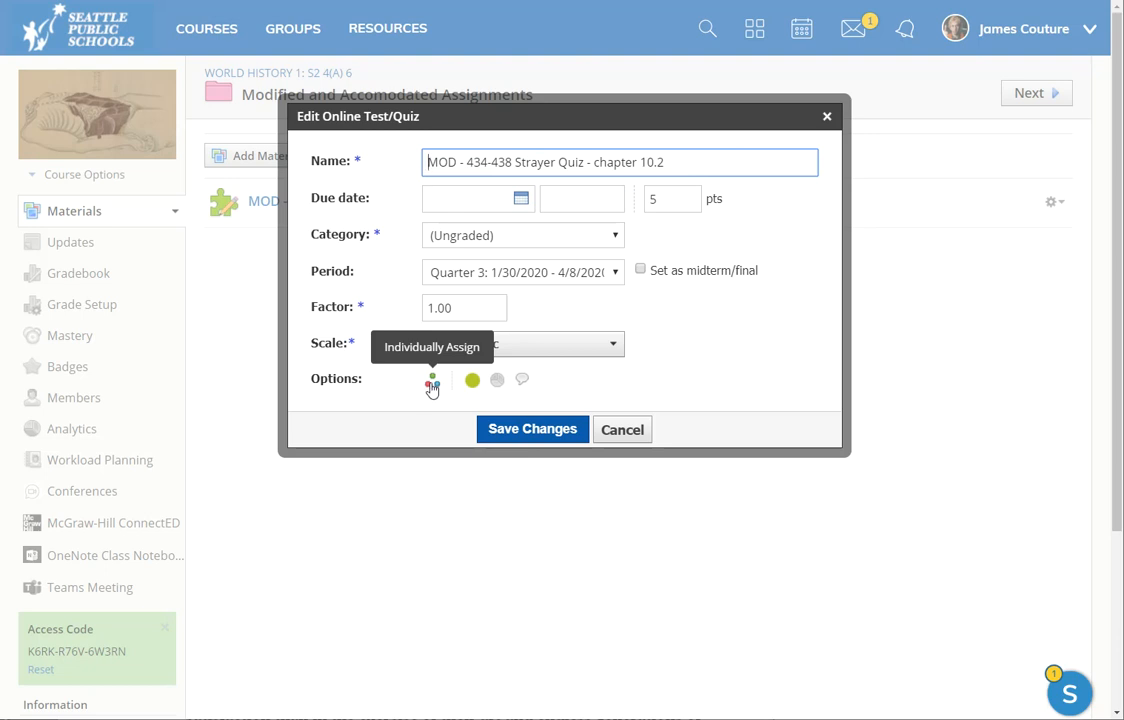
{"action": "mouse_move", "coordinate": [588, 210]}
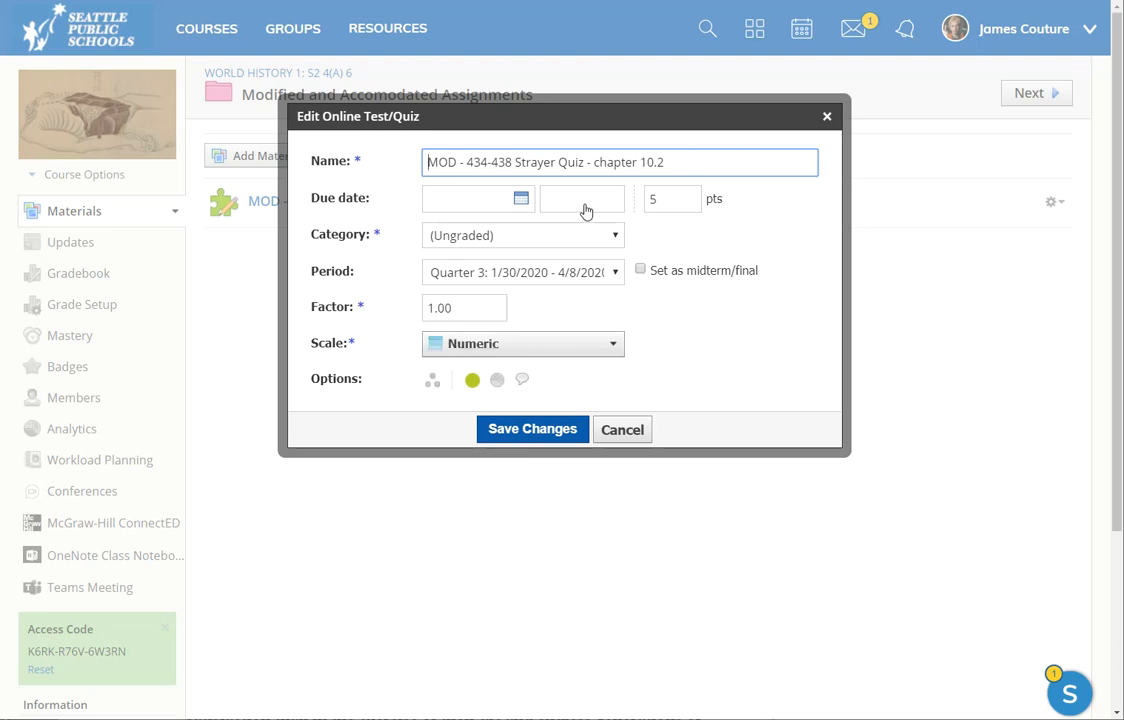
{"action": "mouse_move", "coordinate": [432, 380]}
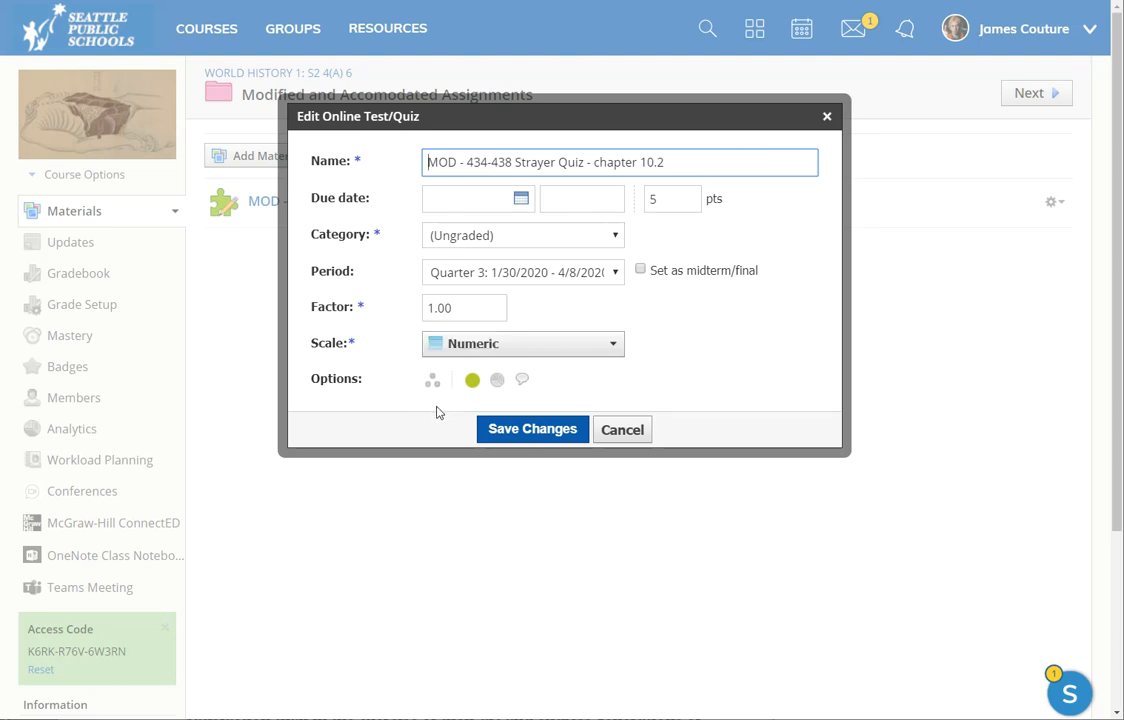
{"action": "mouse_move", "coordinate": [432, 380]}
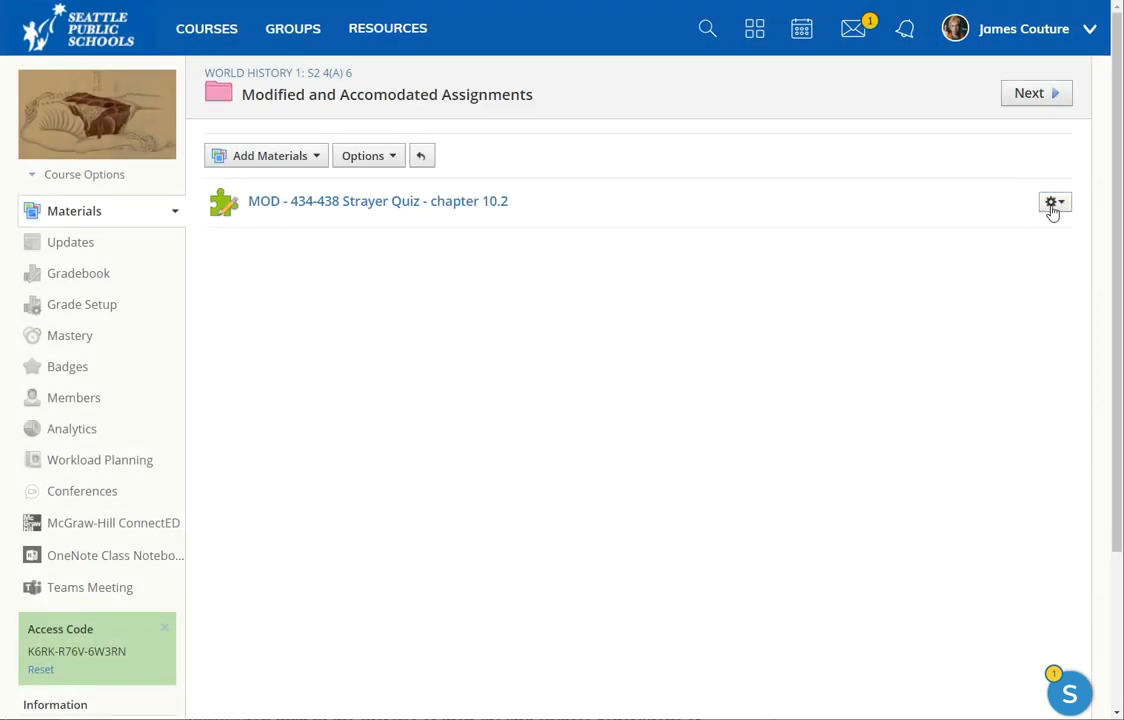
{"action": "left_click", "coordinate": [1050, 202]}
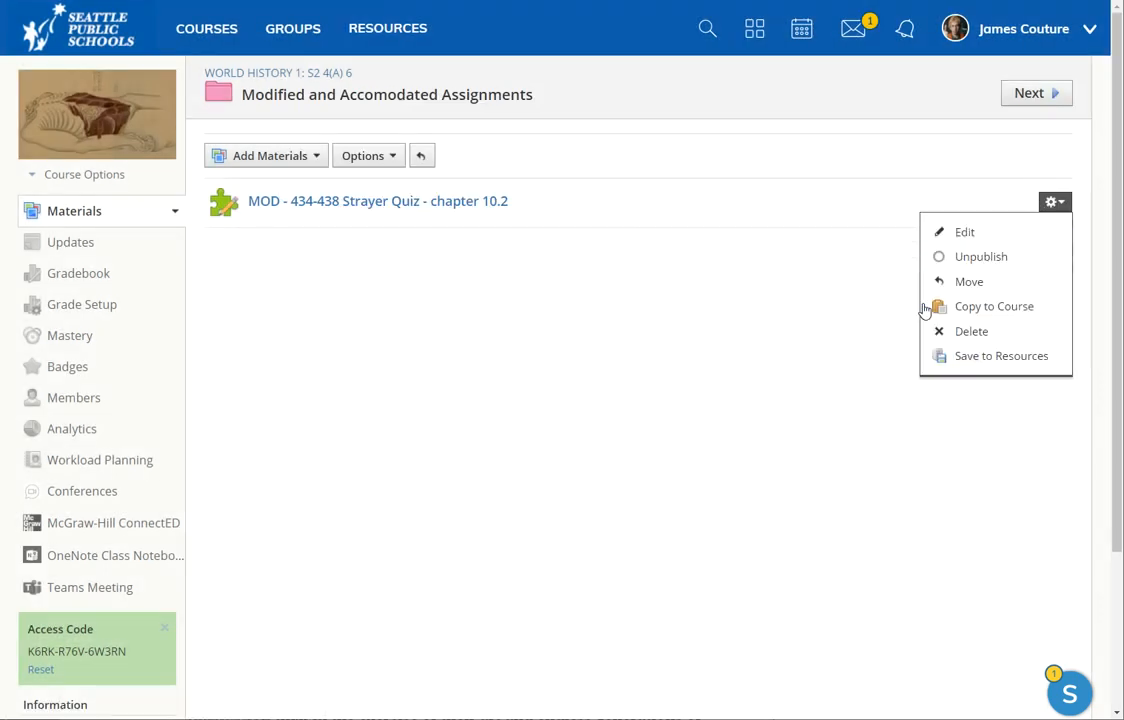
{"action": "left_click", "coordinate": [964, 232]}
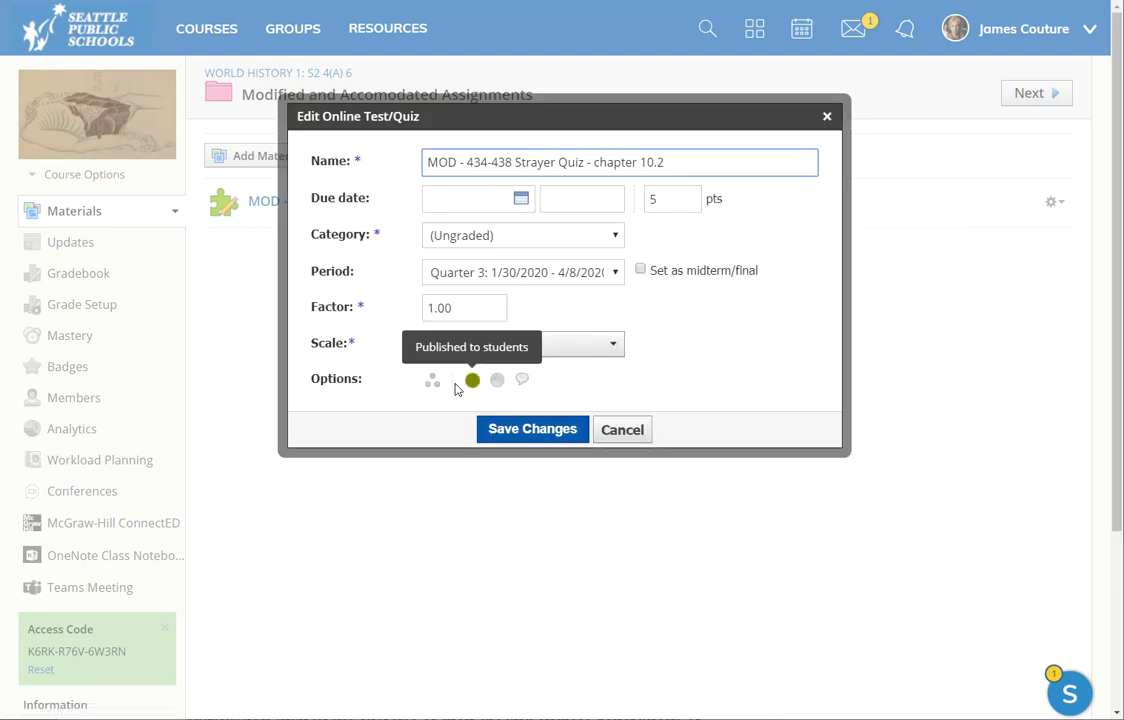
{"action": "mouse_move", "coordinate": [432, 380]}
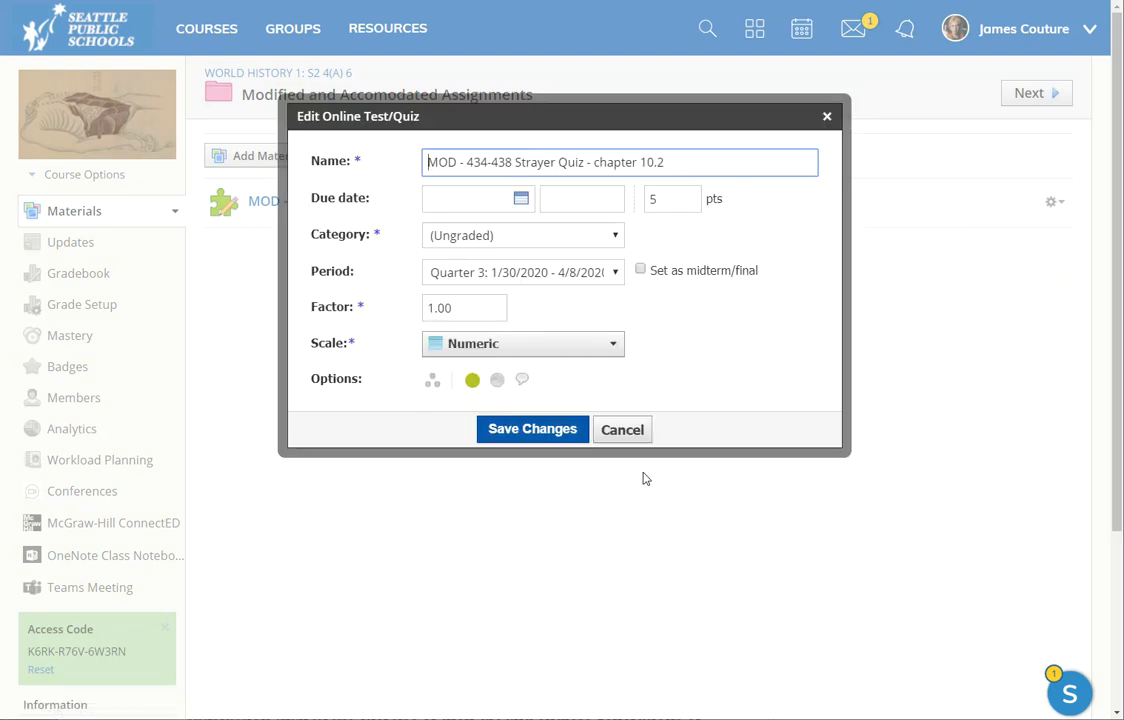
{"action": "left_click", "coordinate": [622, 428]}
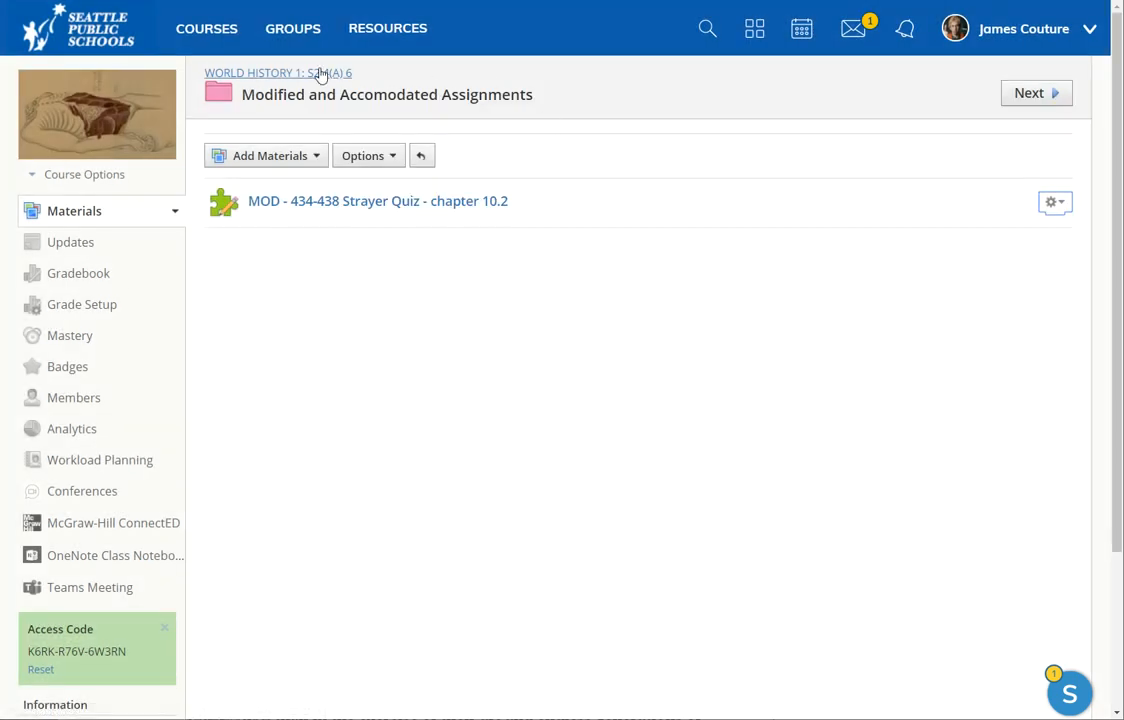
{"action": "left_click", "coordinate": [278, 72]}
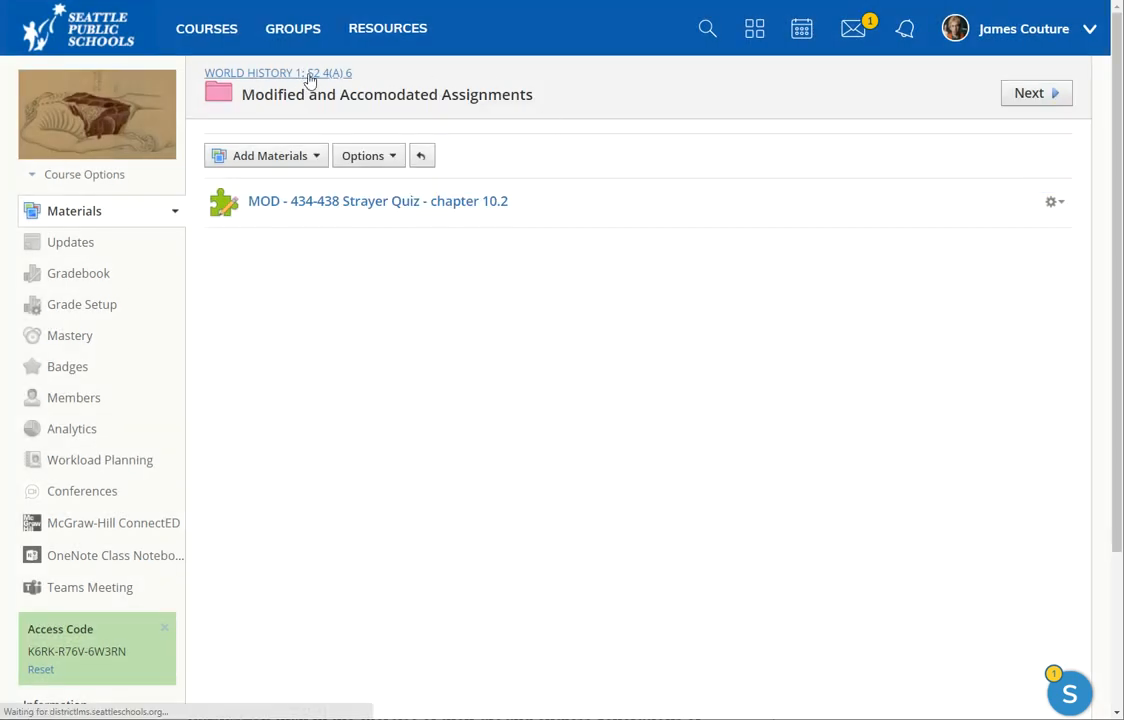
{"action": "left_click", "coordinate": [248, 72]}
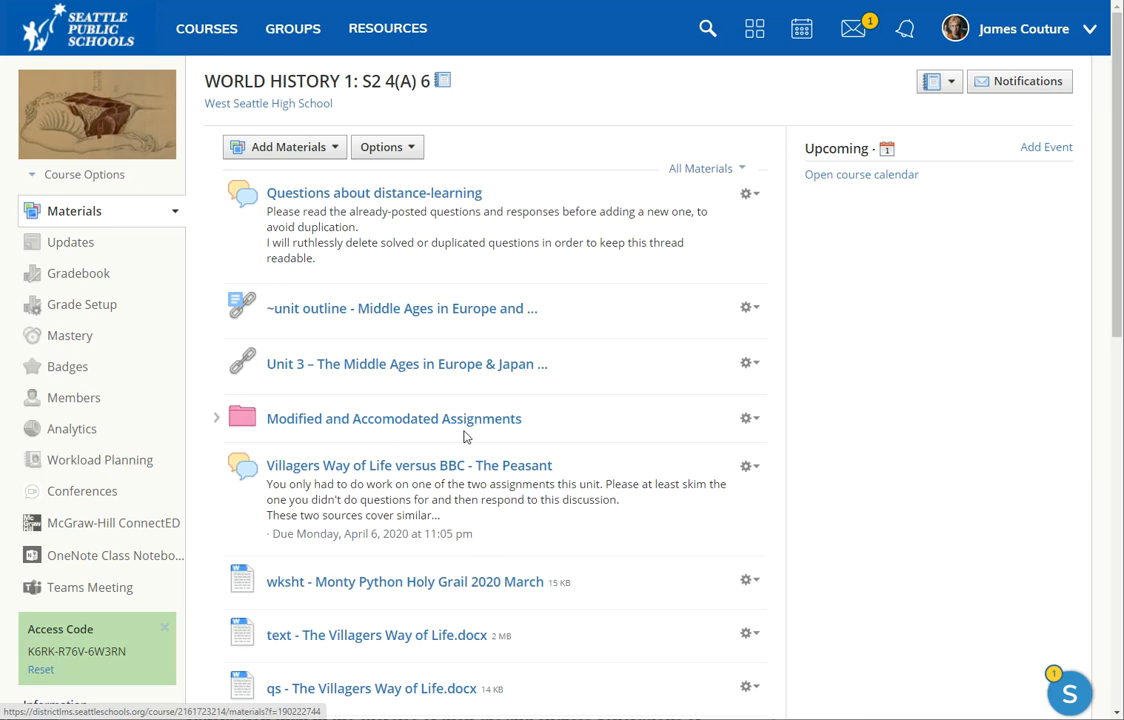
{"action": "mouse_move", "coordinate": [606, 436]}
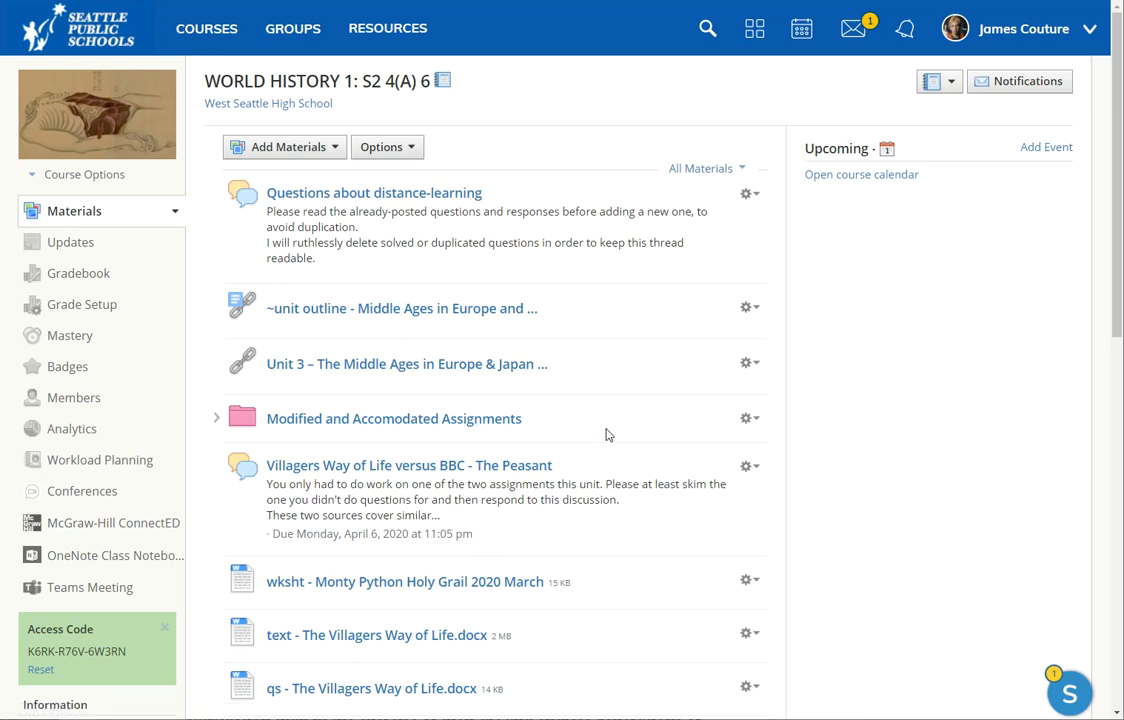
{"action": "mouse_move", "coordinate": [478, 426]}
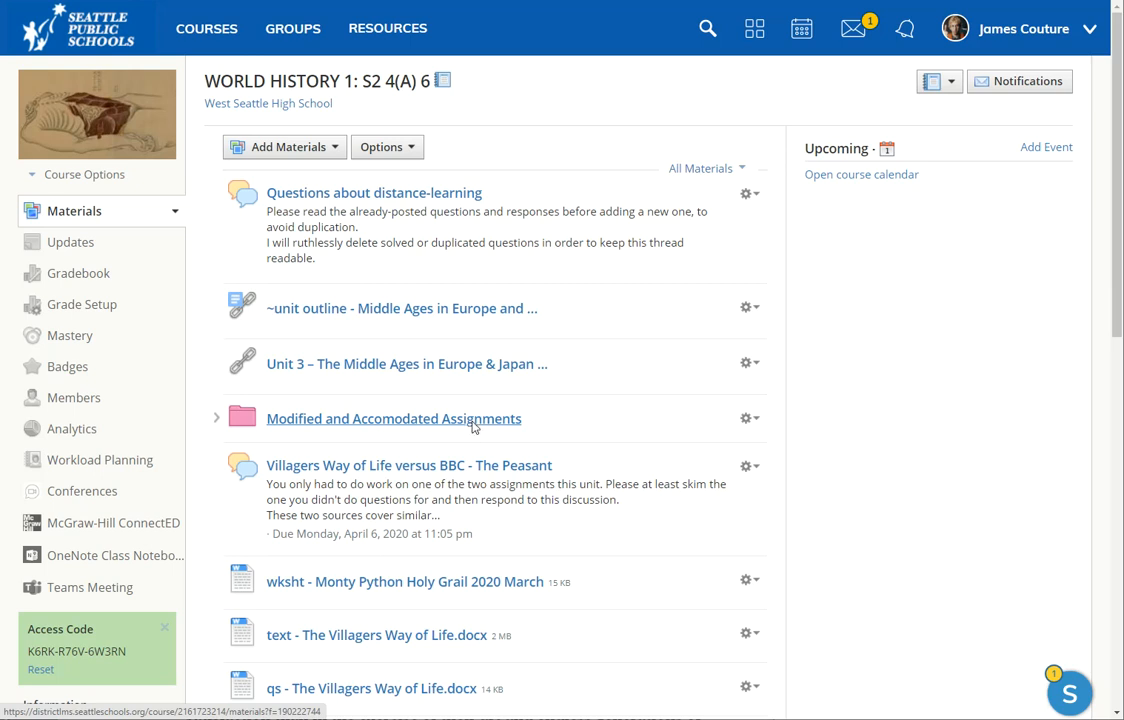
{"action": "left_click", "coordinate": [394, 418]}
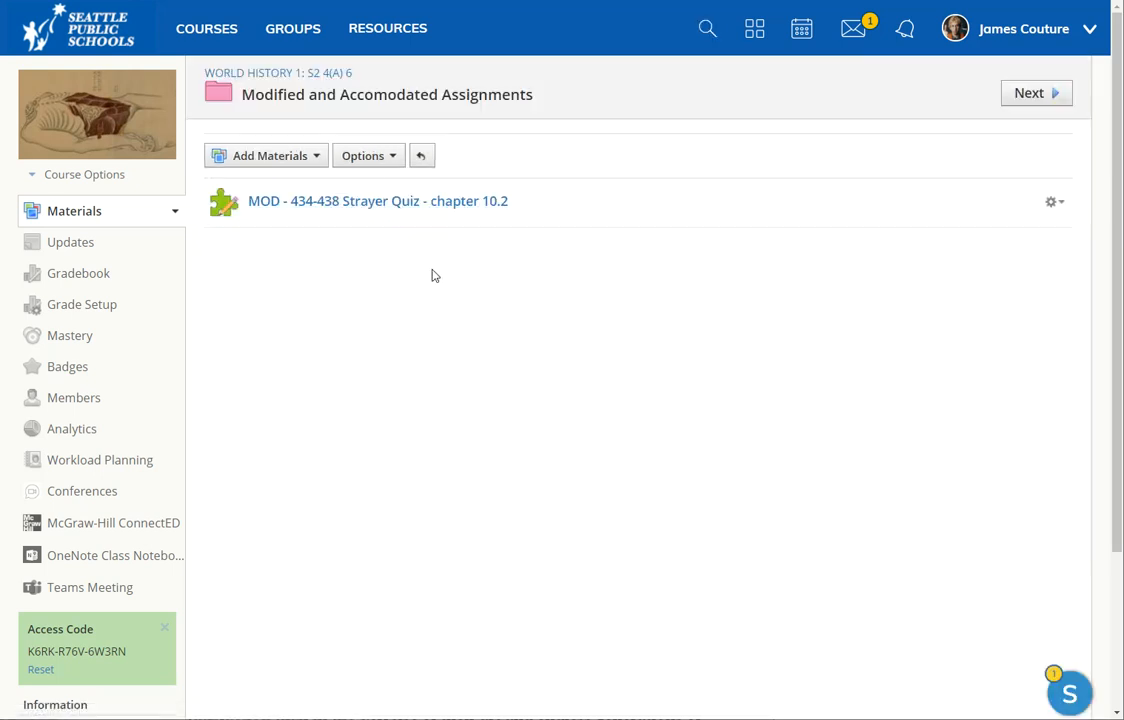
{"action": "mouse_move", "coordinate": [424, 358]}
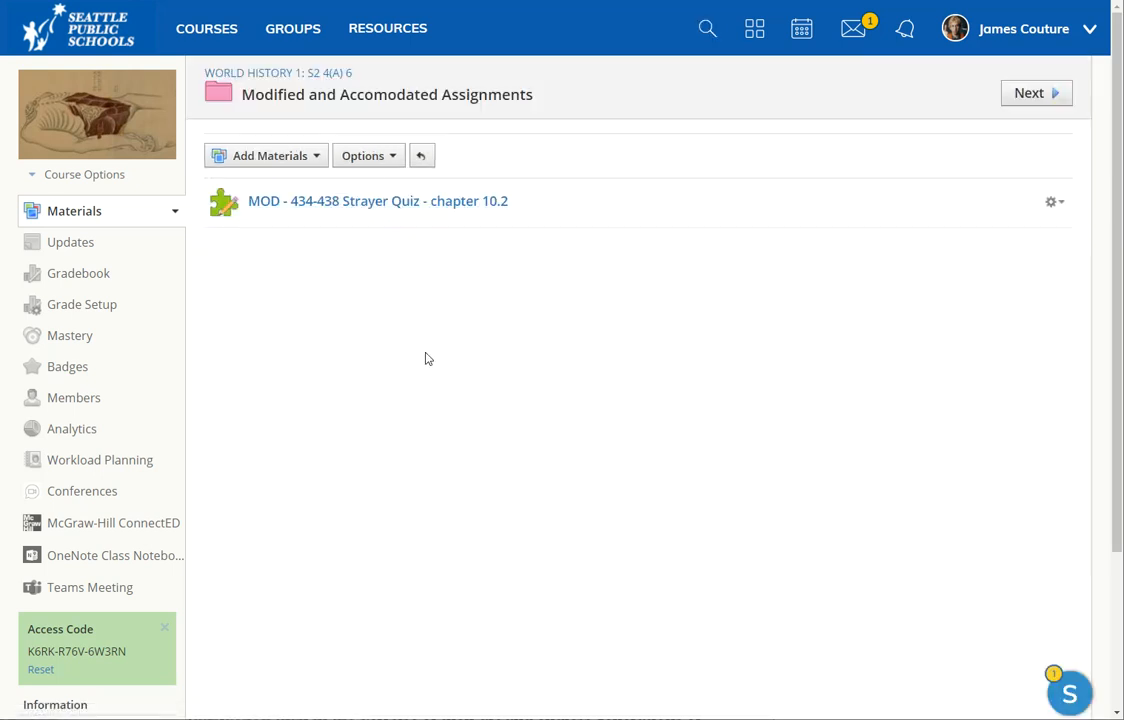
{"action": "mouse_move", "coordinate": [386, 28]}
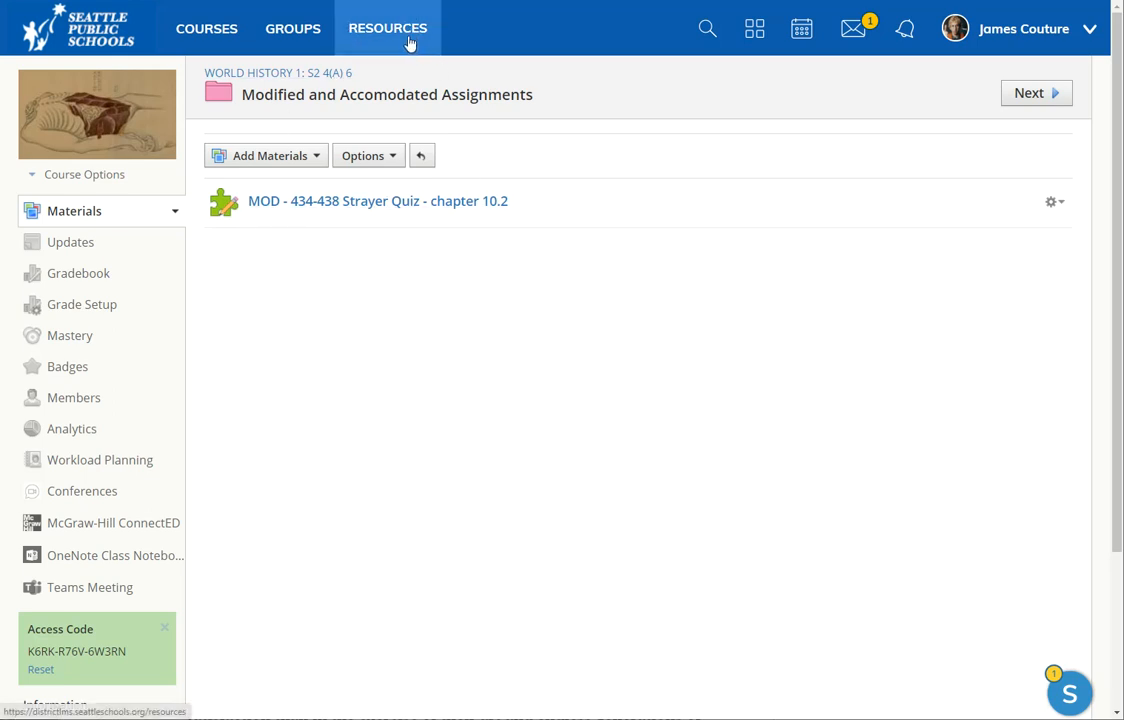
{"action": "mouse_move", "coordinate": [340, 200]}
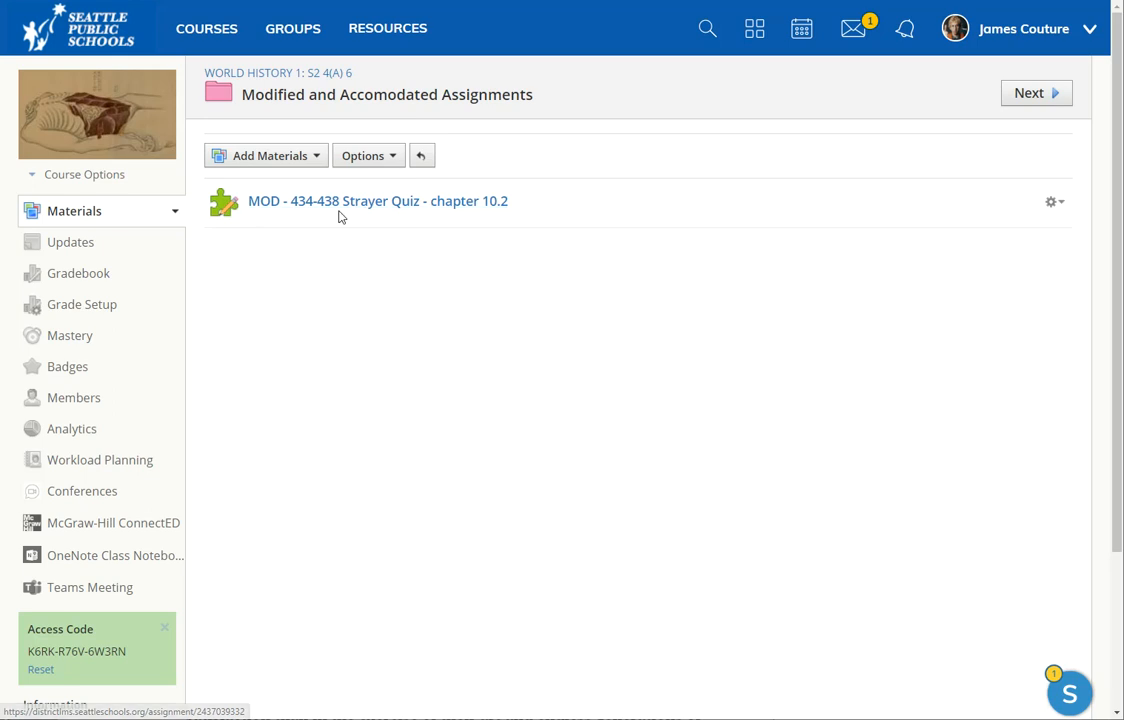
{"action": "mouse_move", "coordinate": [396, 356]}
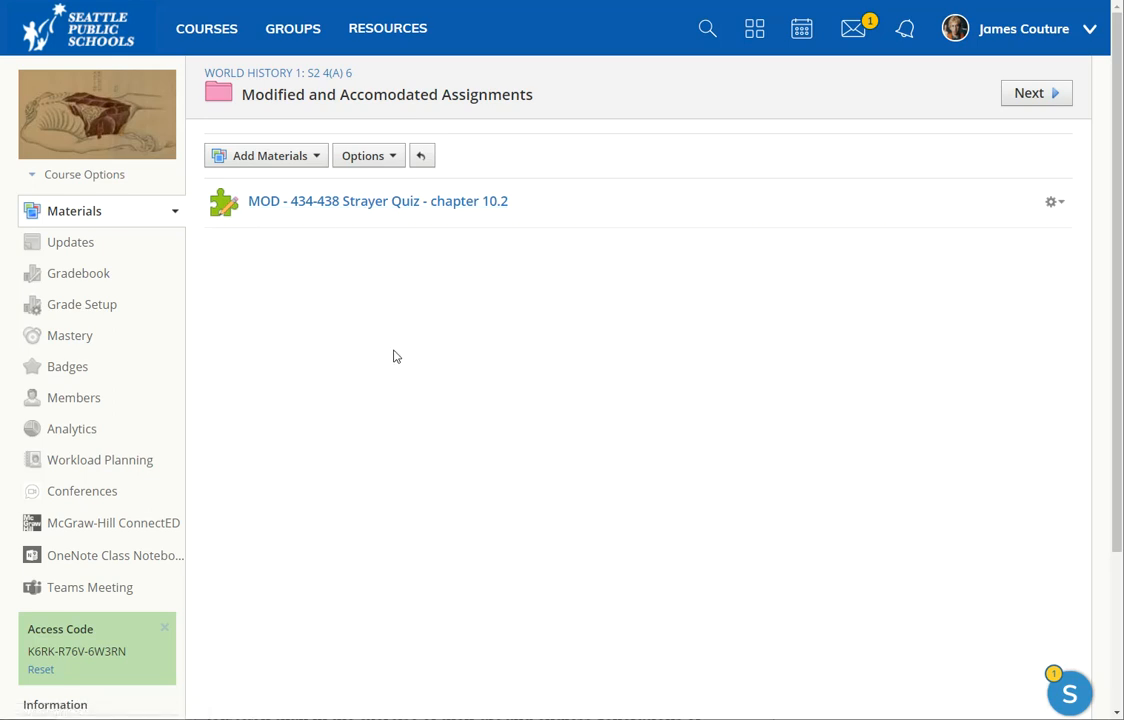
{"action": "mouse_move", "coordinate": [416, 438]}
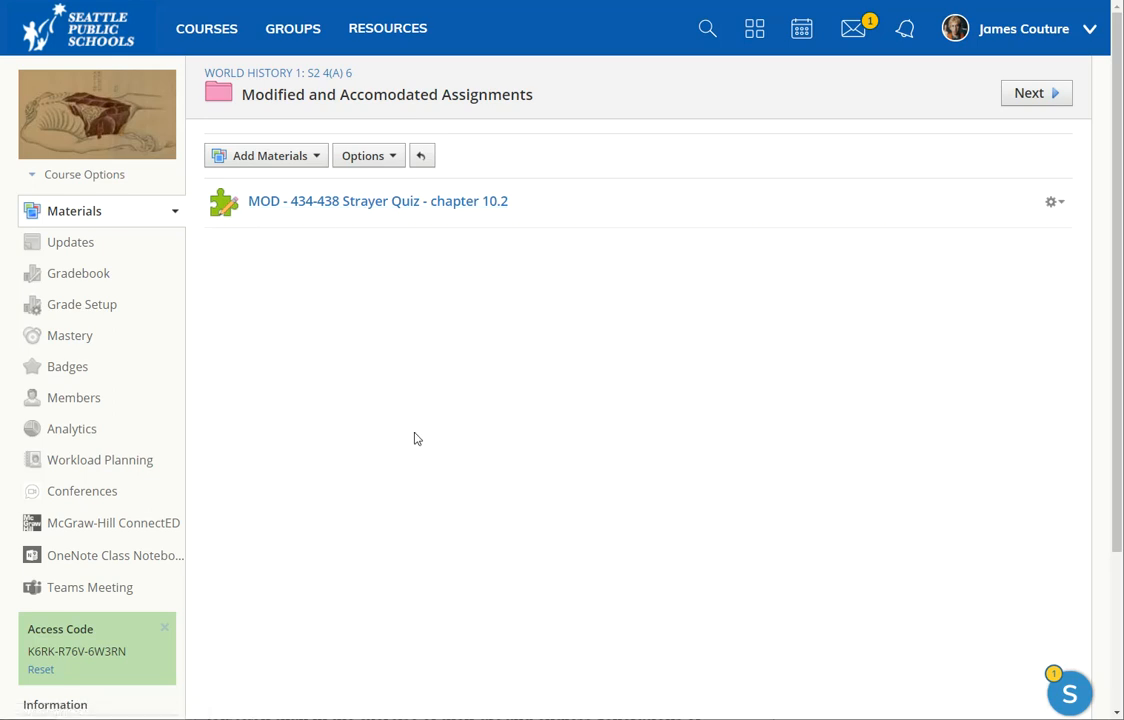
{"action": "mouse_move", "coordinate": [392, 450]}
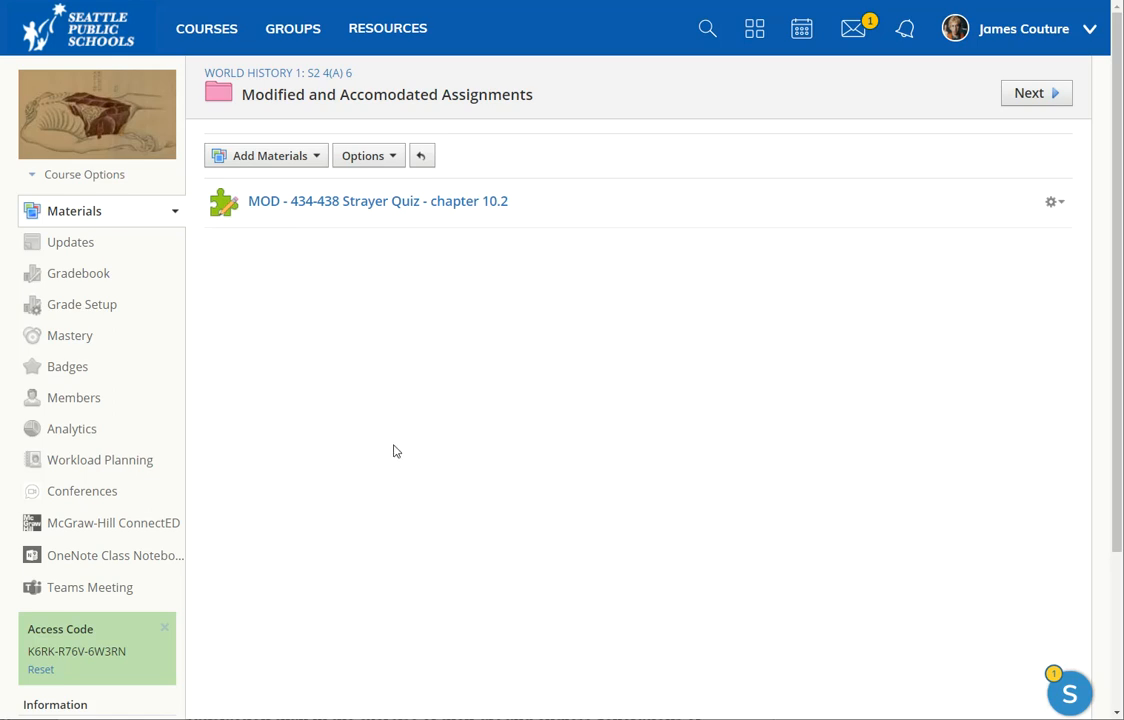
{"action": "mouse_move", "coordinate": [366, 560]}
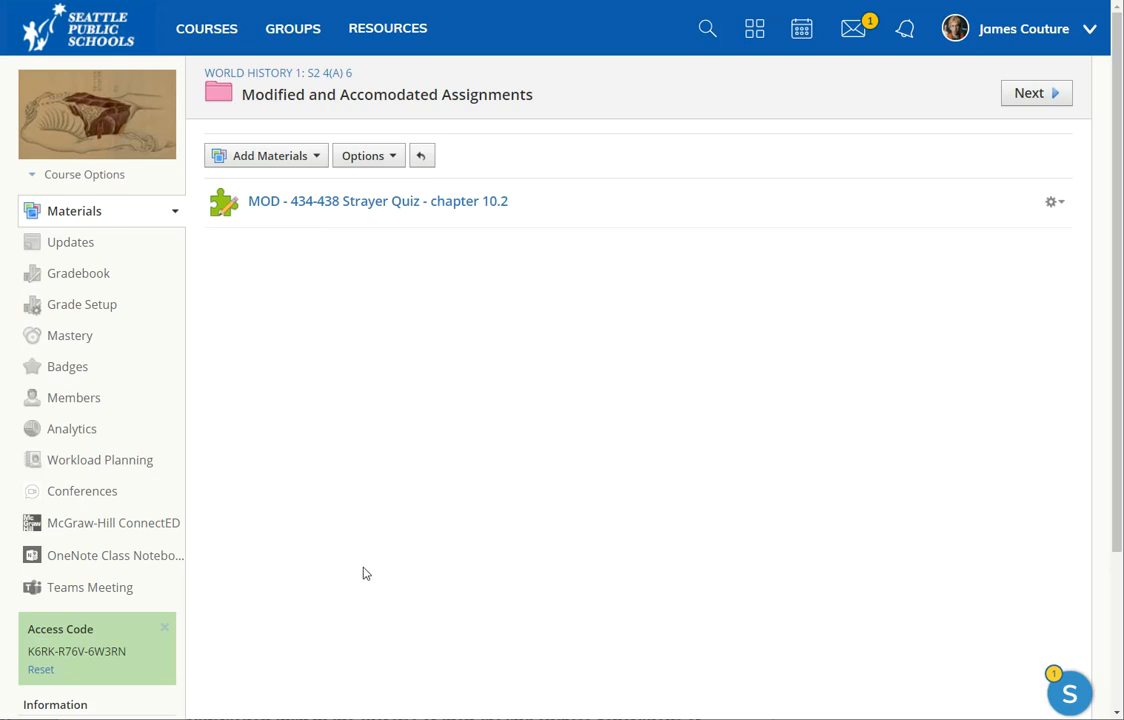
{"action": "mouse_move", "coordinate": [380, 582]}
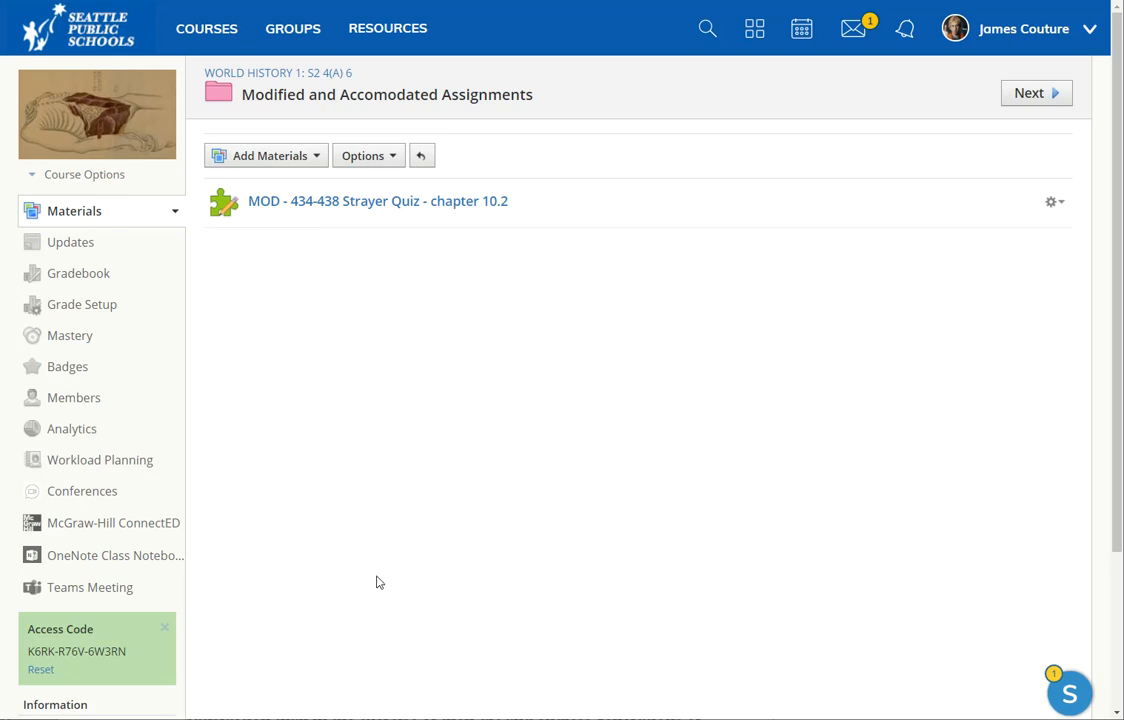
{"action": "mouse_move", "coordinate": [350, 576]}
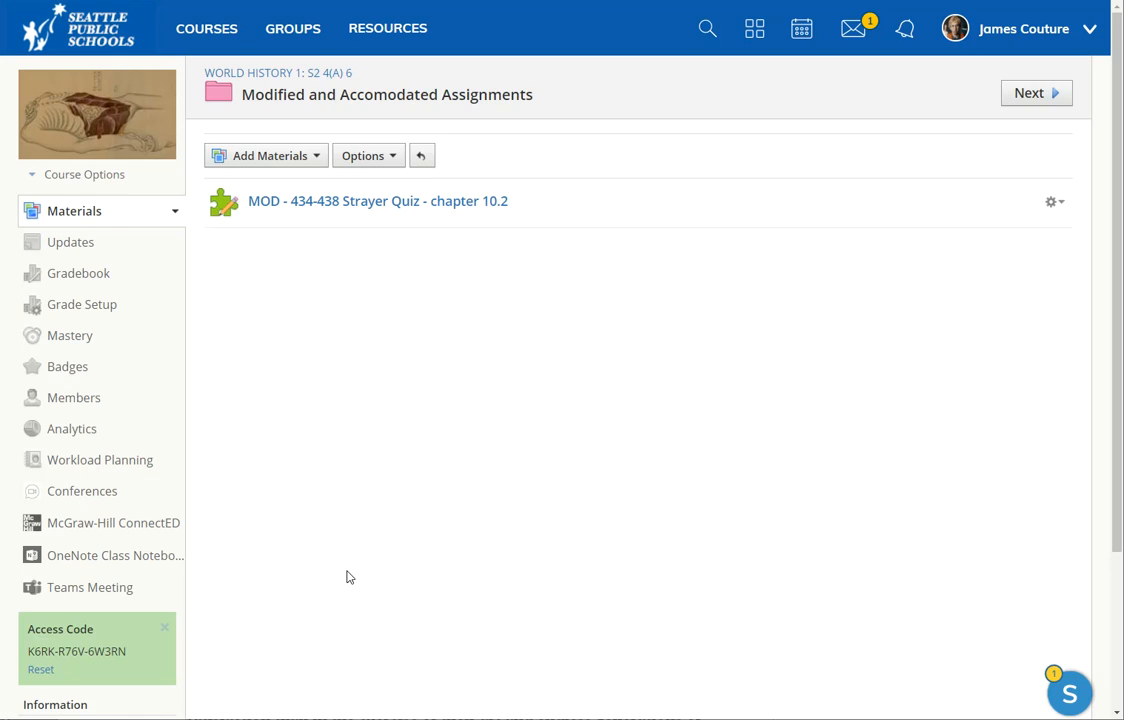
{"action": "mouse_move", "coordinate": [340, 596]}
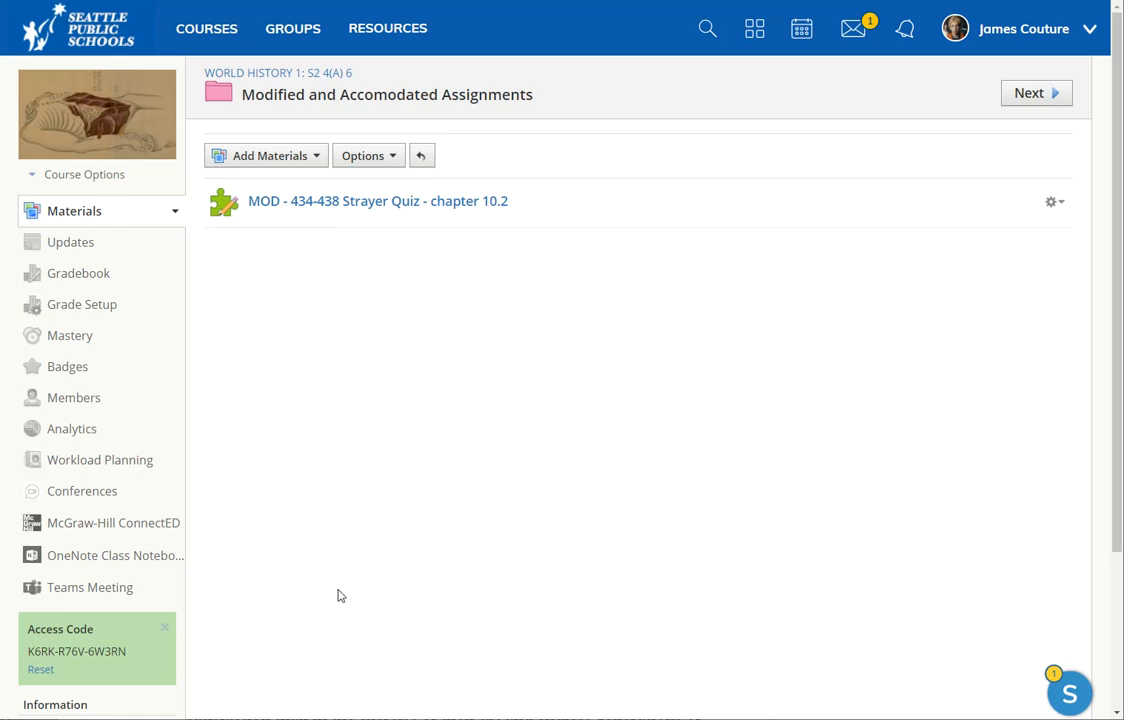